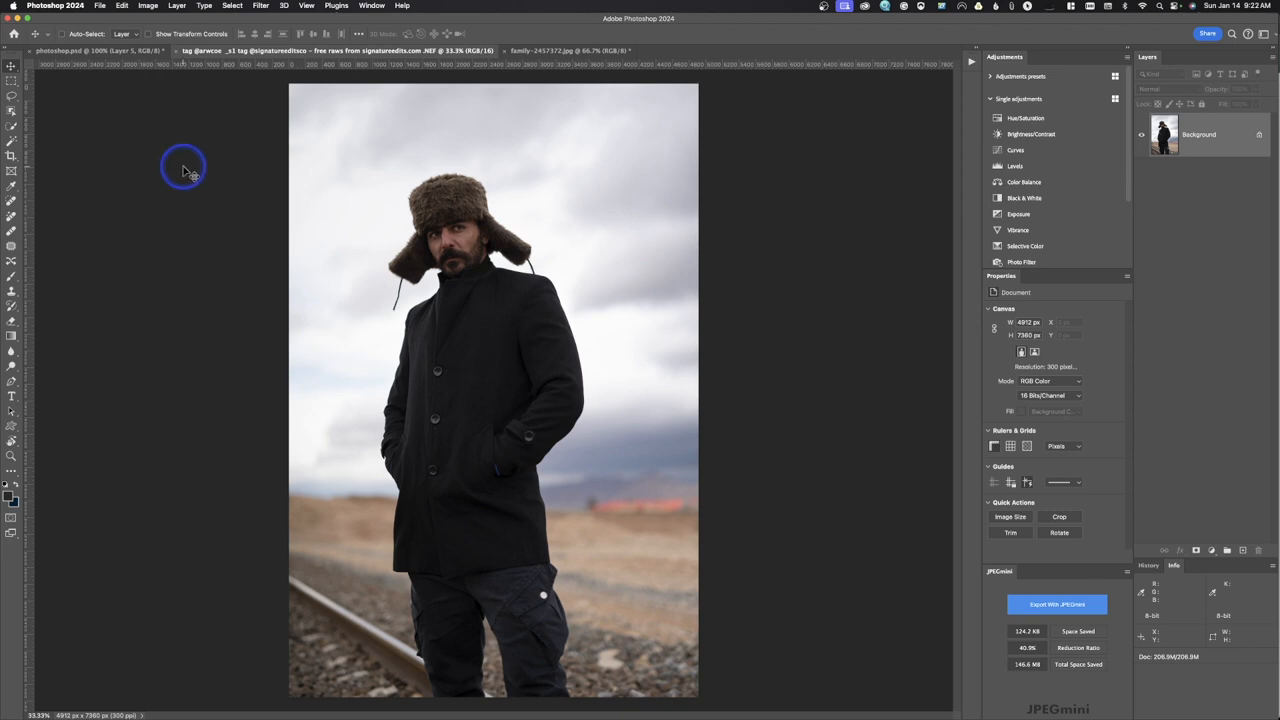
pyautogui.moveTo(18, 168)
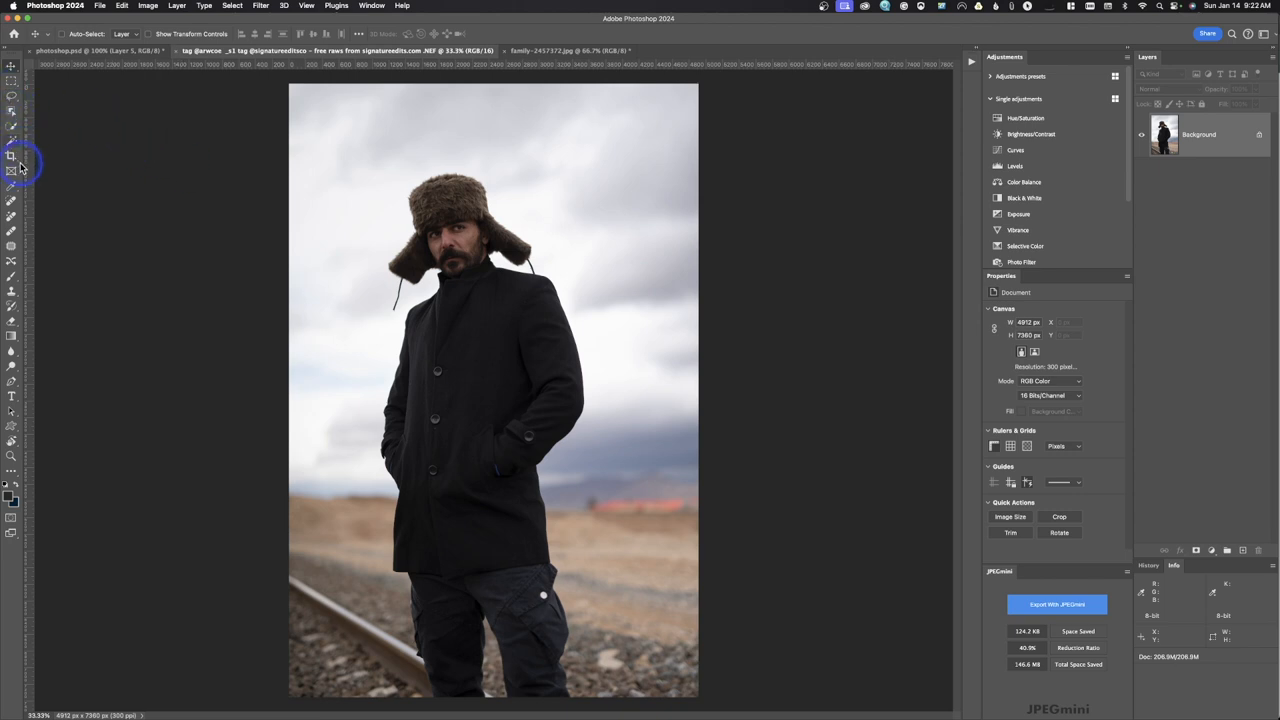
pyautogui.moveTo(167, 200)
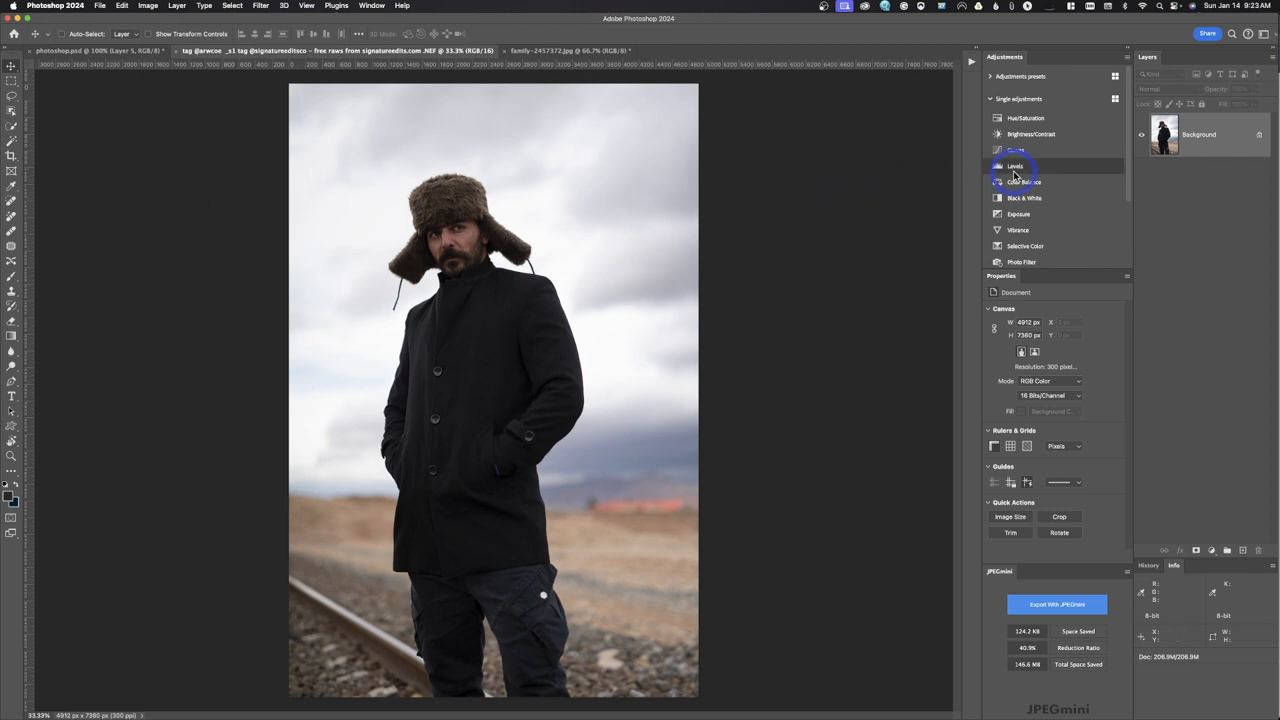
pyautogui.moveTo(383, 280)
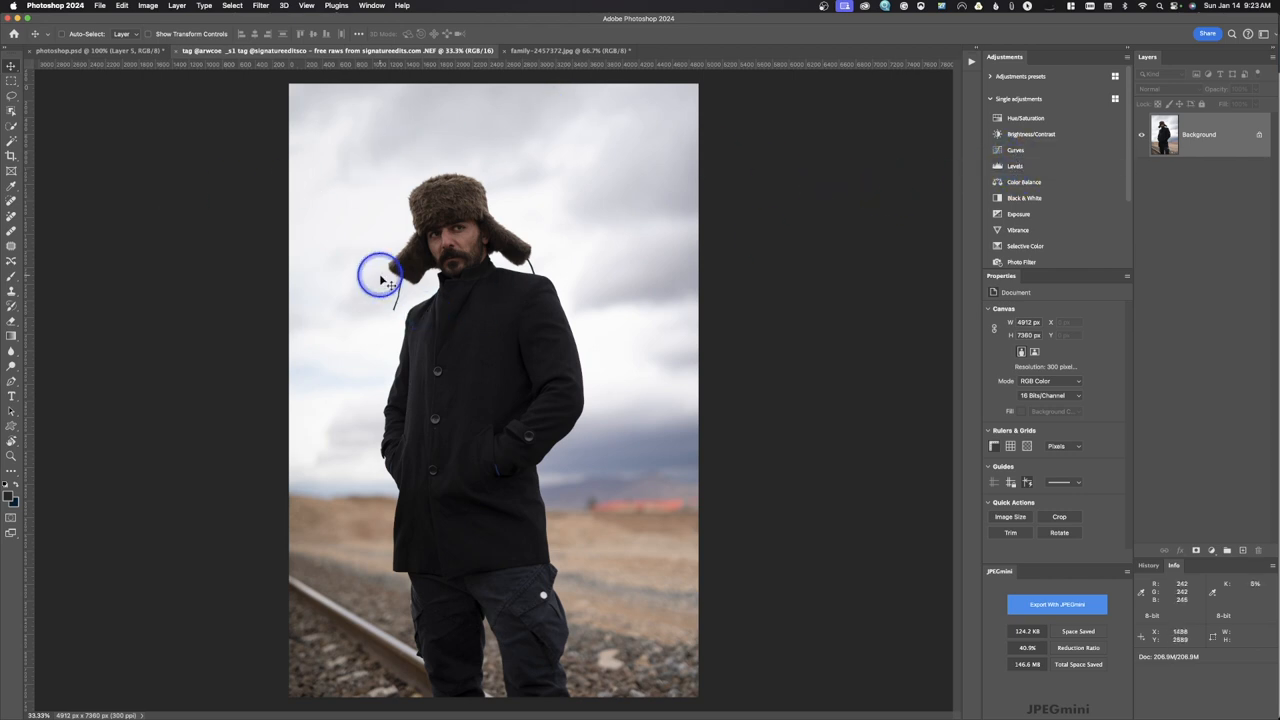
pyautogui.moveTo(462, 457)
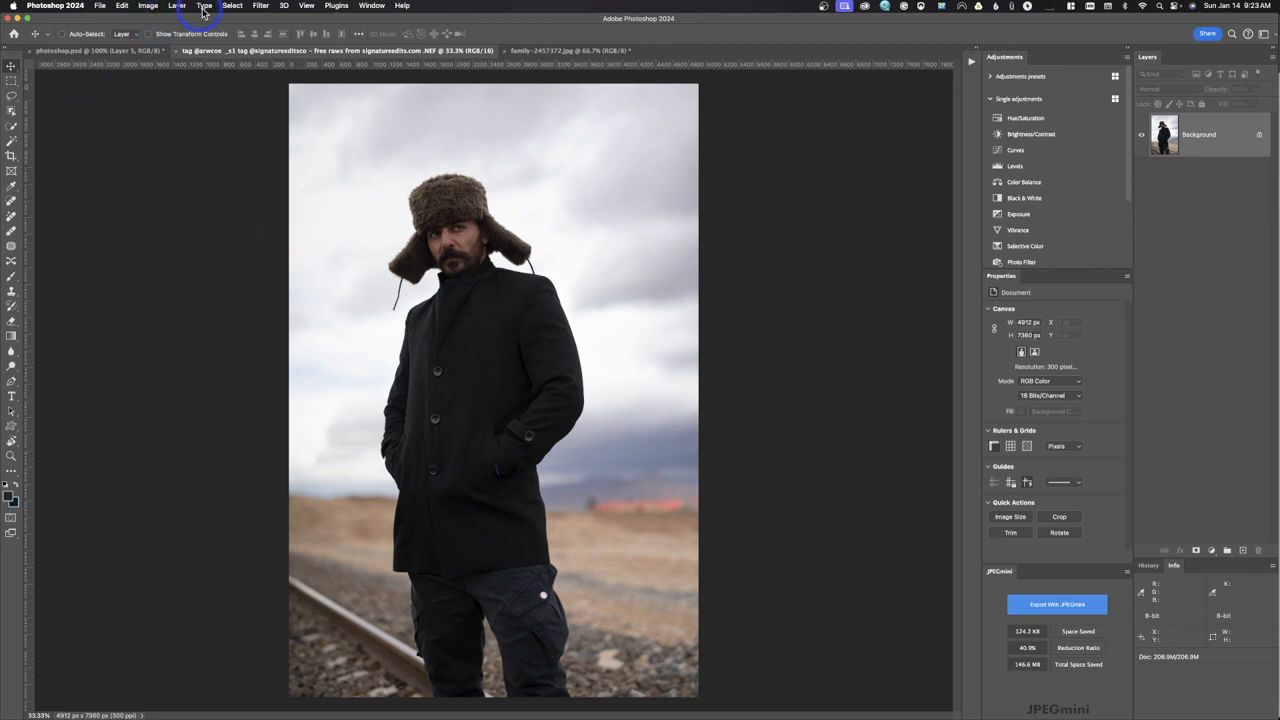
# - Select the man automatically with Select > Subject
pyautogui.click(232, 6)
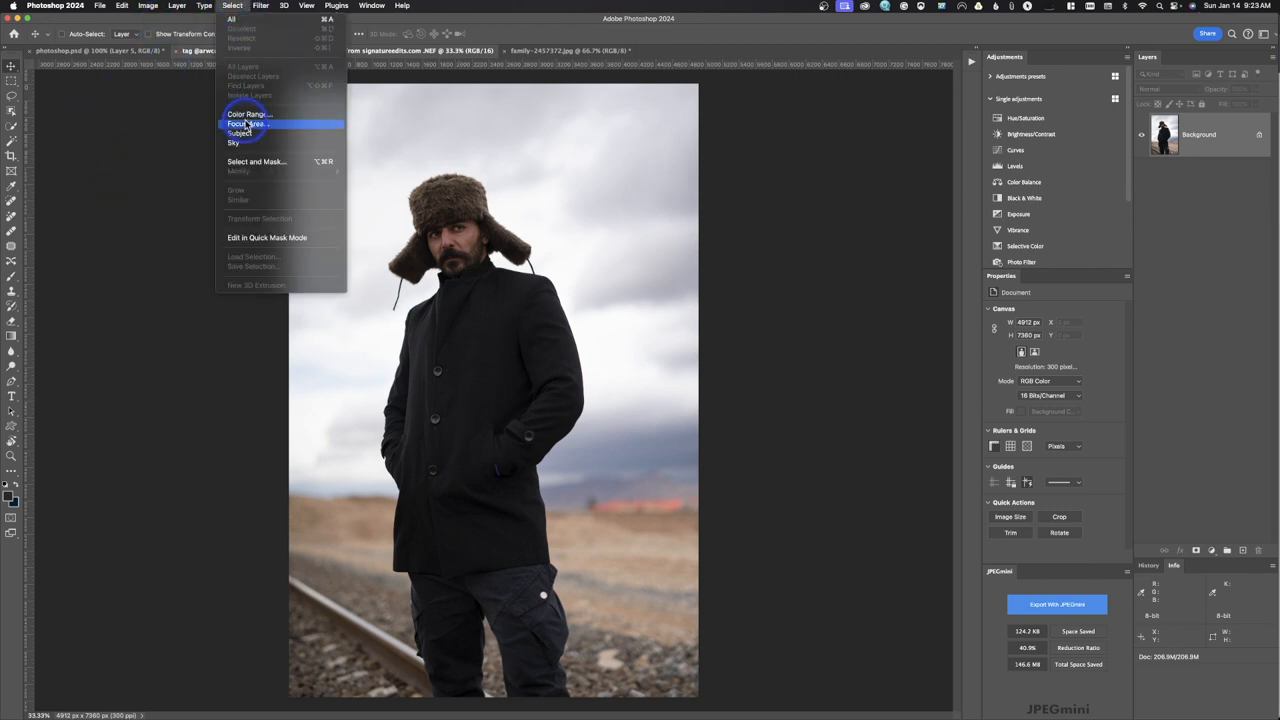
pyautogui.click(247, 123)
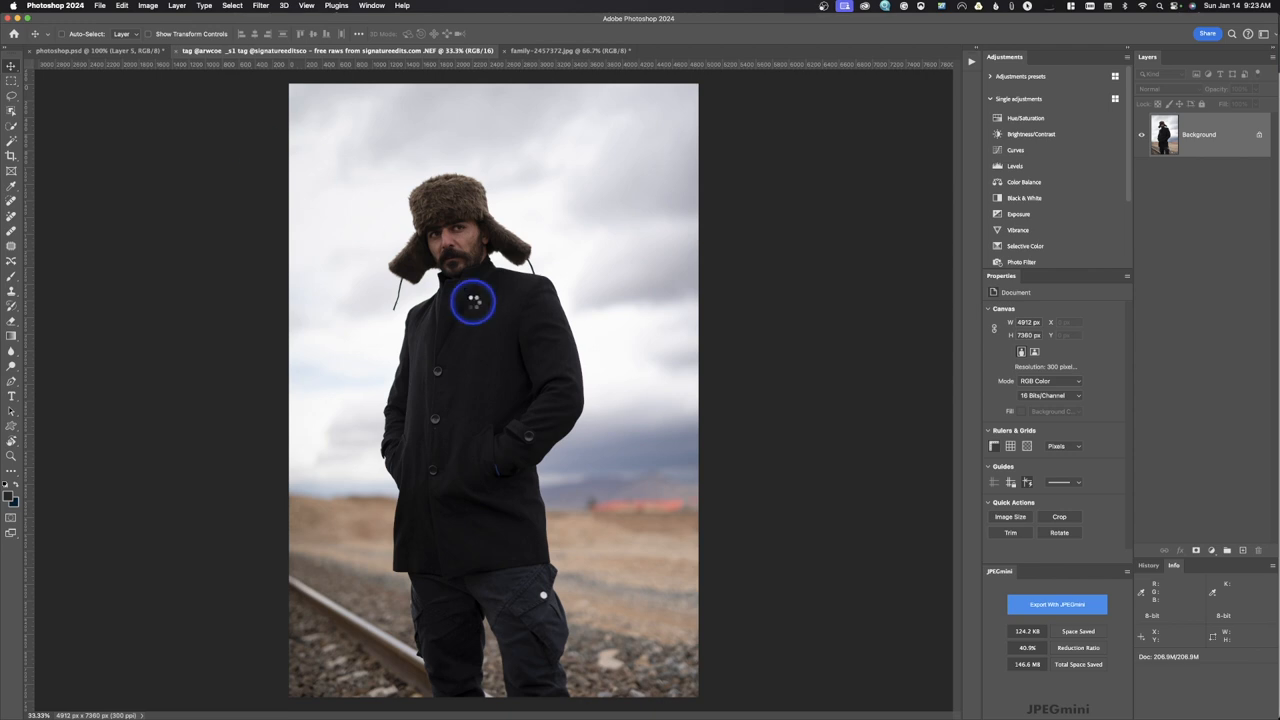
pyautogui.moveTo(480, 457)
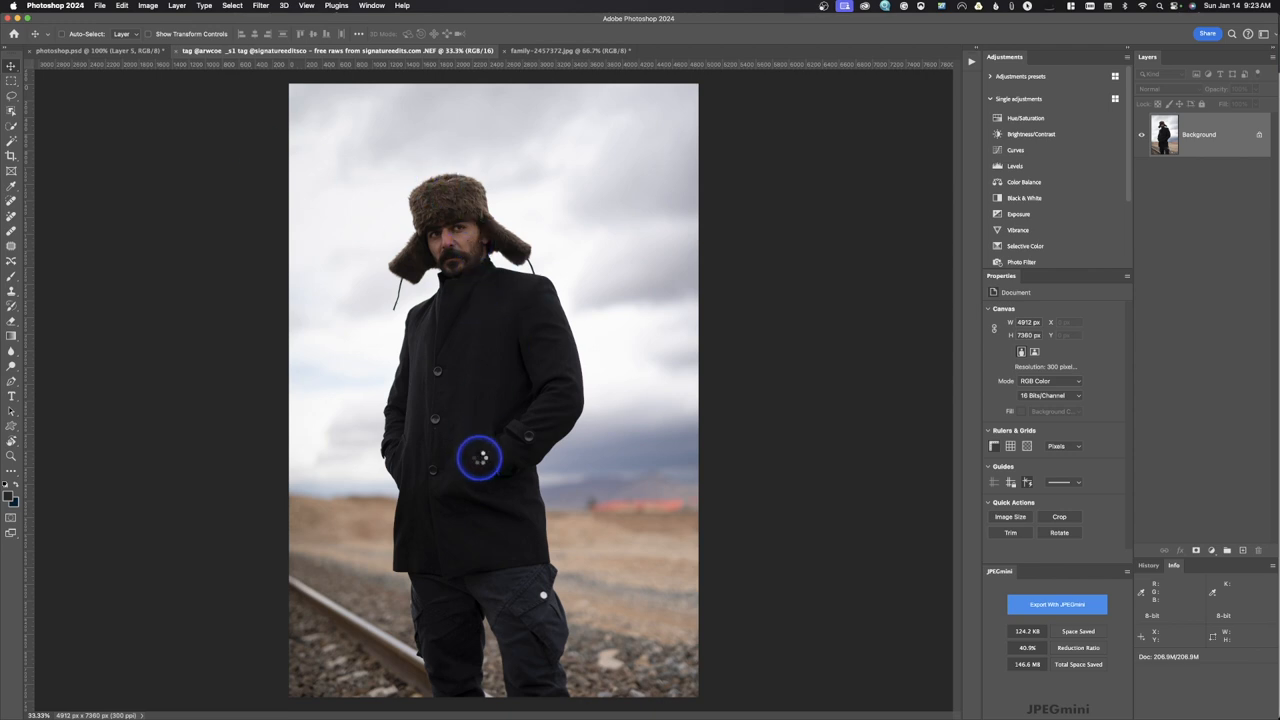
pyautogui.click(480, 458)
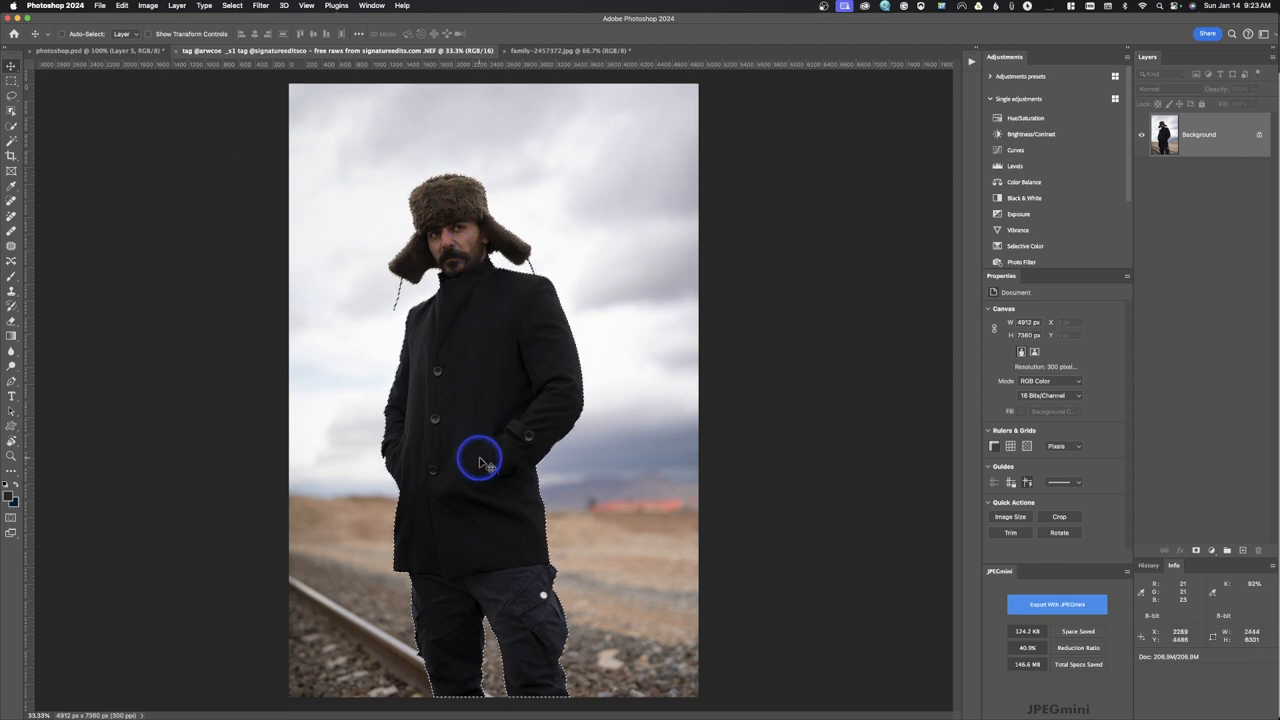
# - Add a Curves adjustment on the selection and lift the midtones to brighten him
pyautogui.click(1015, 165)
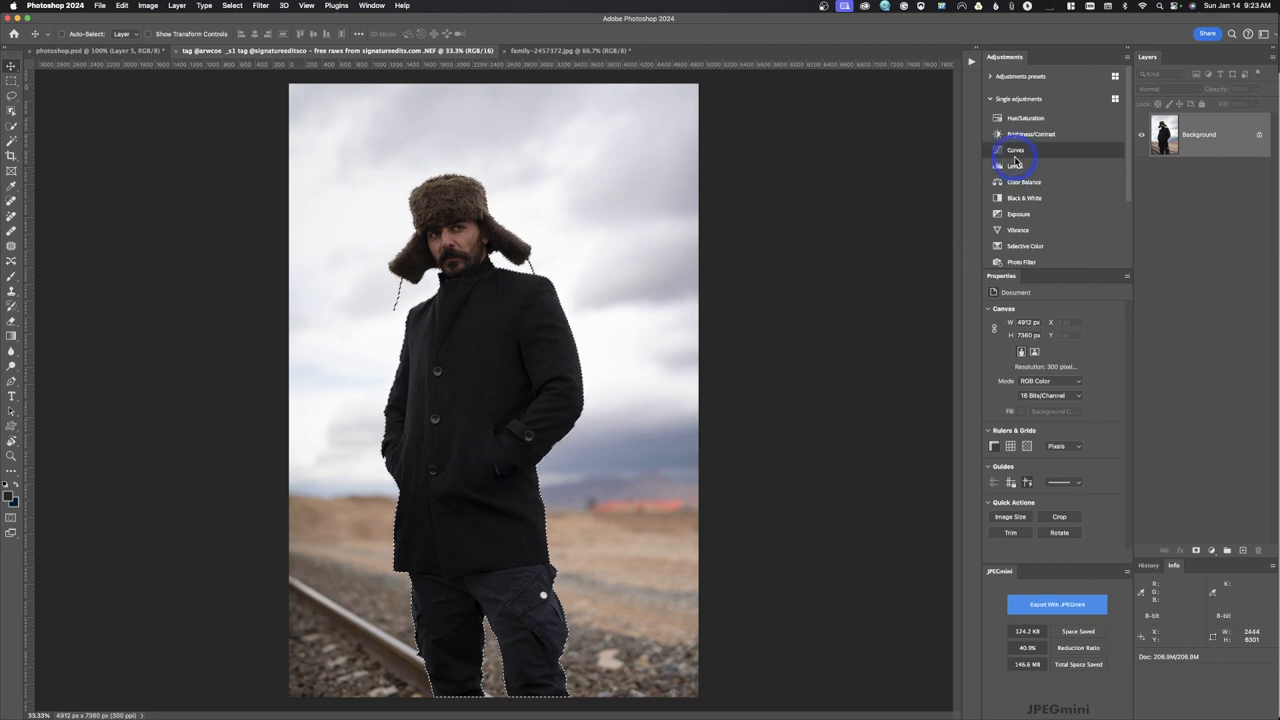
pyautogui.click(1016, 150)
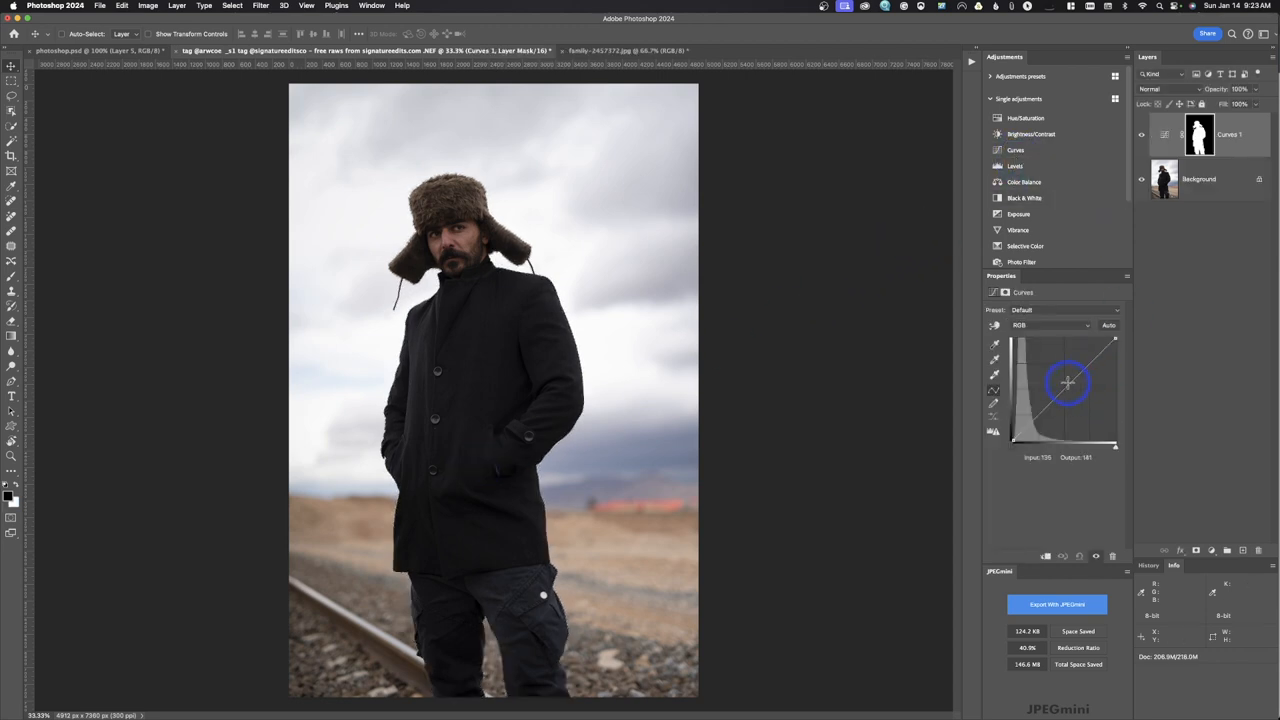
pyautogui.moveTo(1068, 383); pyautogui.dragTo(1063, 378)
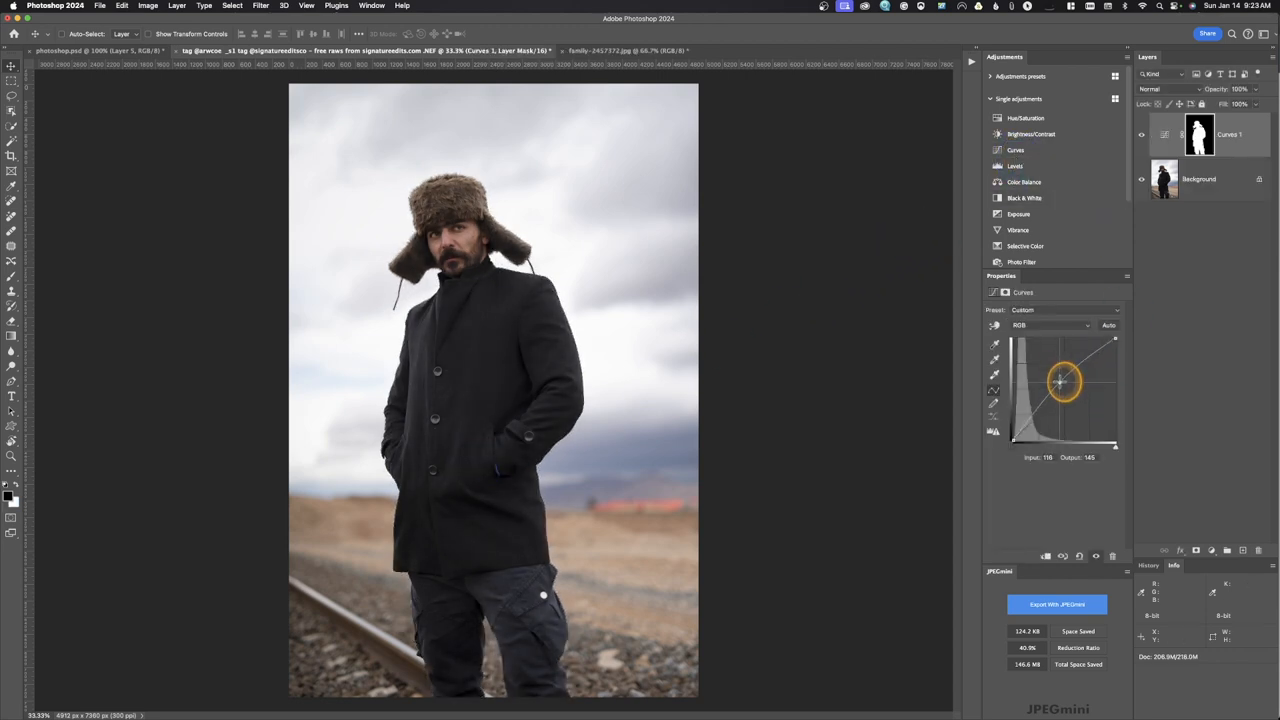
pyautogui.moveTo(1063, 380); pyautogui.dragTo(1100, 382)
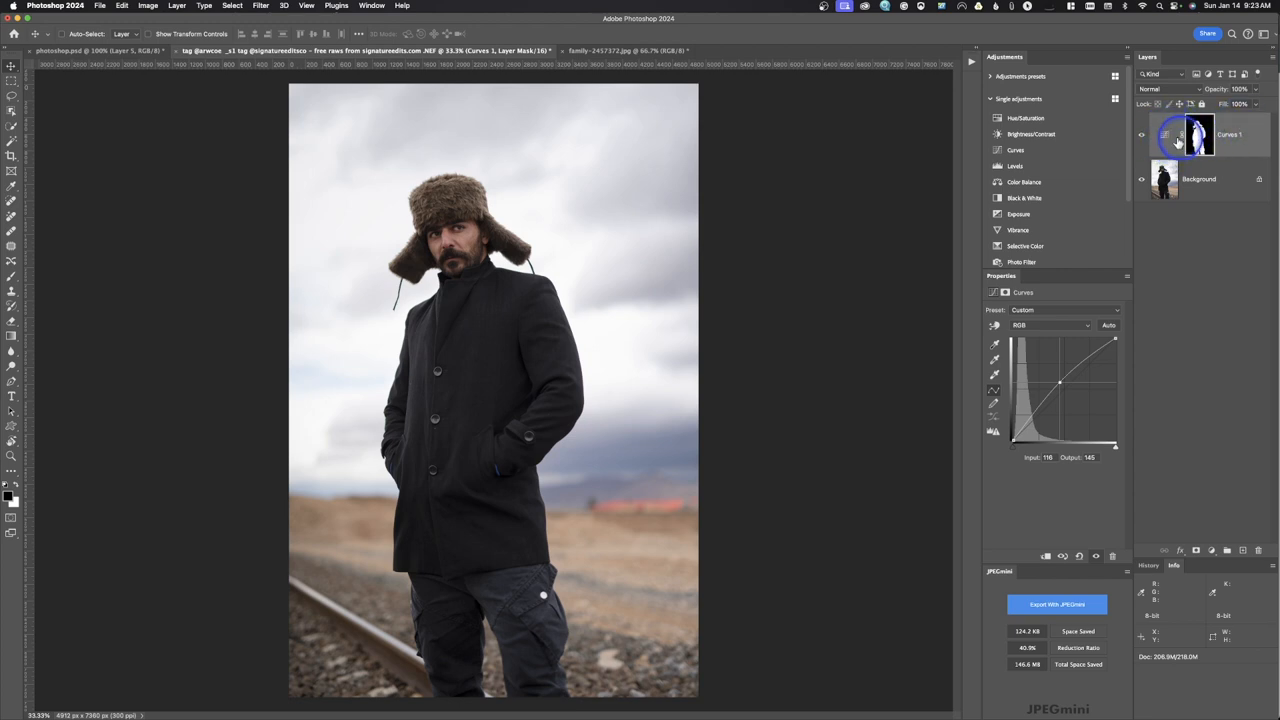
# - View the Curves 1 mask alone as a white silhouette, then return to the photo
pyautogui.click(1166, 135)
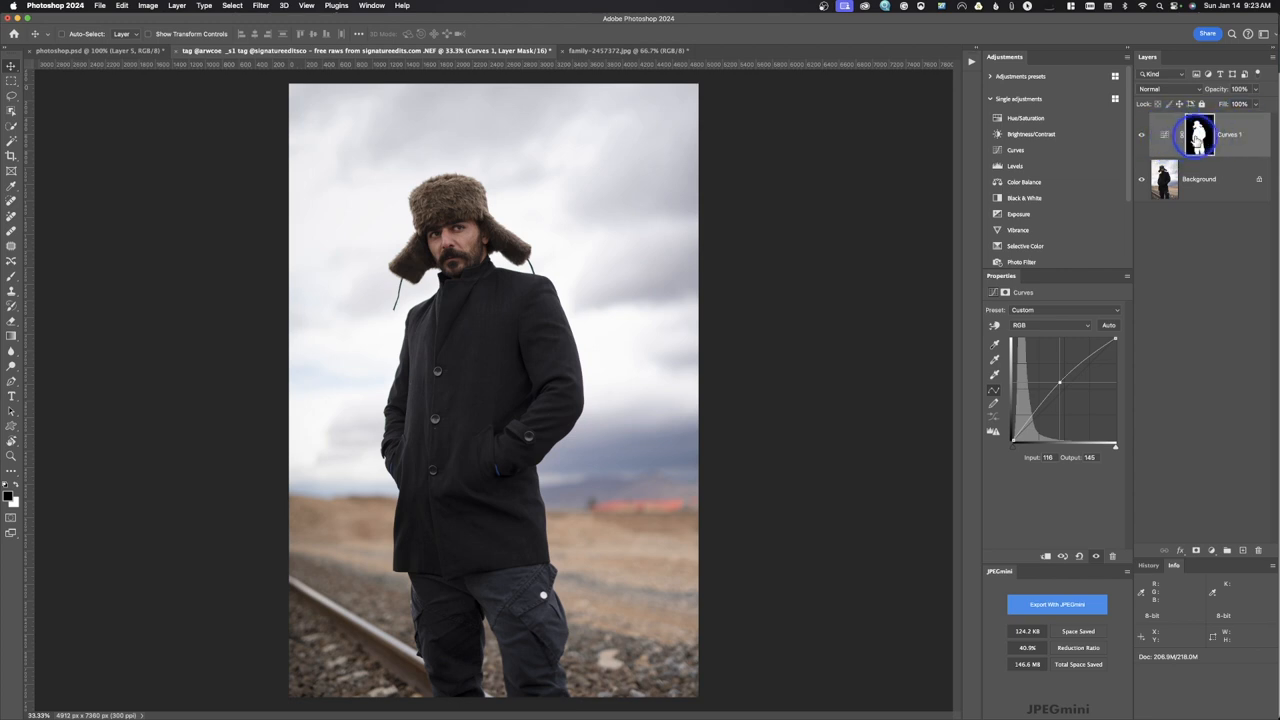
pyautogui.click(1196, 135)
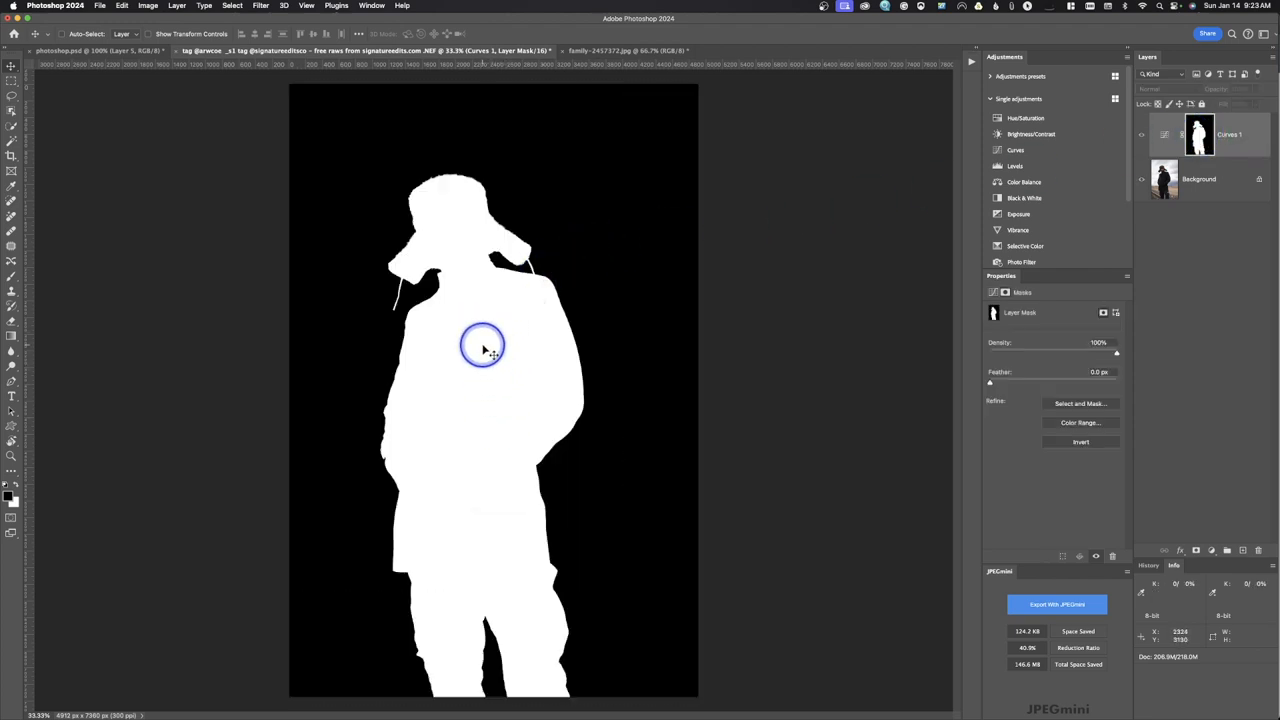
pyautogui.moveTo(492, 338)
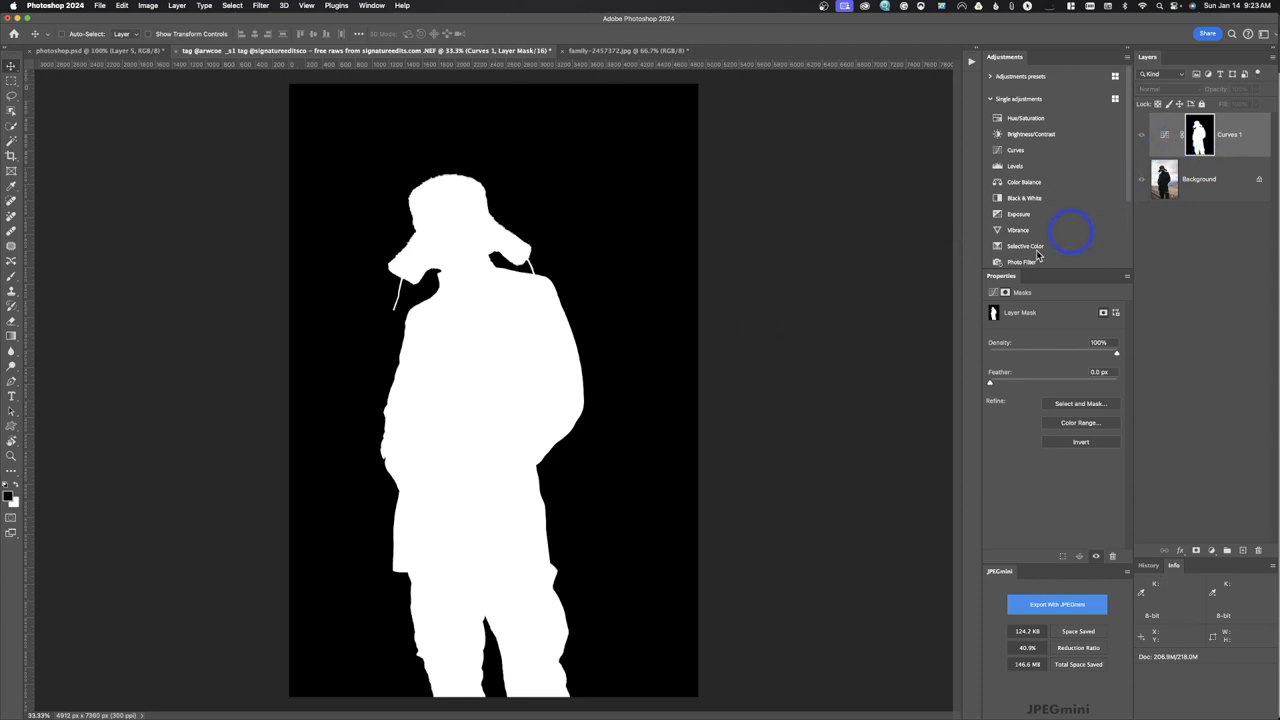
pyautogui.moveTo(648, 223)
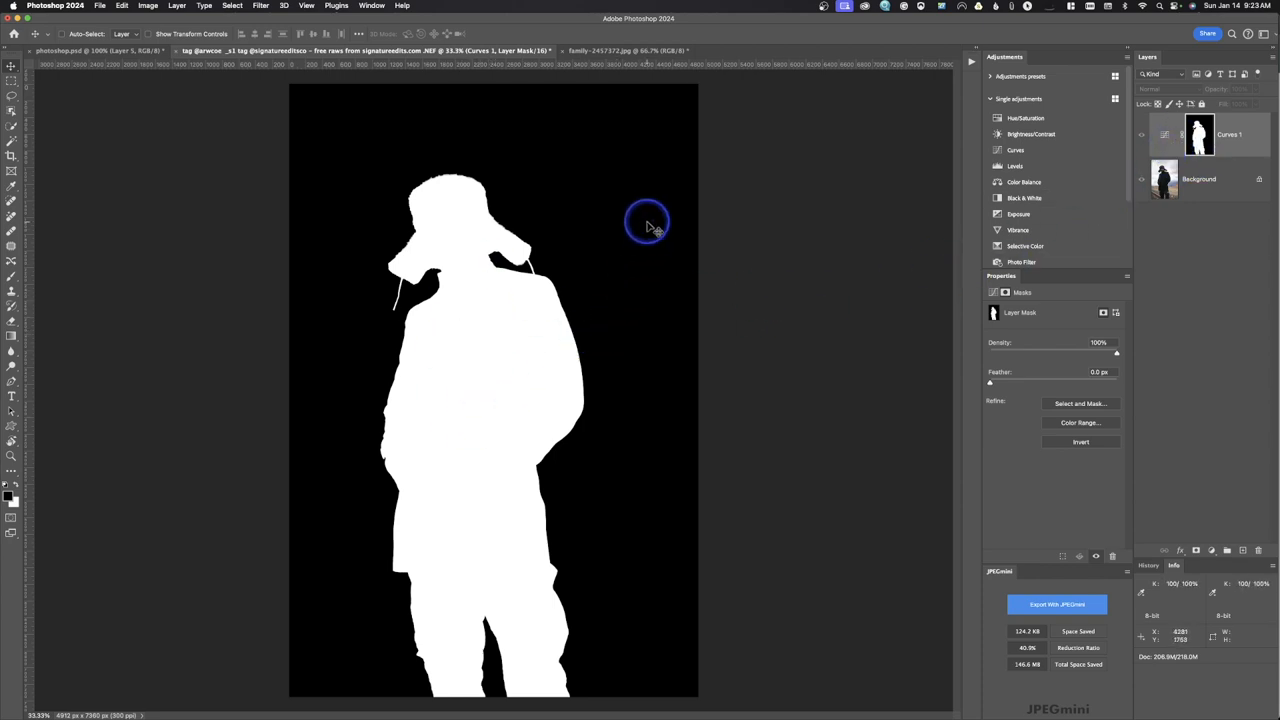
pyautogui.moveTo(645, 238)
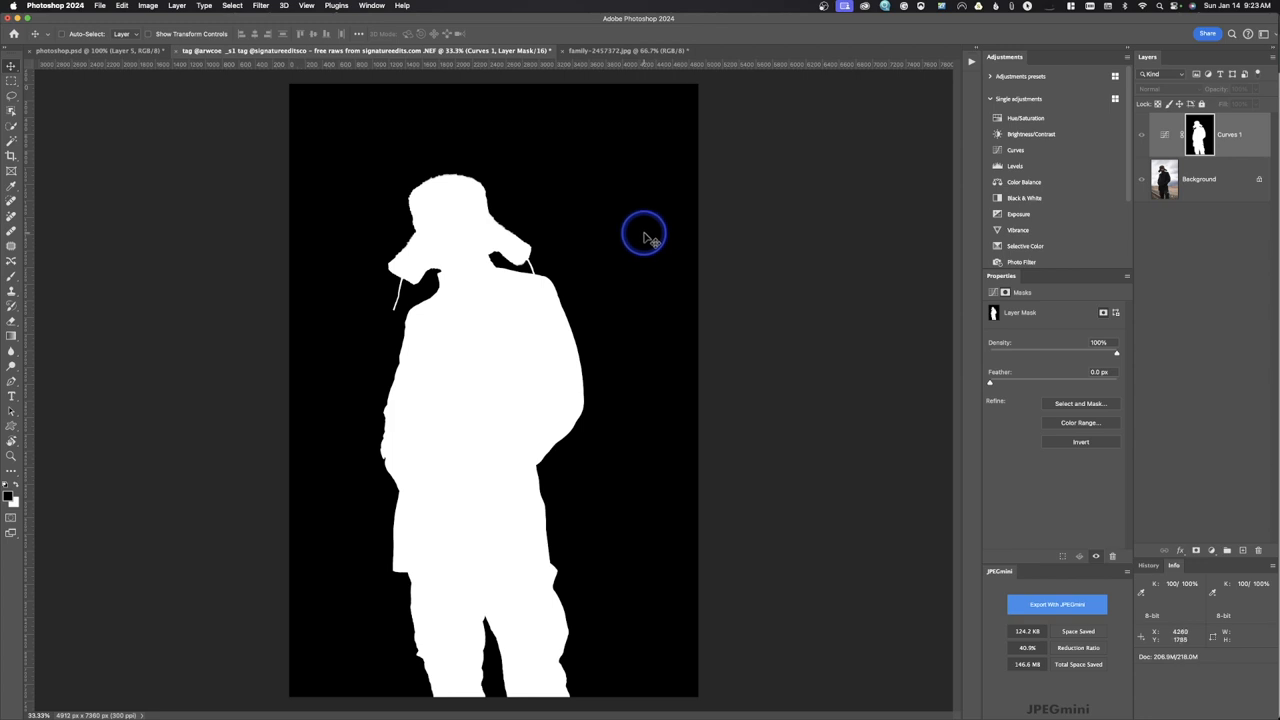
pyautogui.moveTo(600, 228)
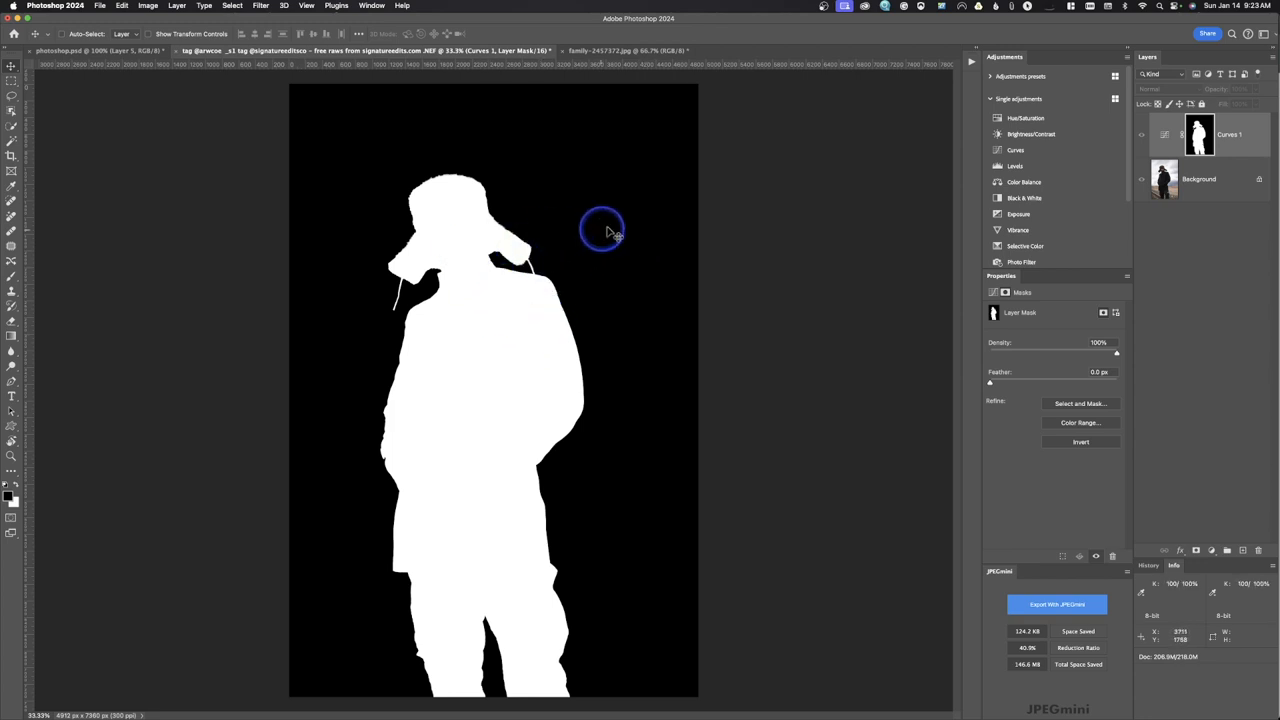
pyautogui.moveTo(650, 205)
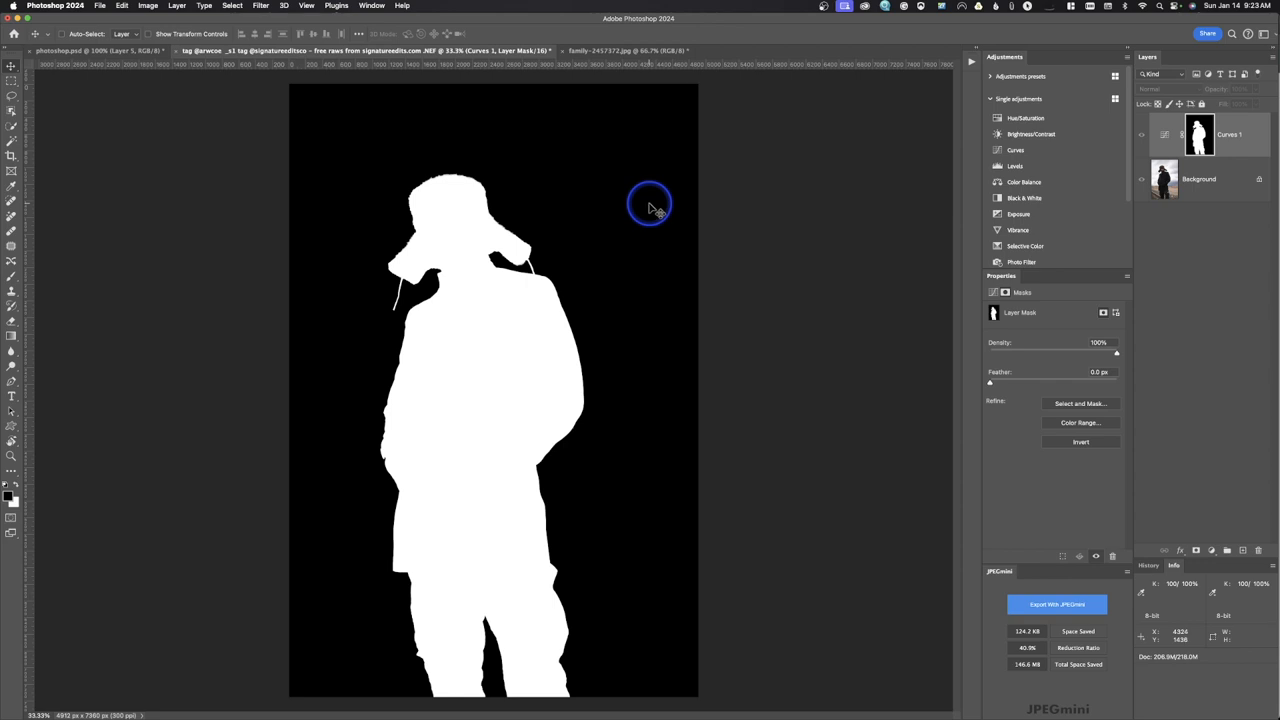
pyautogui.click(1199, 138)
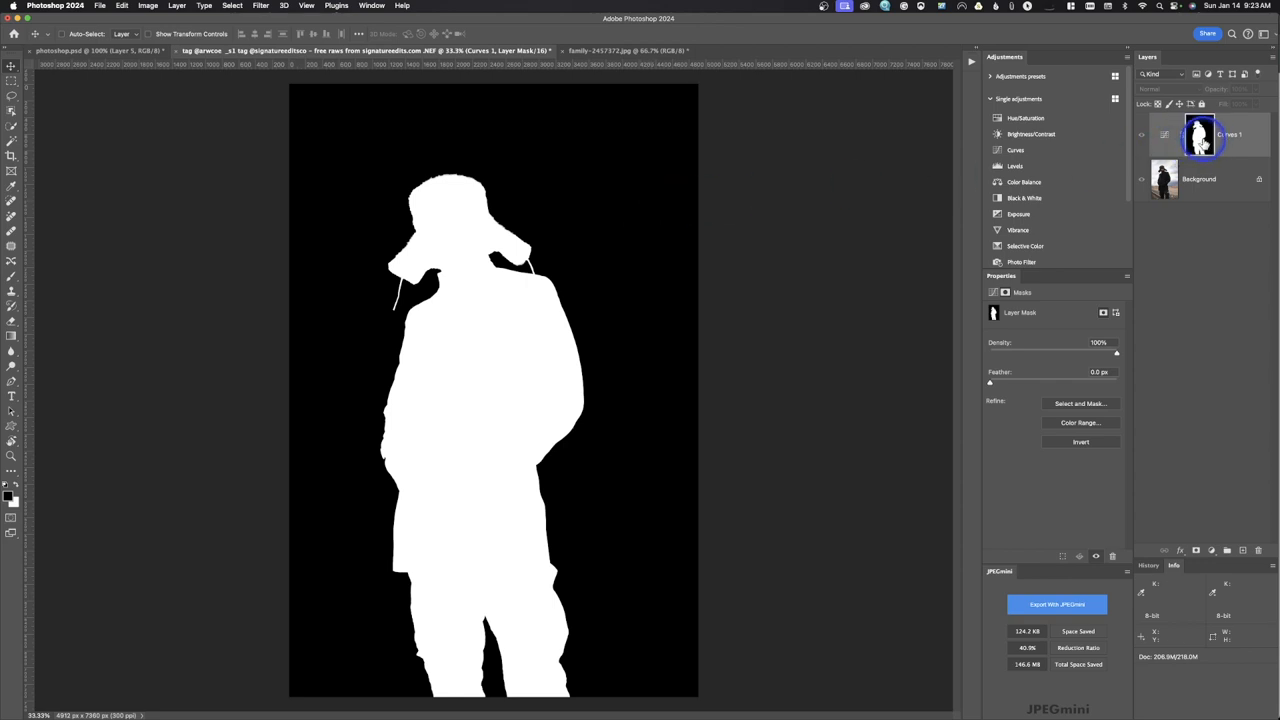
# - Exit the mask view, hide Curves 1, and make the Background layer active
pyautogui.click(1199, 135)
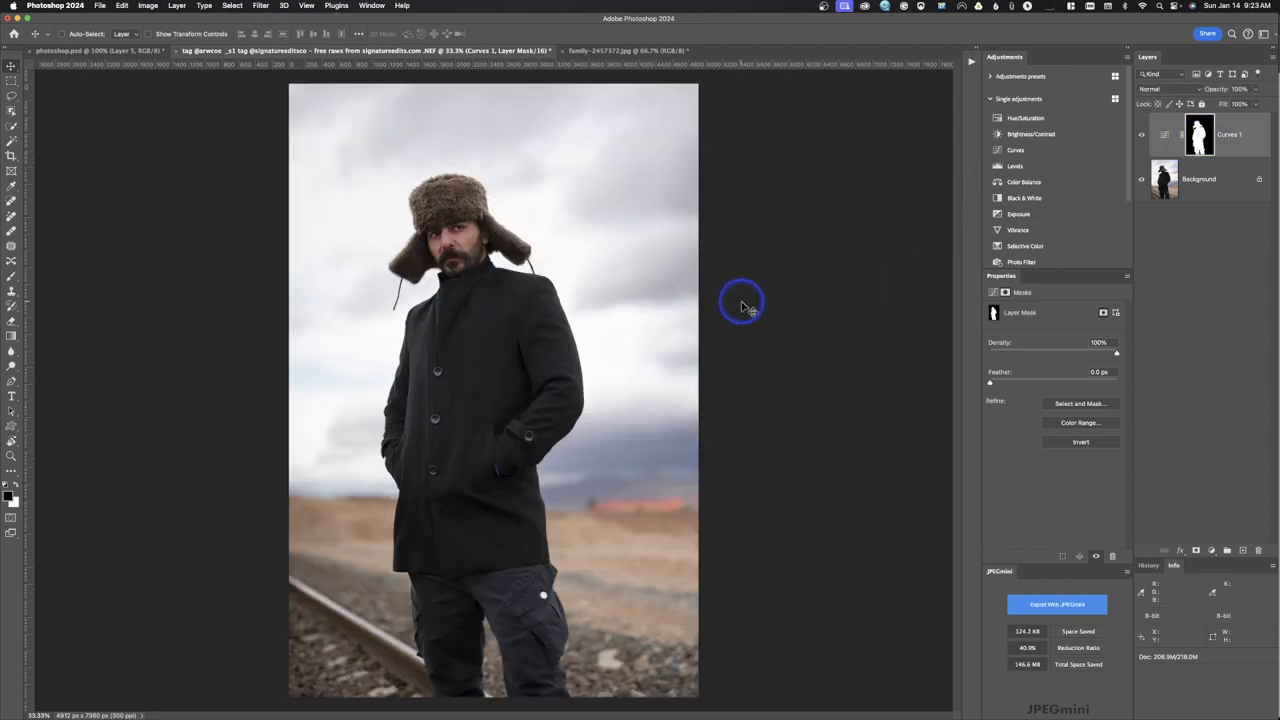
pyautogui.moveTo(795, 320)
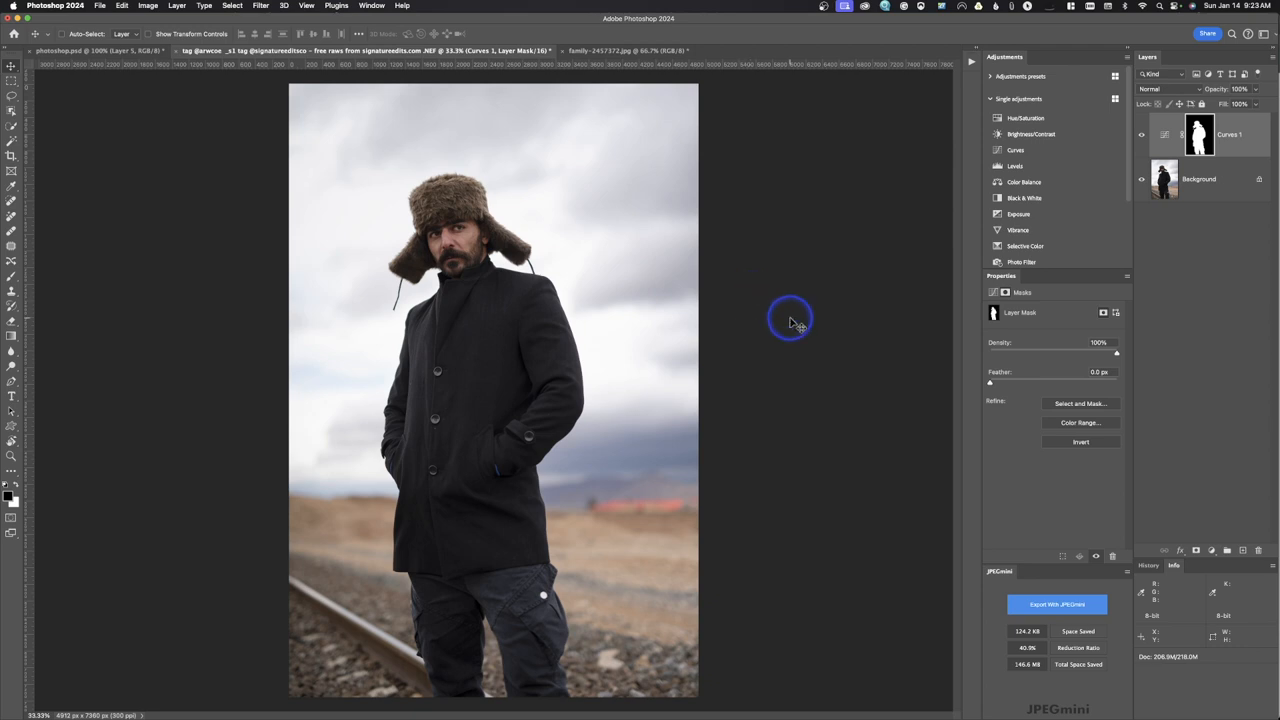
pyautogui.click(1143, 138)
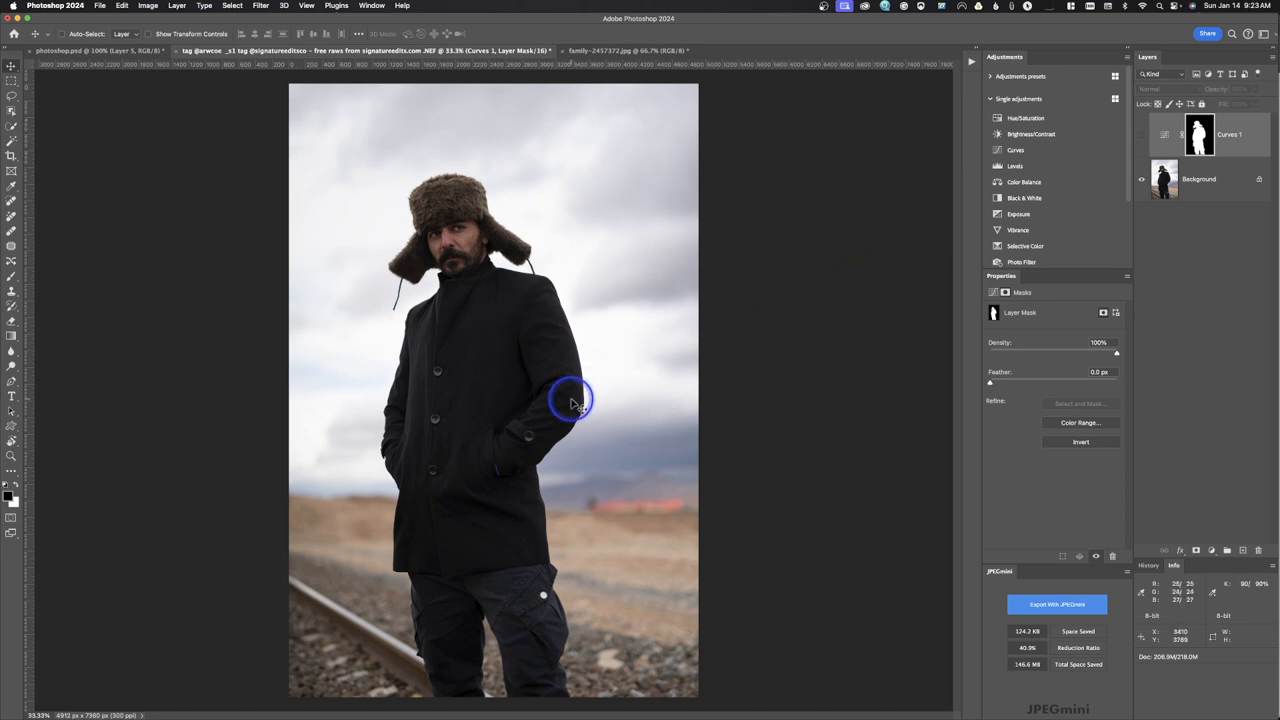
pyautogui.click(1164, 179)
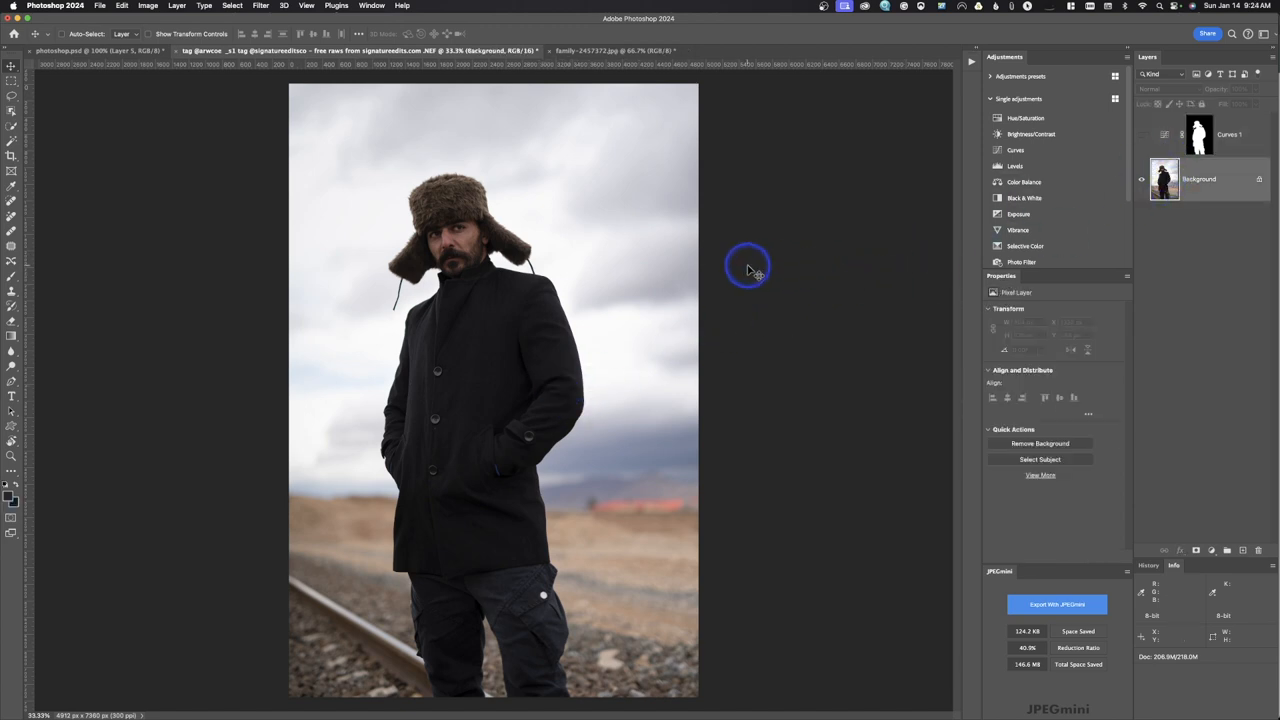
pyautogui.moveTo(378, 95)
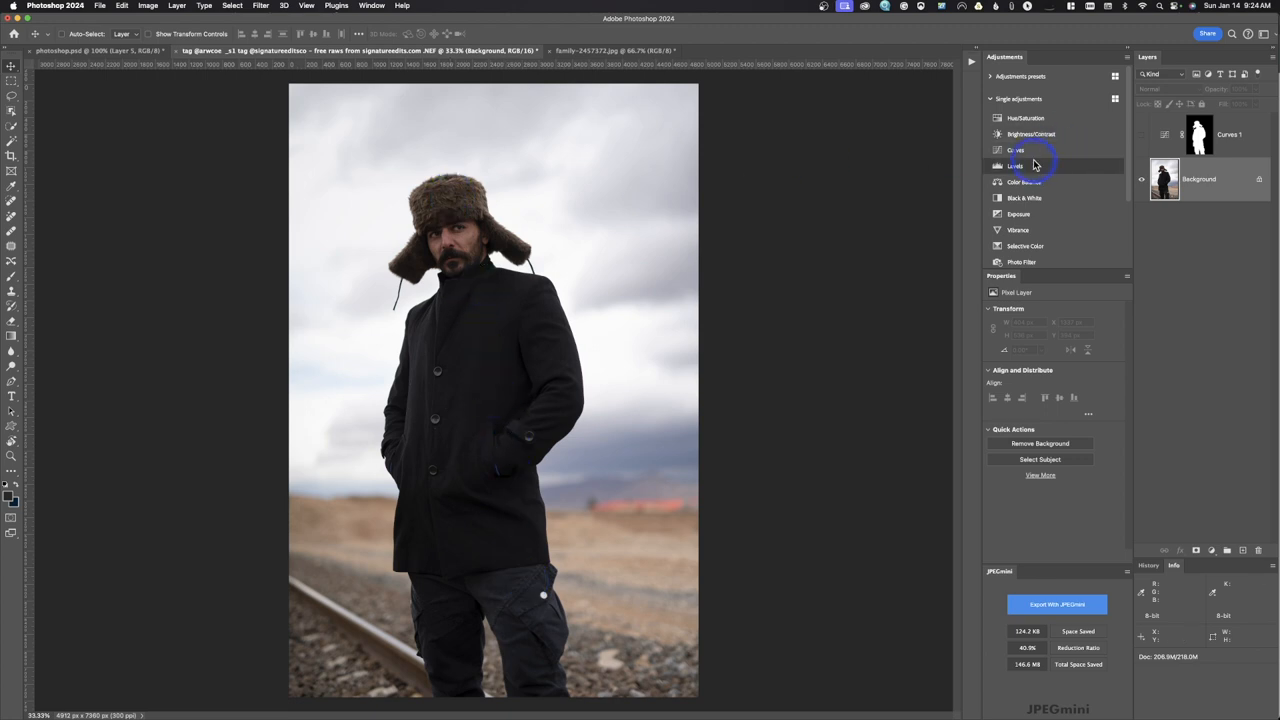
# - Add a second Curves layer with lifted midtones and invert its mask to black
pyautogui.click(1016, 150)
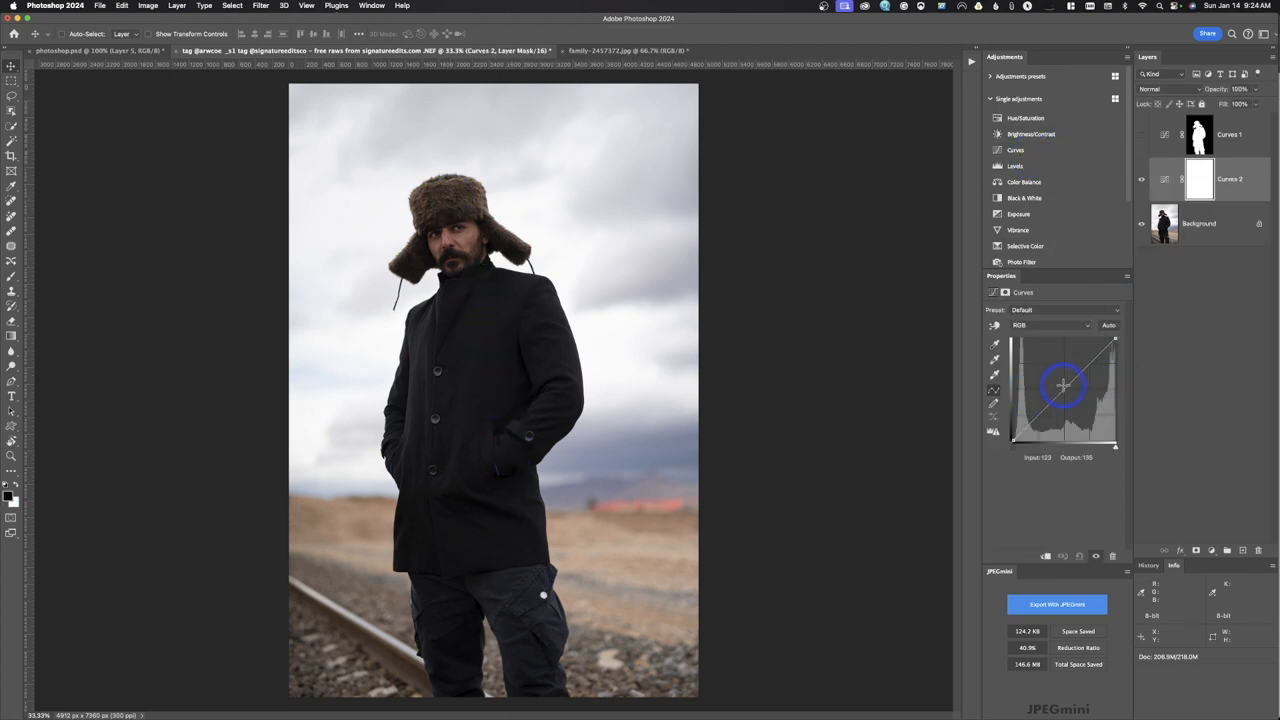
pyautogui.moveTo(1064, 386); pyautogui.dragTo(1056, 383)
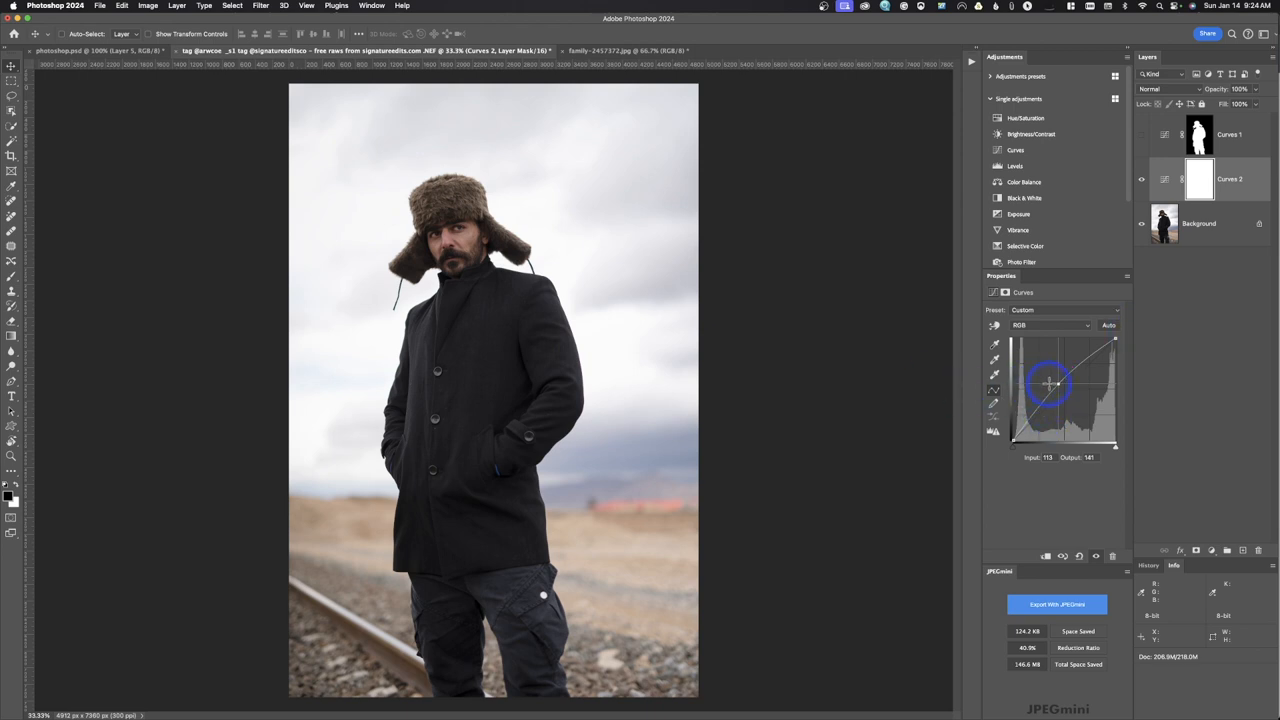
pyautogui.moveTo(1050, 390); pyautogui.dragTo(1078, 385)
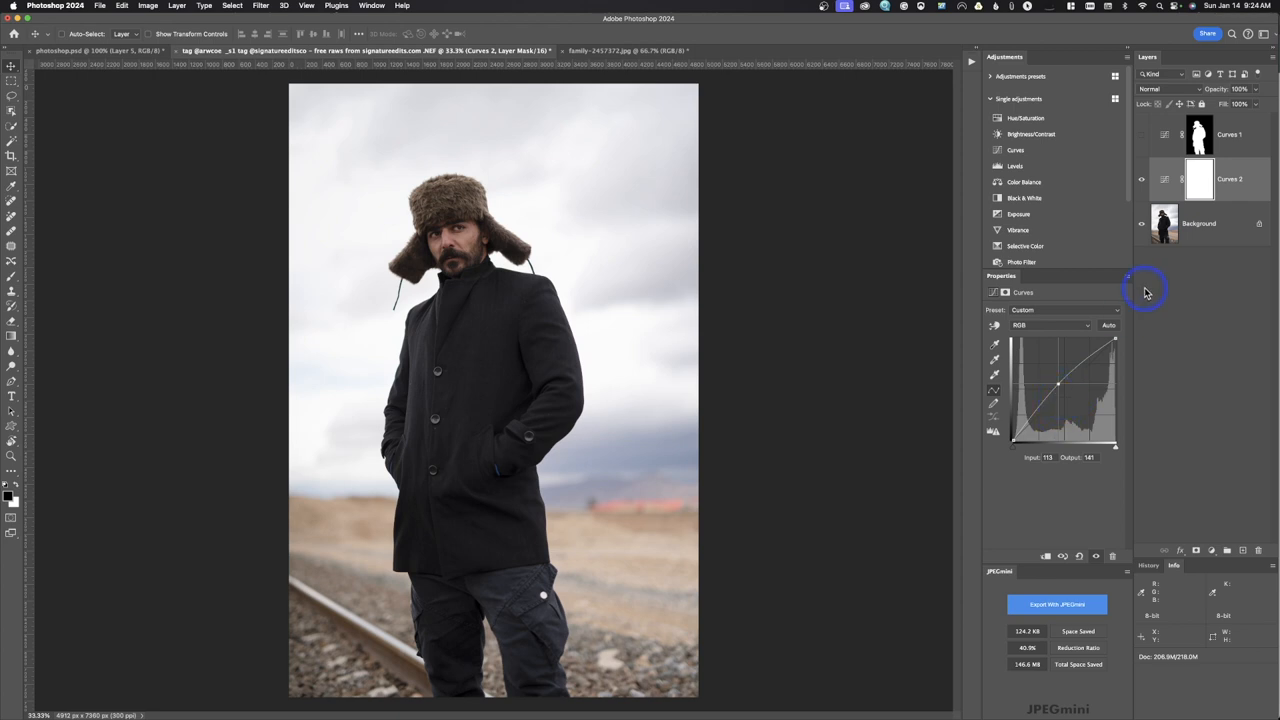
pyautogui.click(1199, 179)
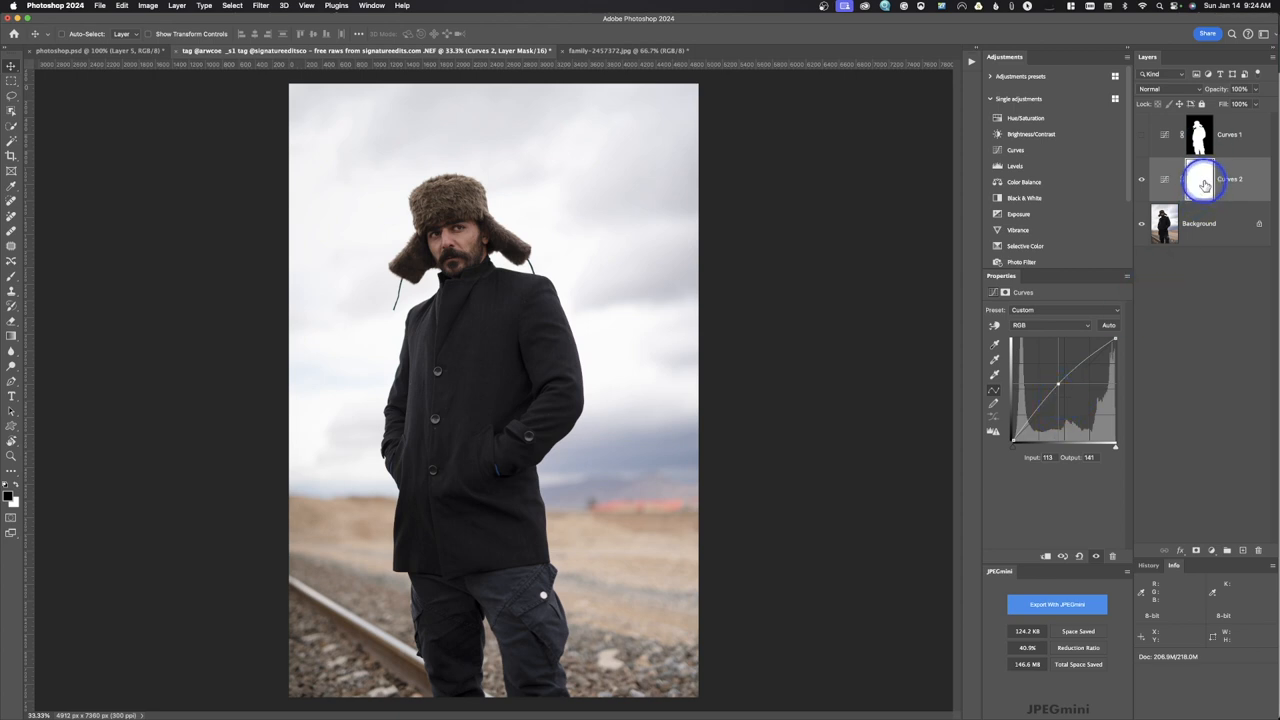
pyautogui.moveTo(1205, 184)
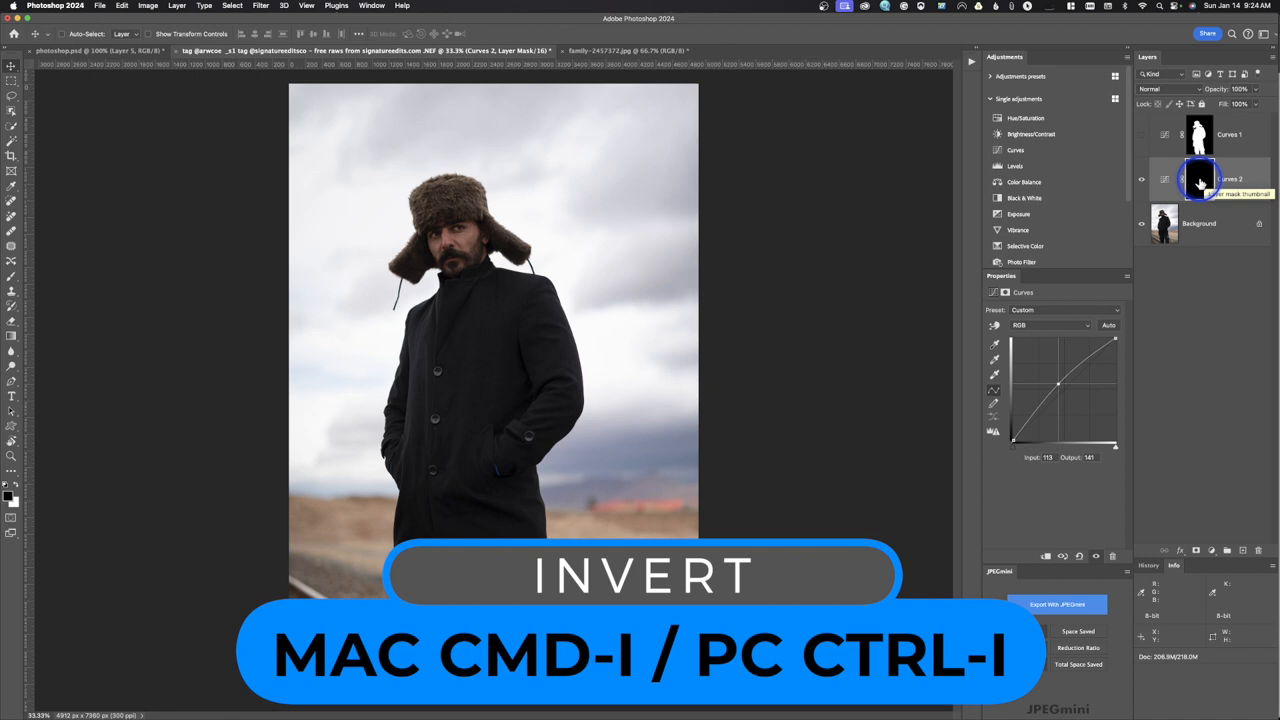
pyautogui.press('cmd+i')
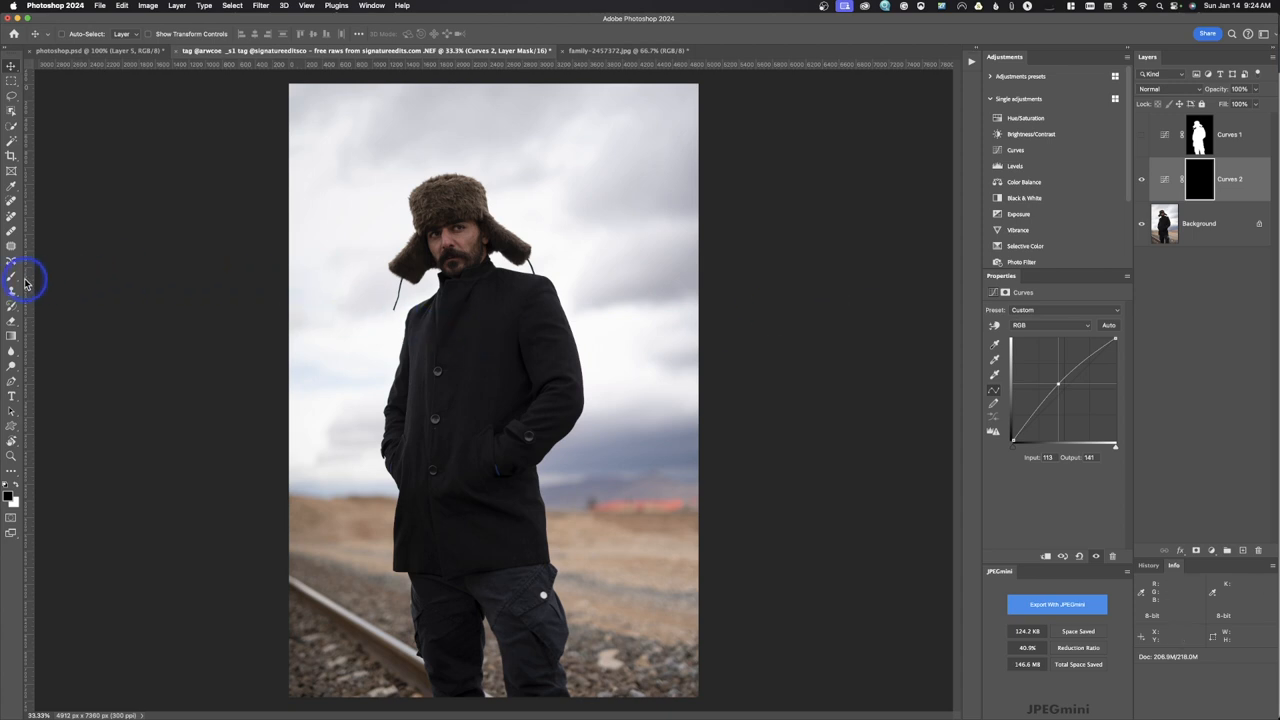
pyautogui.moveTo(14, 283)
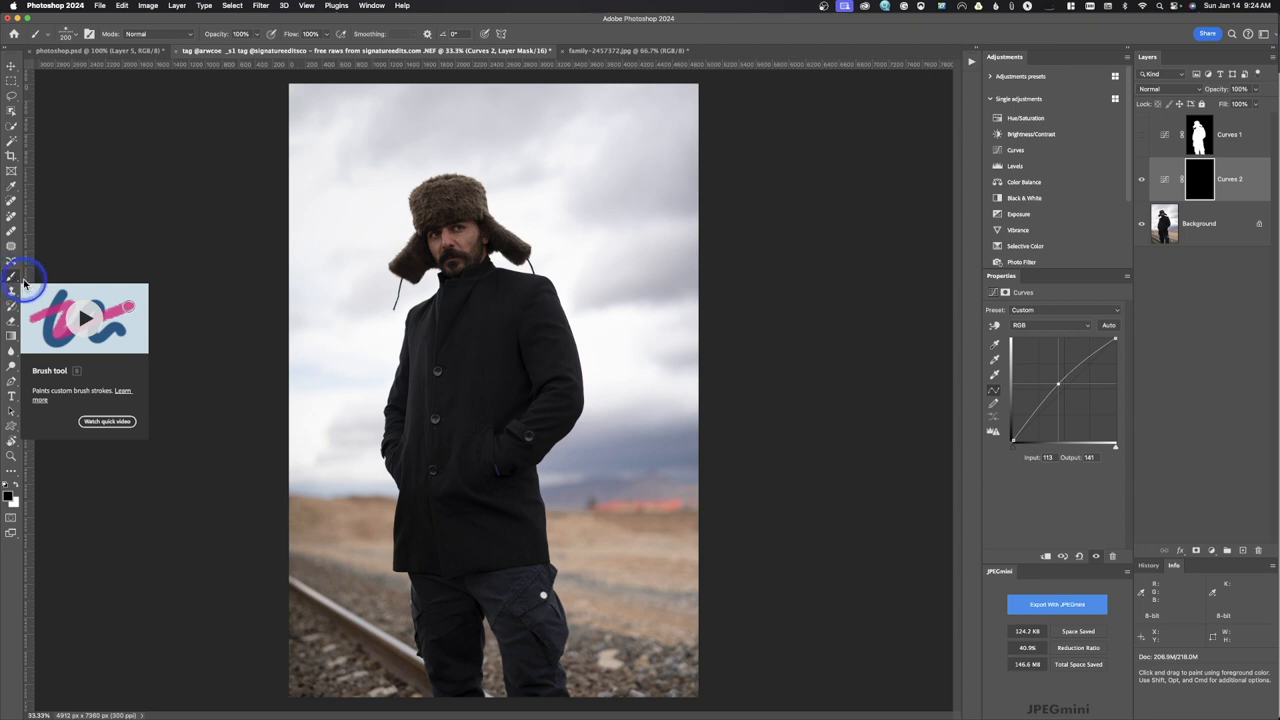
pyautogui.moveTo(13, 283)
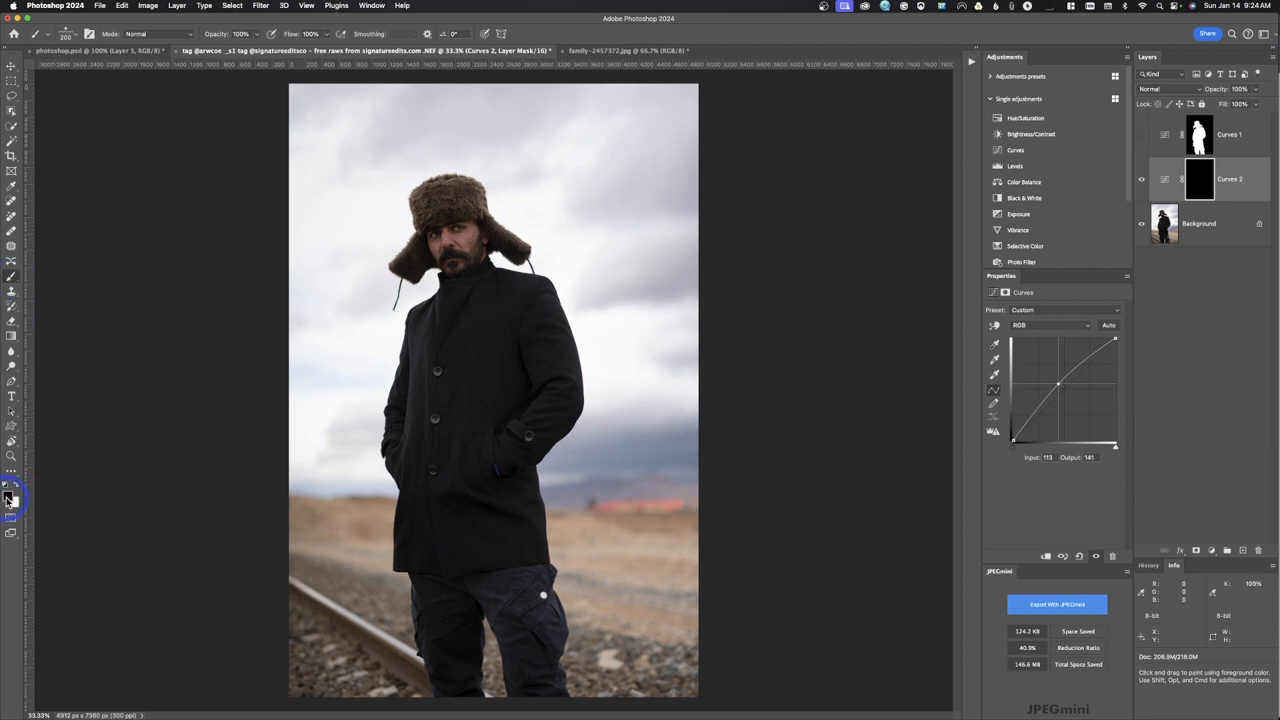
# - Swap the colours so white is the foreground painting colour
pyautogui.click(13, 500)
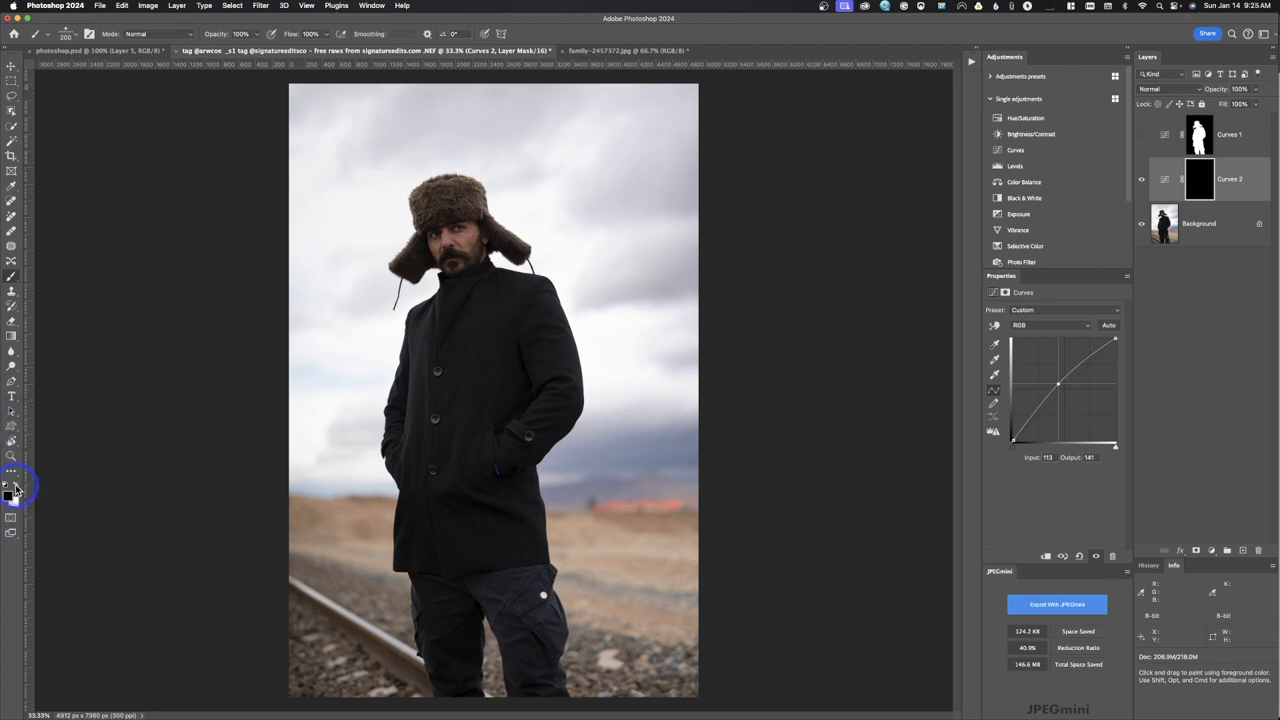
pyautogui.moveTo(15, 490)
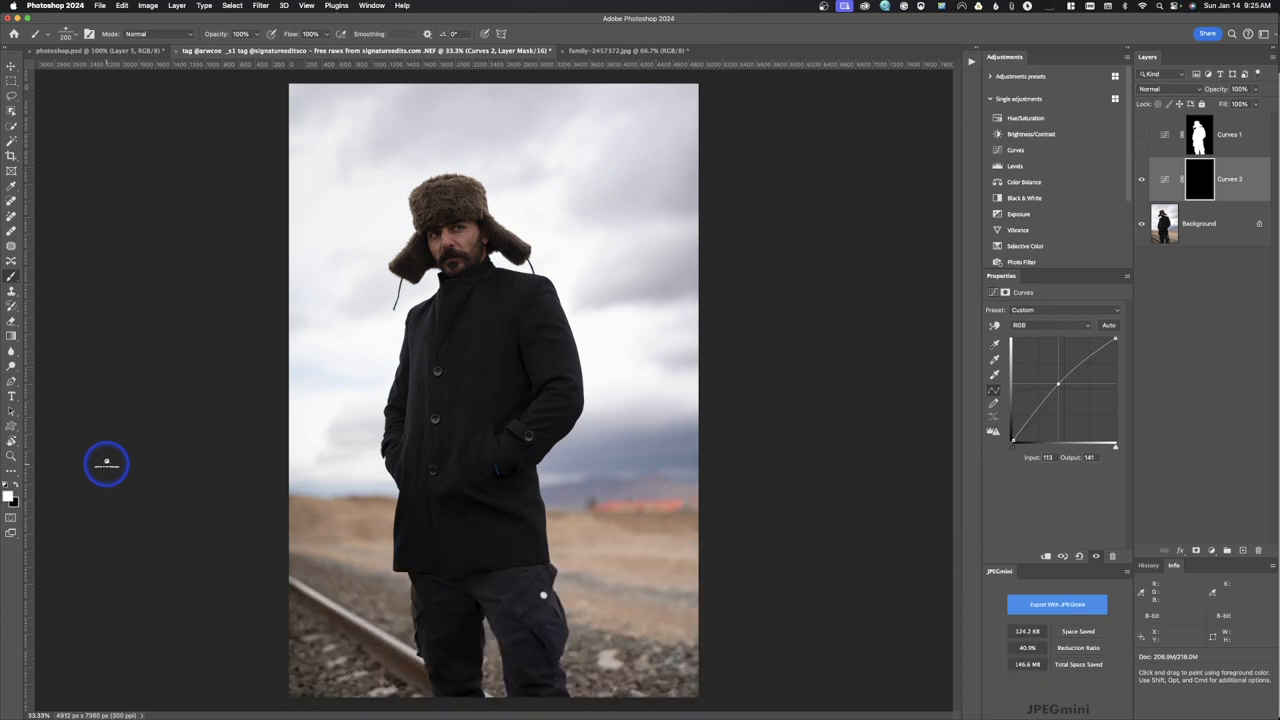
pyautogui.moveTo(73, 323)
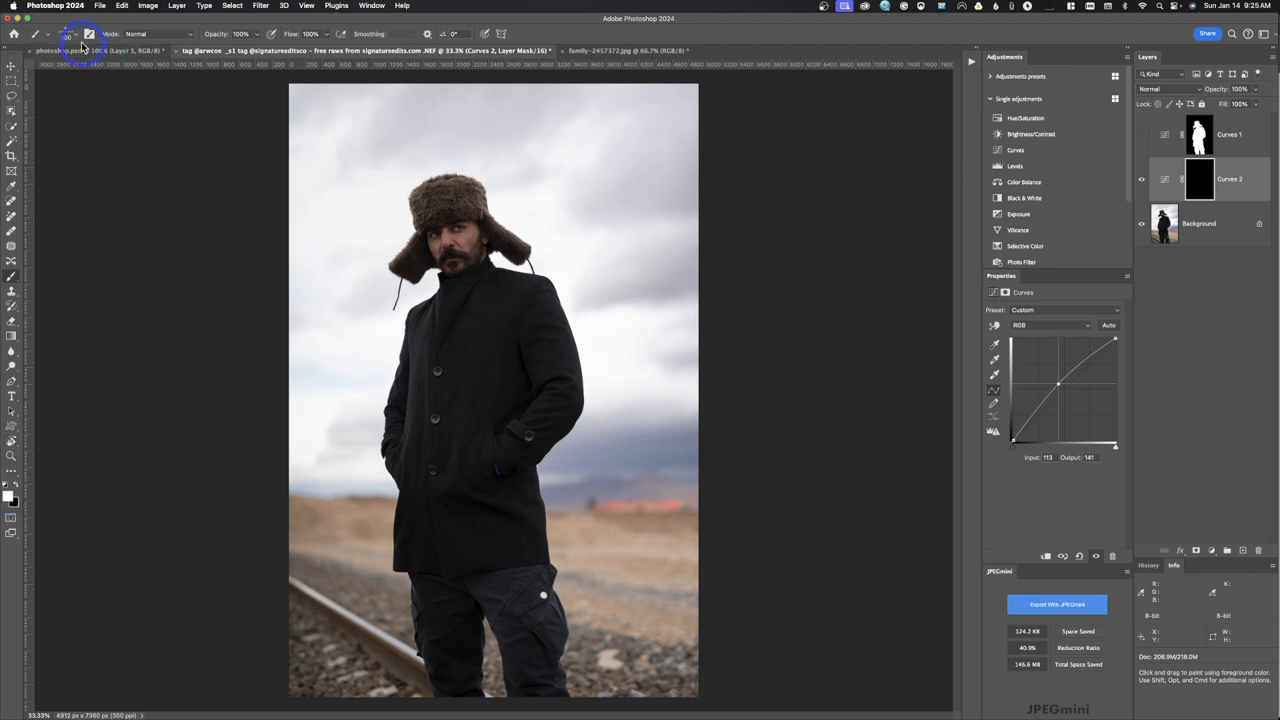
# - Pick a soft round brush tip from the brush presets, sized about 642 px
pyautogui.click(74, 33)
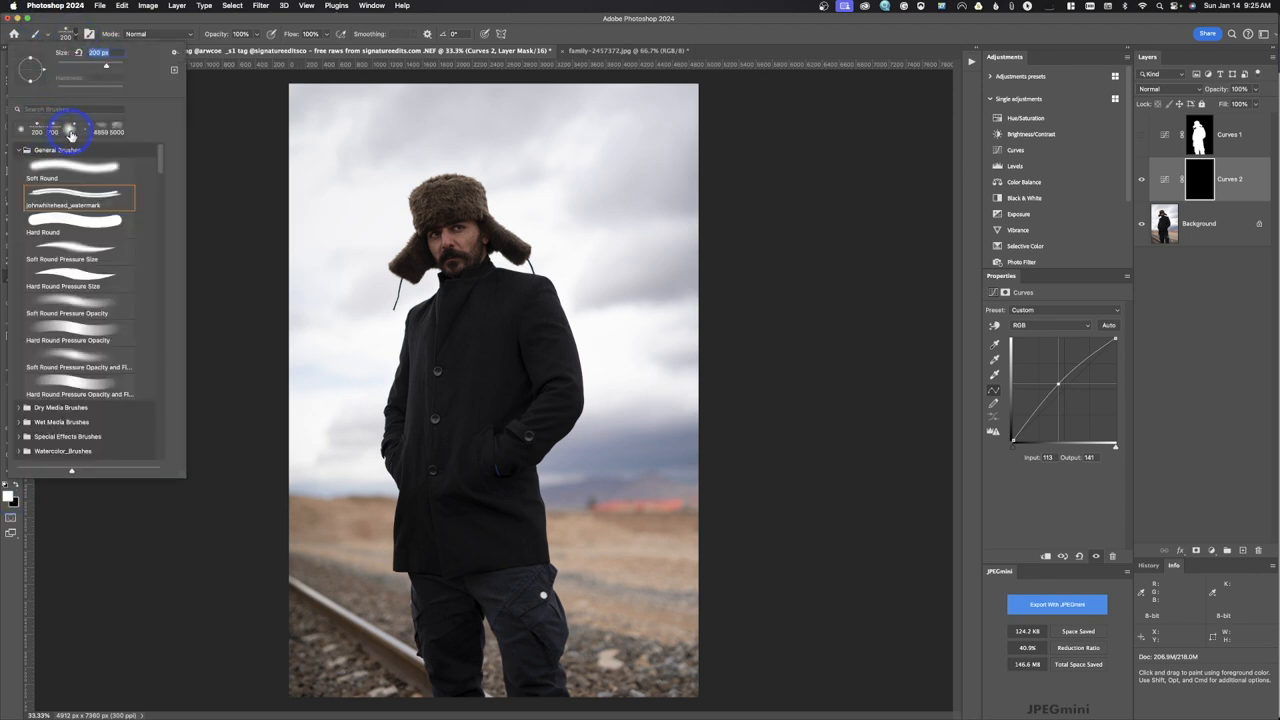
pyautogui.click(78, 178)
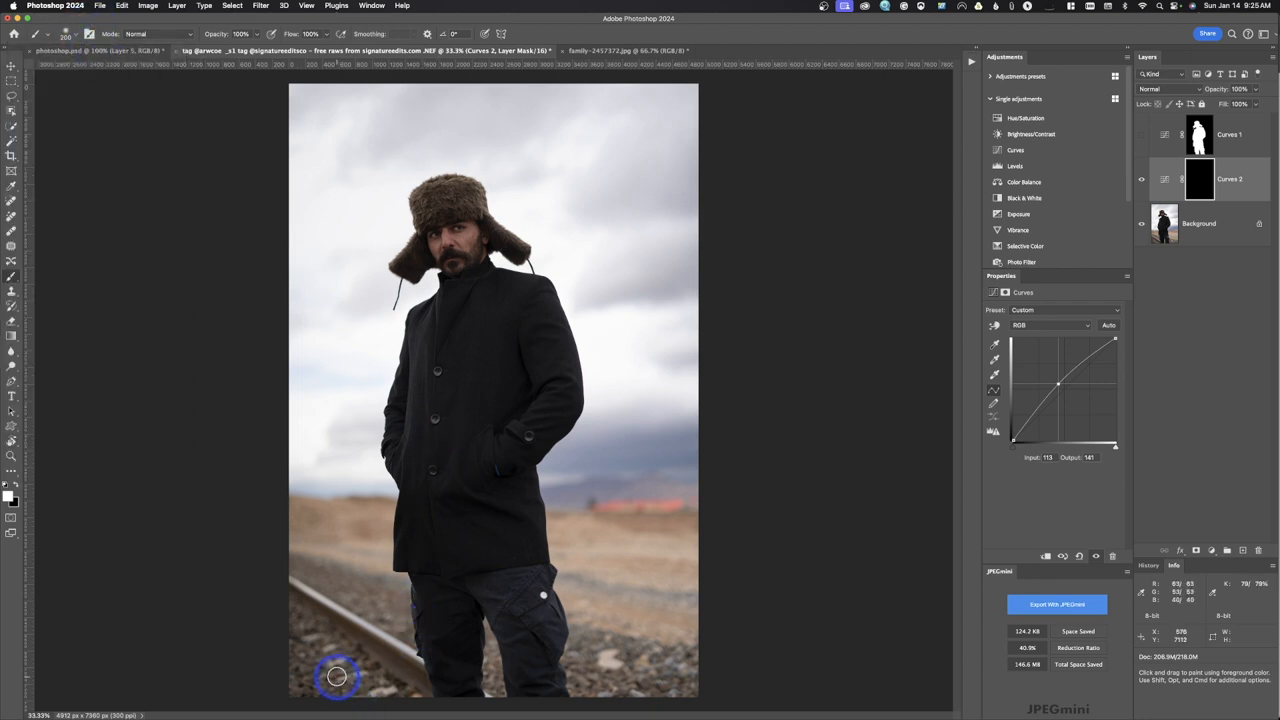
pyautogui.moveTo(373, 680)
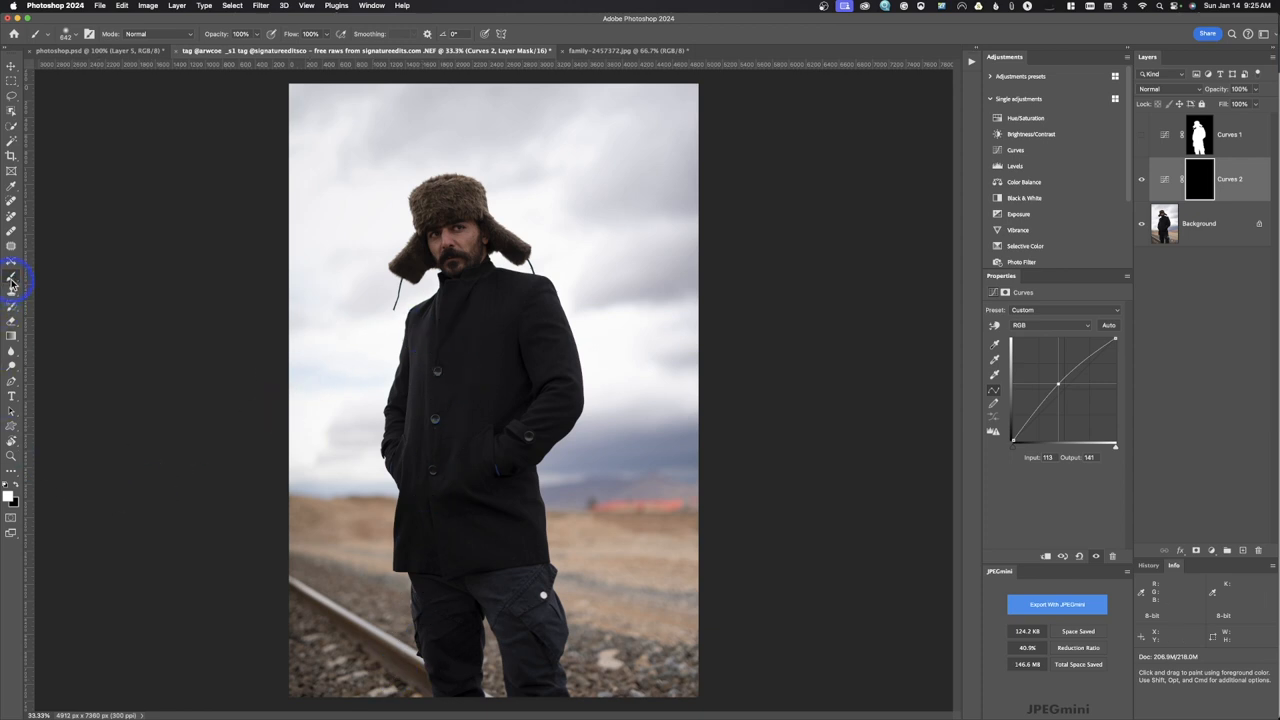
pyautogui.moveTo(1080, 205)
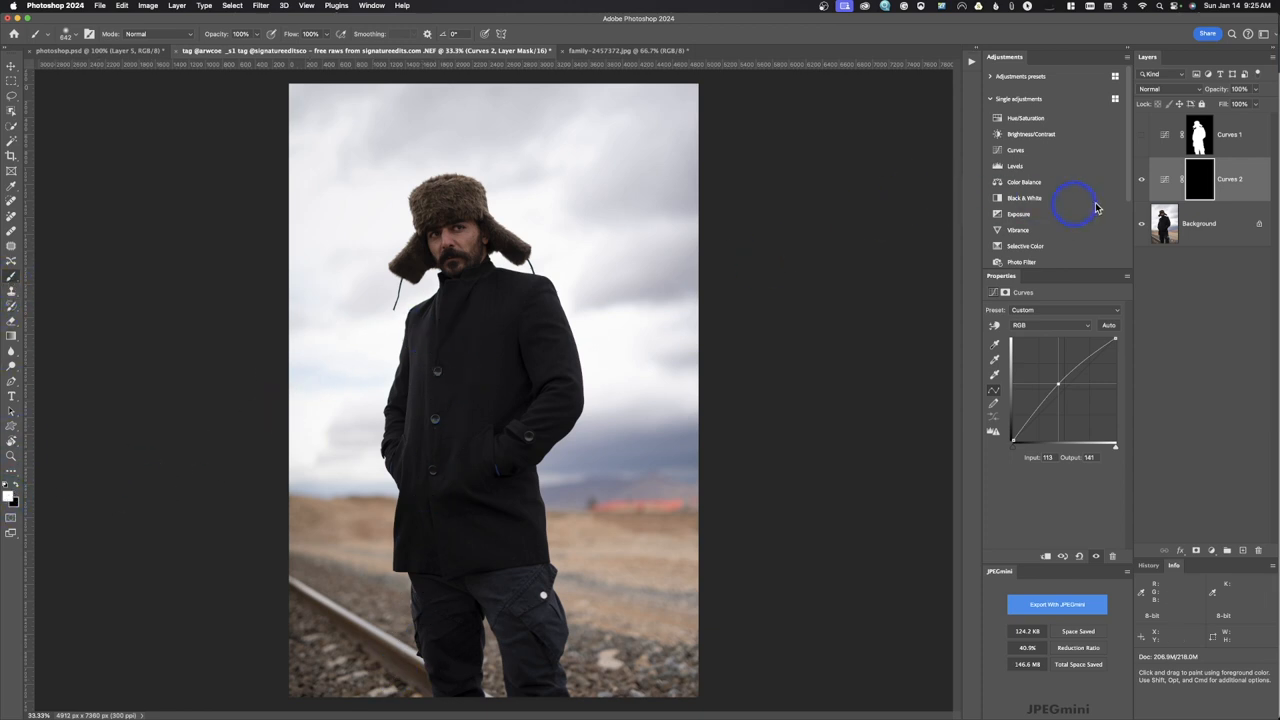
# - Target the Curves 2 mask and paint a white stroke near the neck
pyautogui.click(1200, 178)
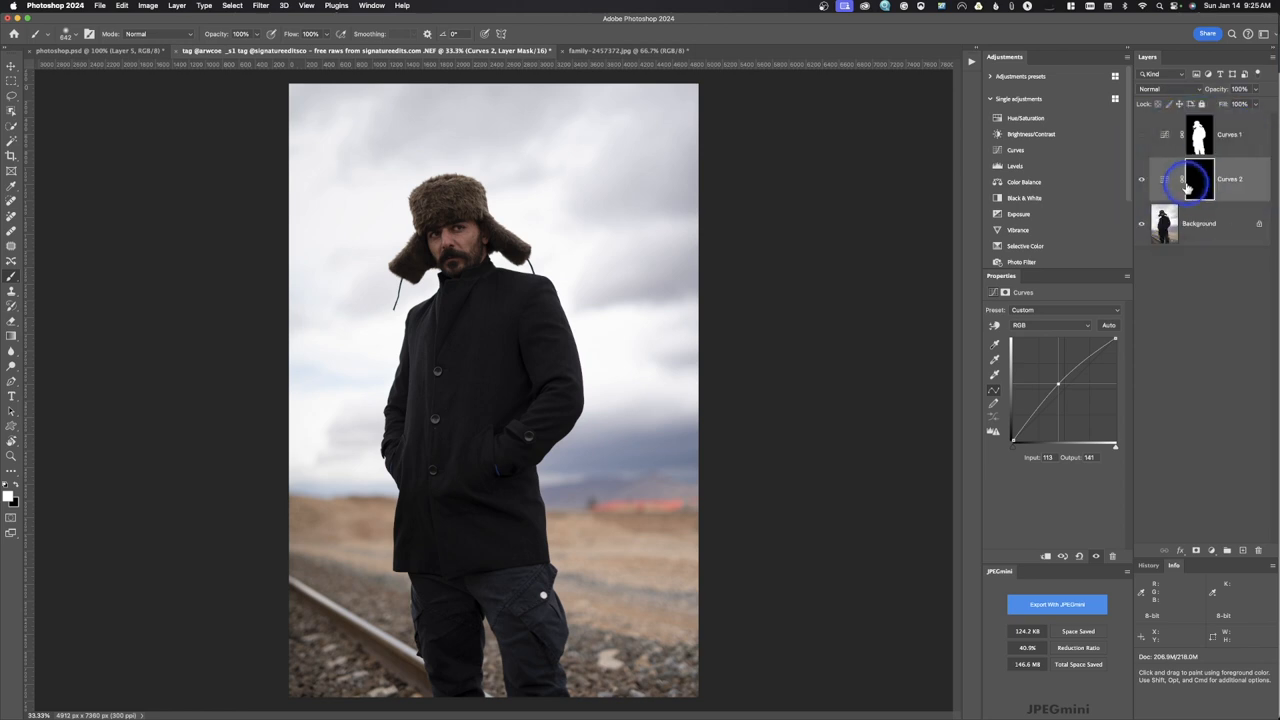
pyautogui.click(1182, 179)
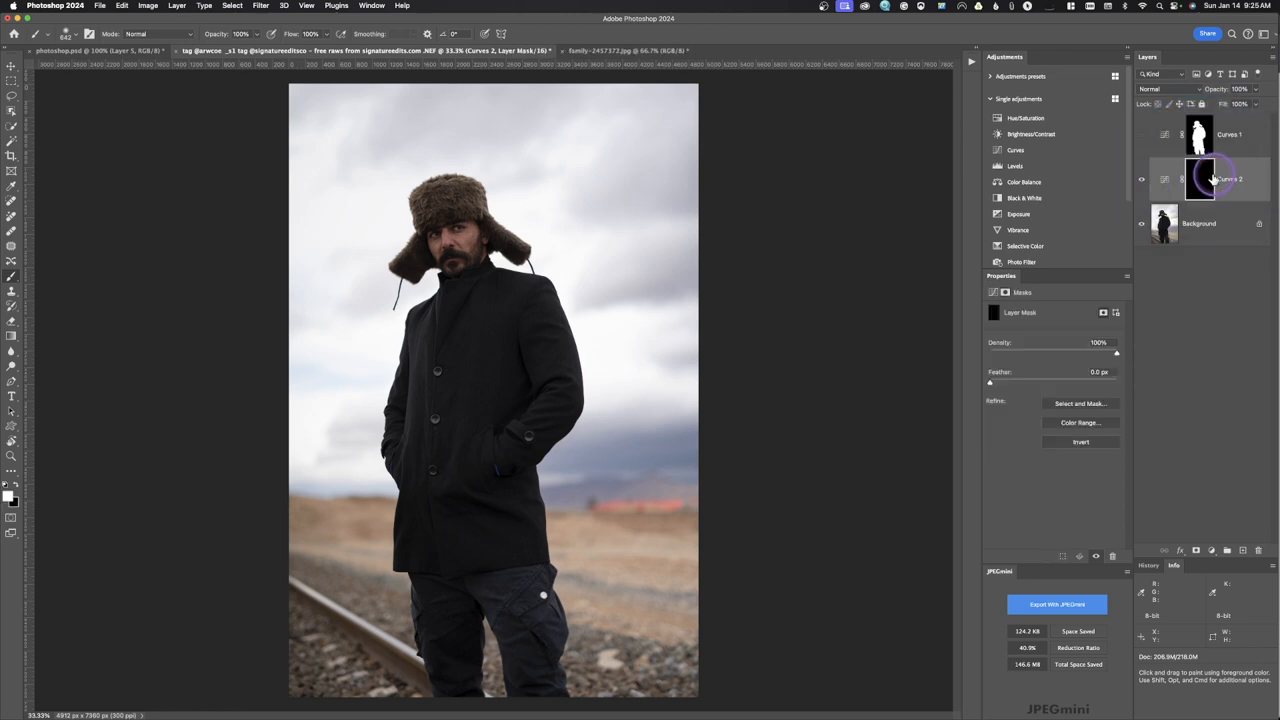
pyautogui.click(454, 242)
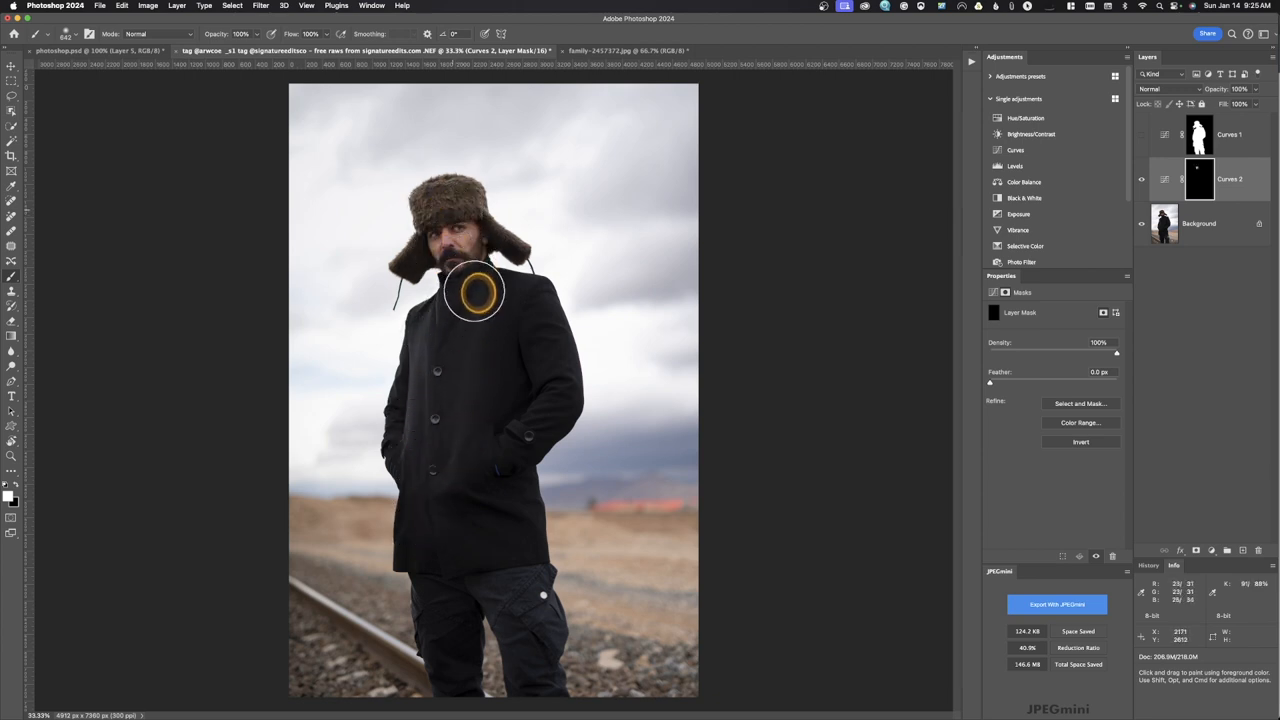
pyautogui.moveTo(475, 290); pyautogui.dragTo(520, 590)
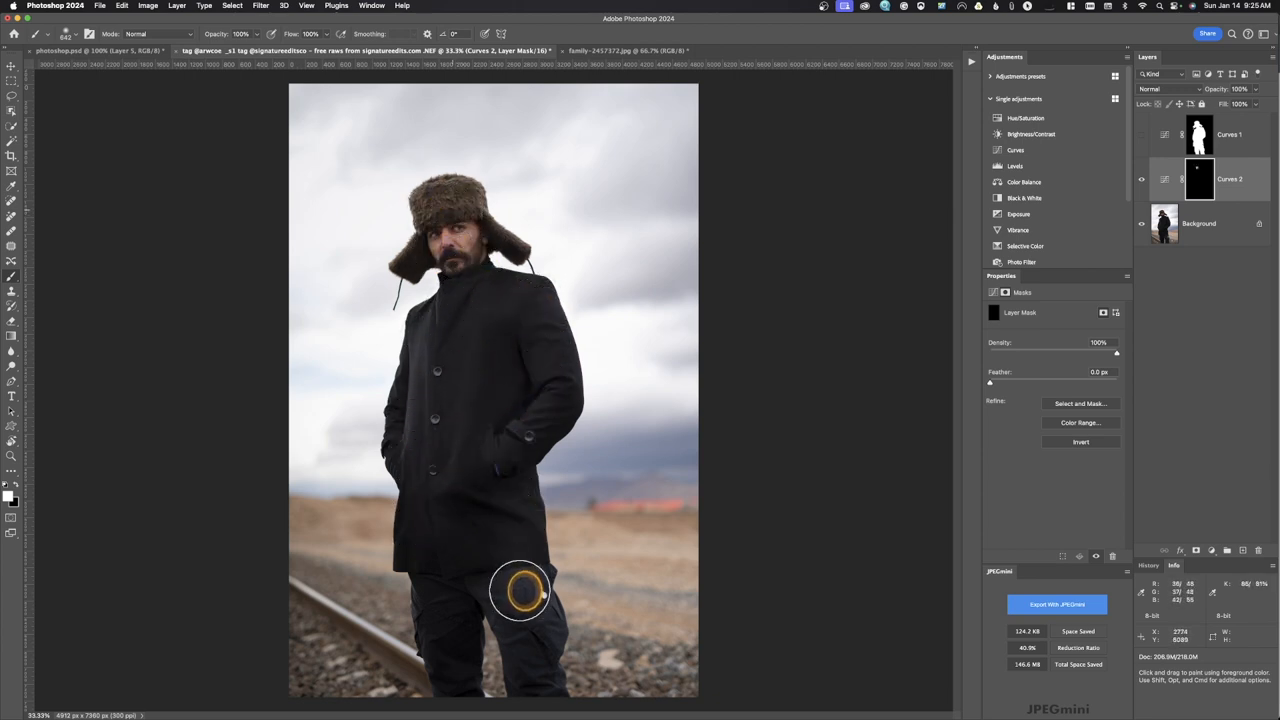
pyautogui.click(1199, 179)
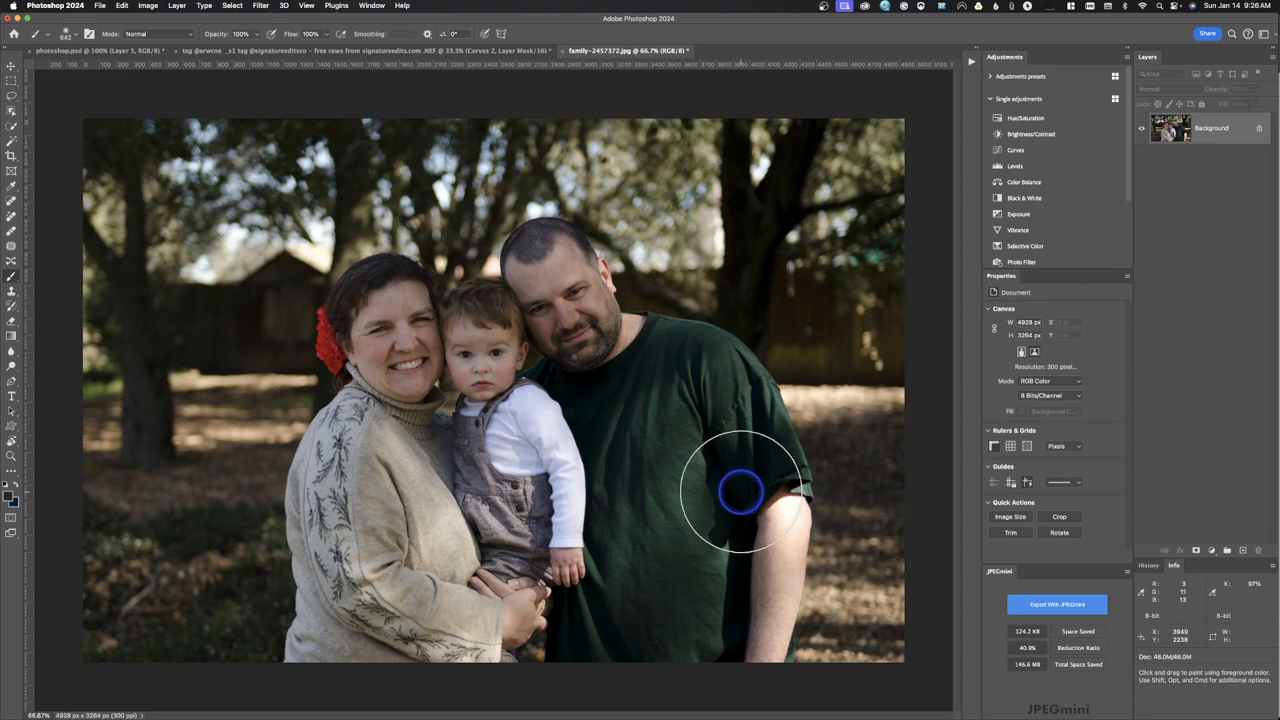
pyautogui.click(232, 5)
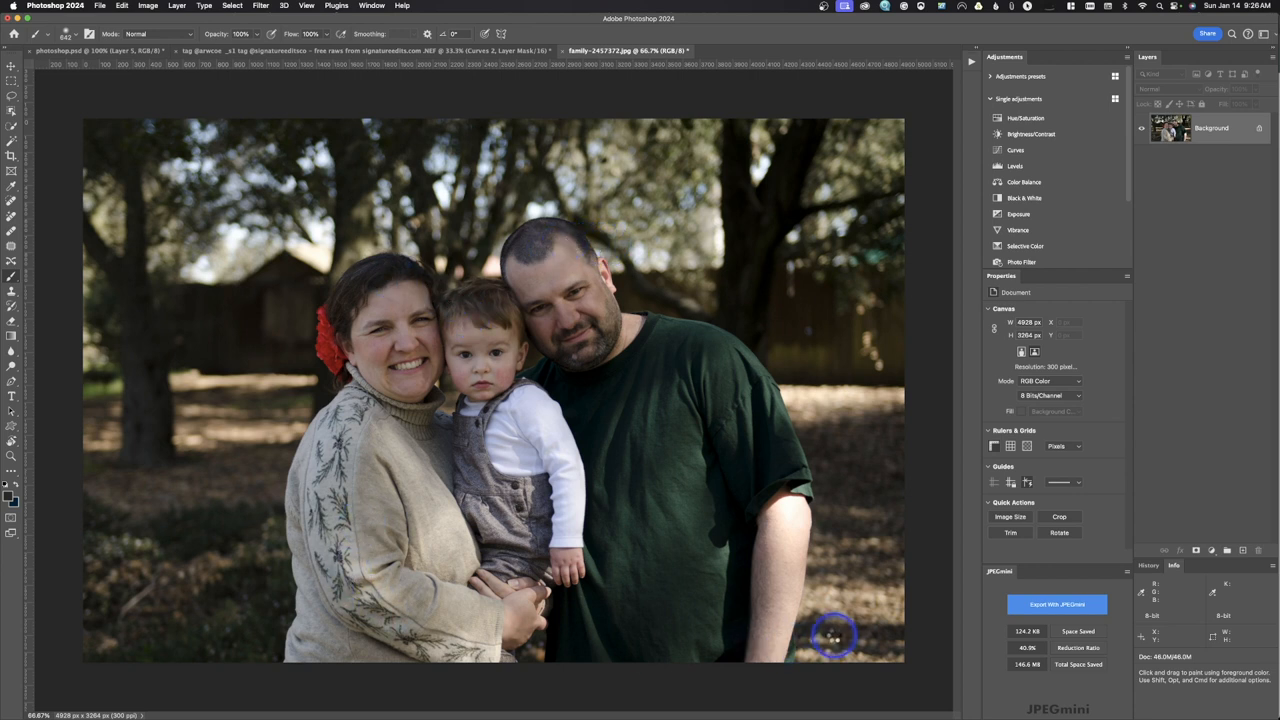
pyautogui.moveTo(835, 635); pyautogui.dragTo(745, 510)
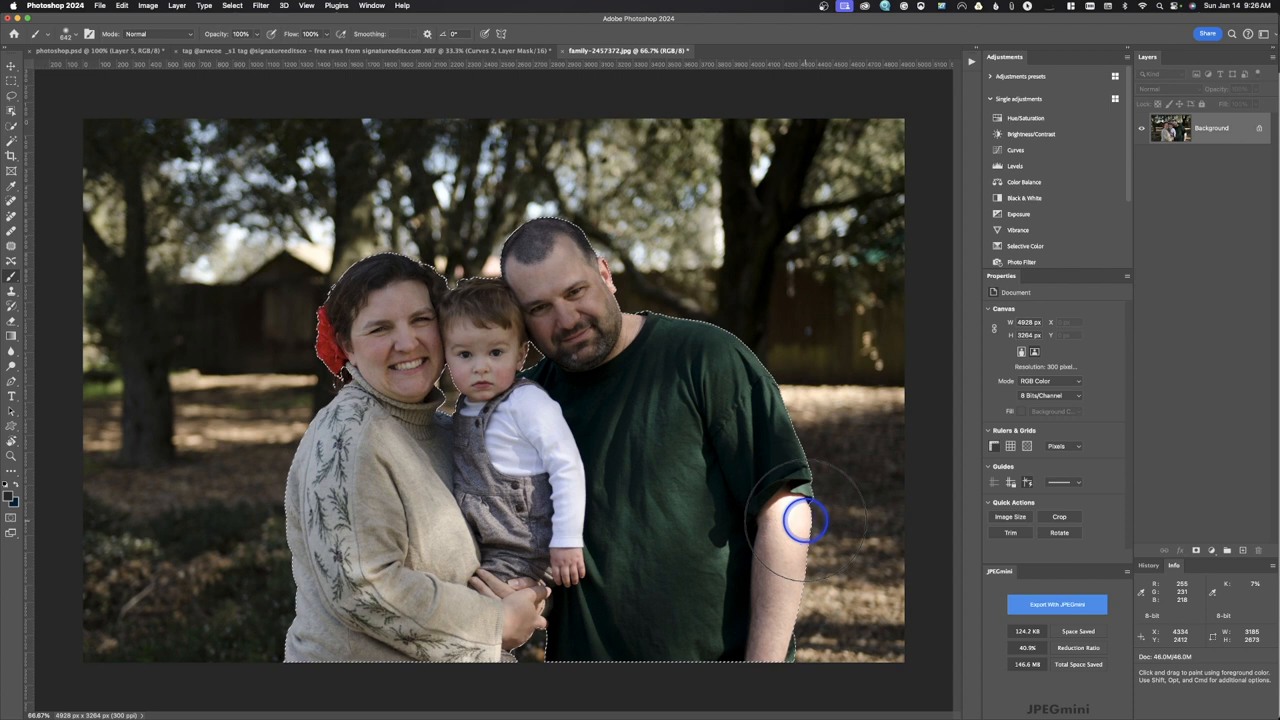
pyautogui.moveTo(230, 240)
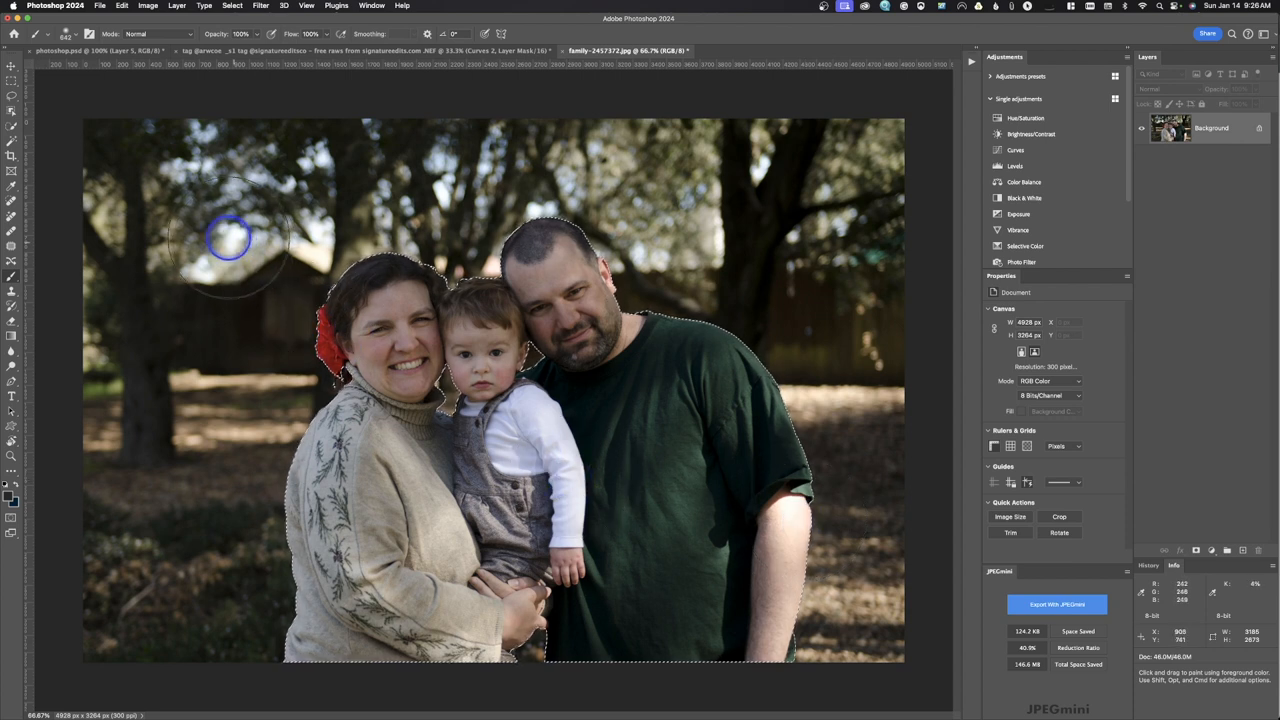
pyautogui.press('cmd+d')
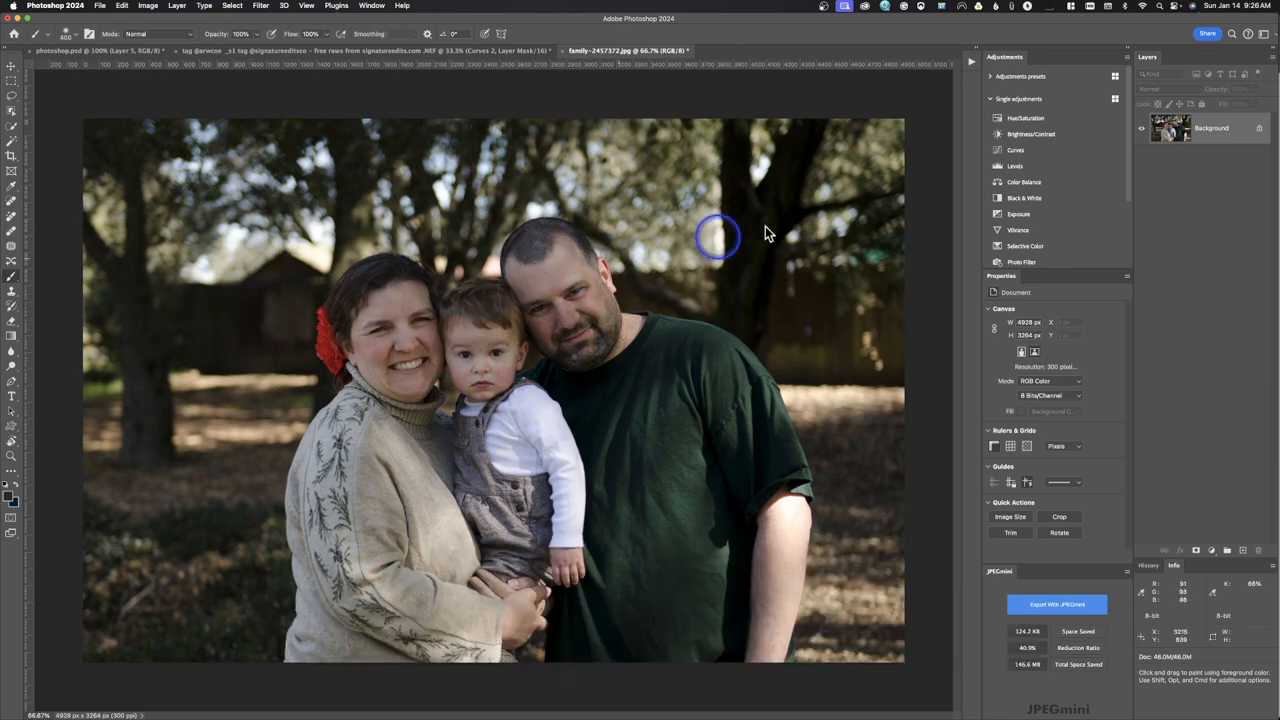
# - Add a brightening Curves 1 layer to the family photo and toggle it to compare
pyautogui.click(1016, 149)
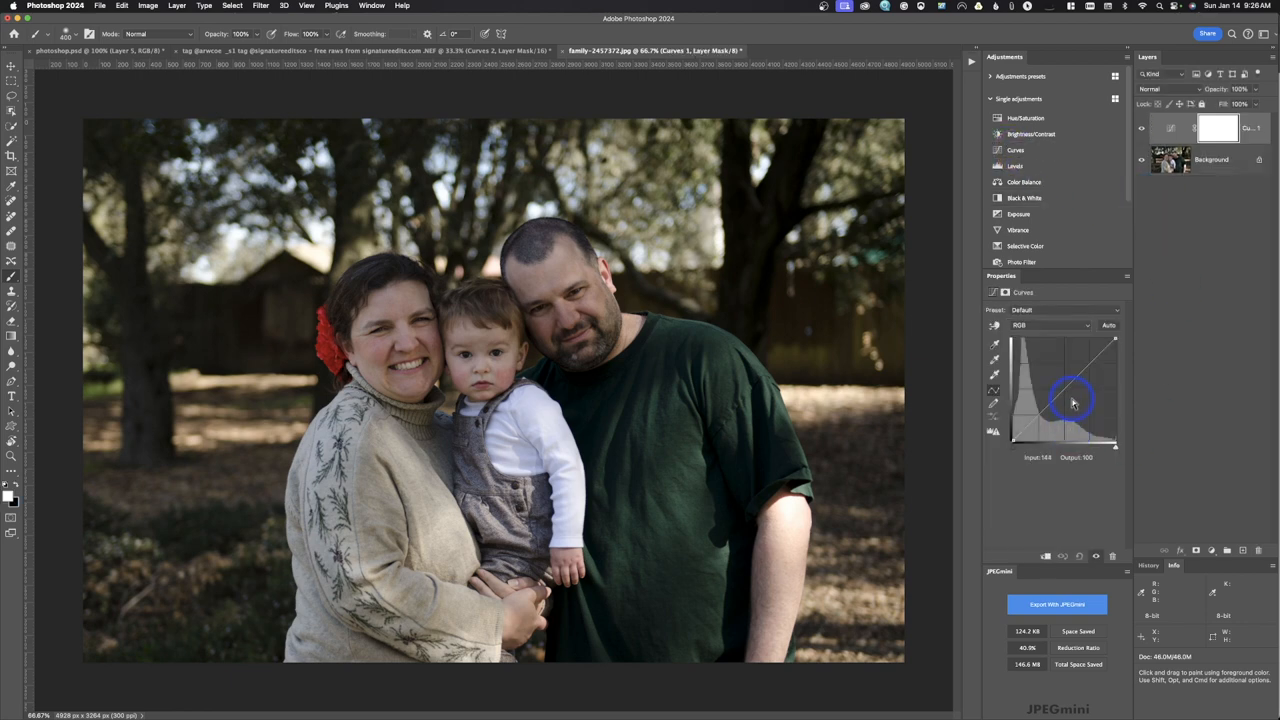
pyautogui.moveTo(1072, 398); pyautogui.dragTo(1063, 384)
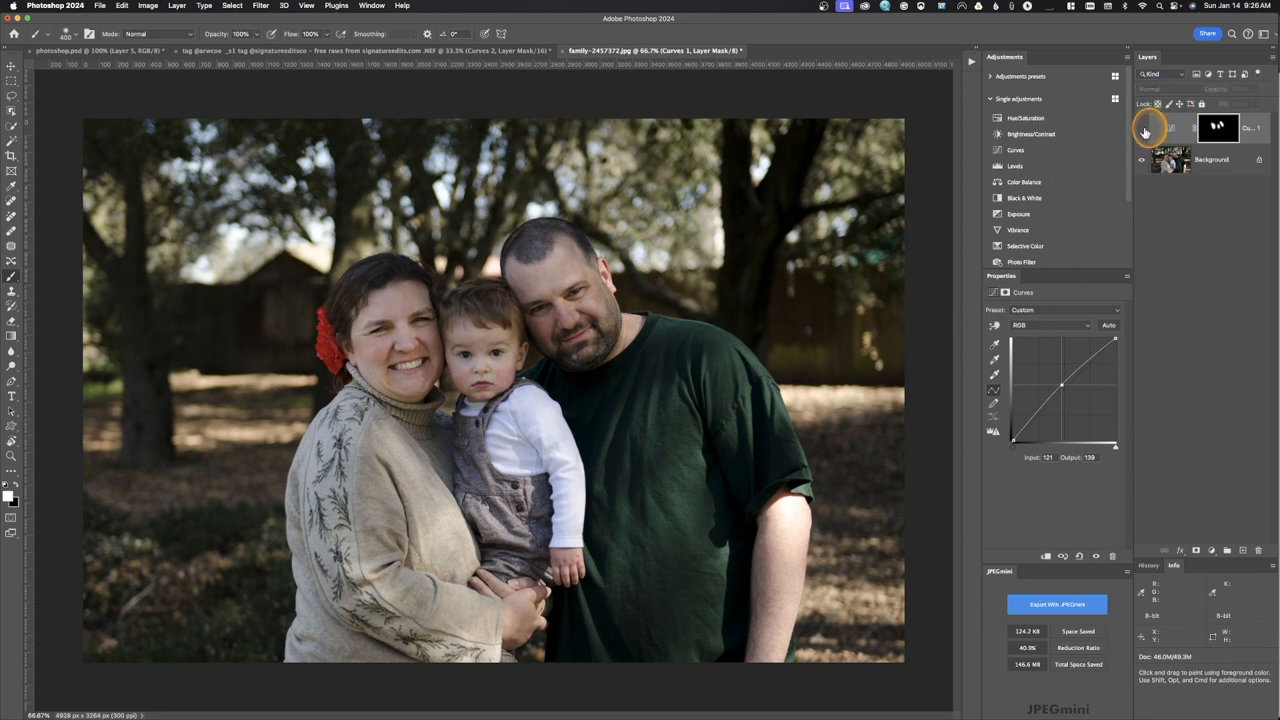
pyautogui.click(1145, 130)
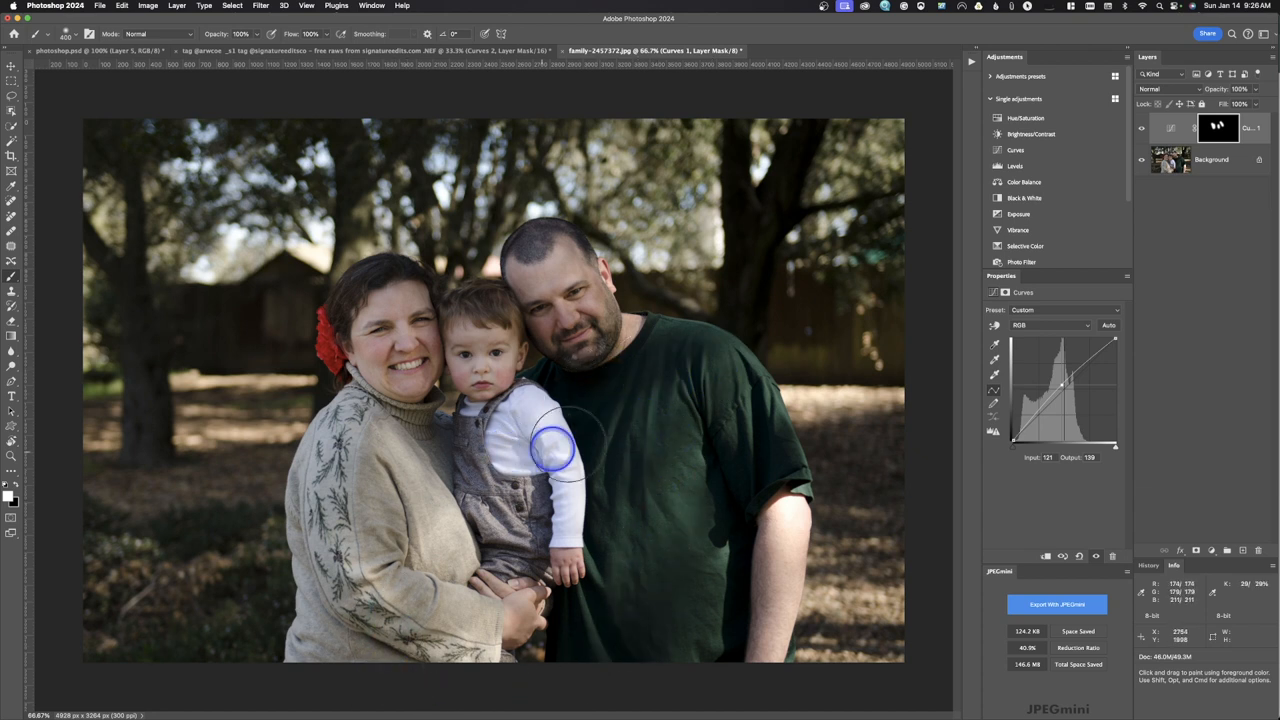
pyautogui.moveTo(775, 253)
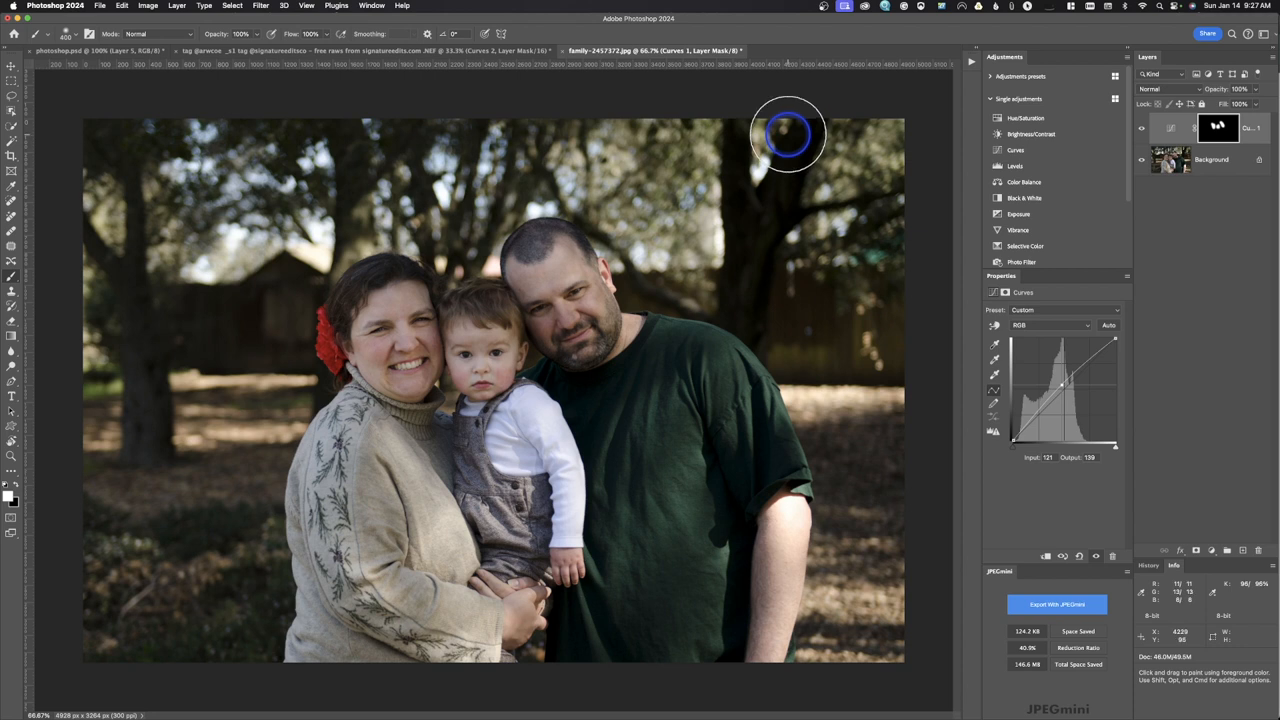
pyautogui.moveTo(748, 323)
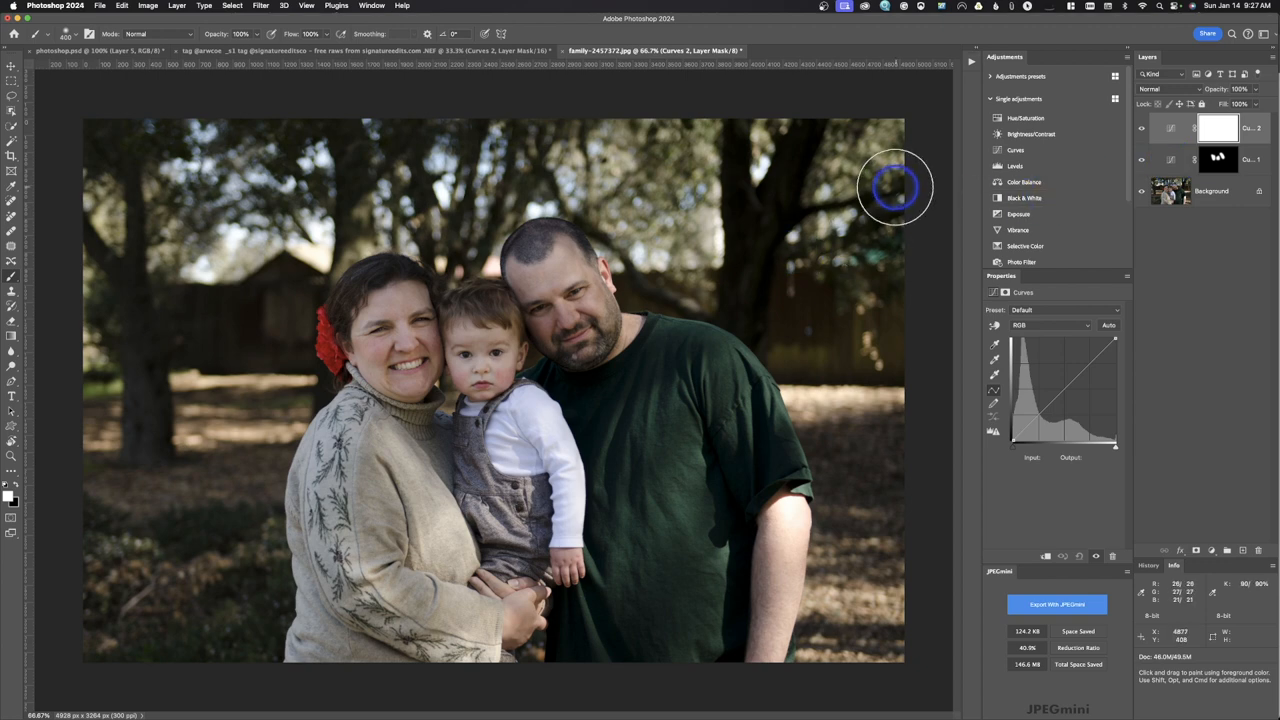
# - Paint Curves 2 brightening onto the man's face, then hide the layer to compare
pyautogui.click(1058, 383)
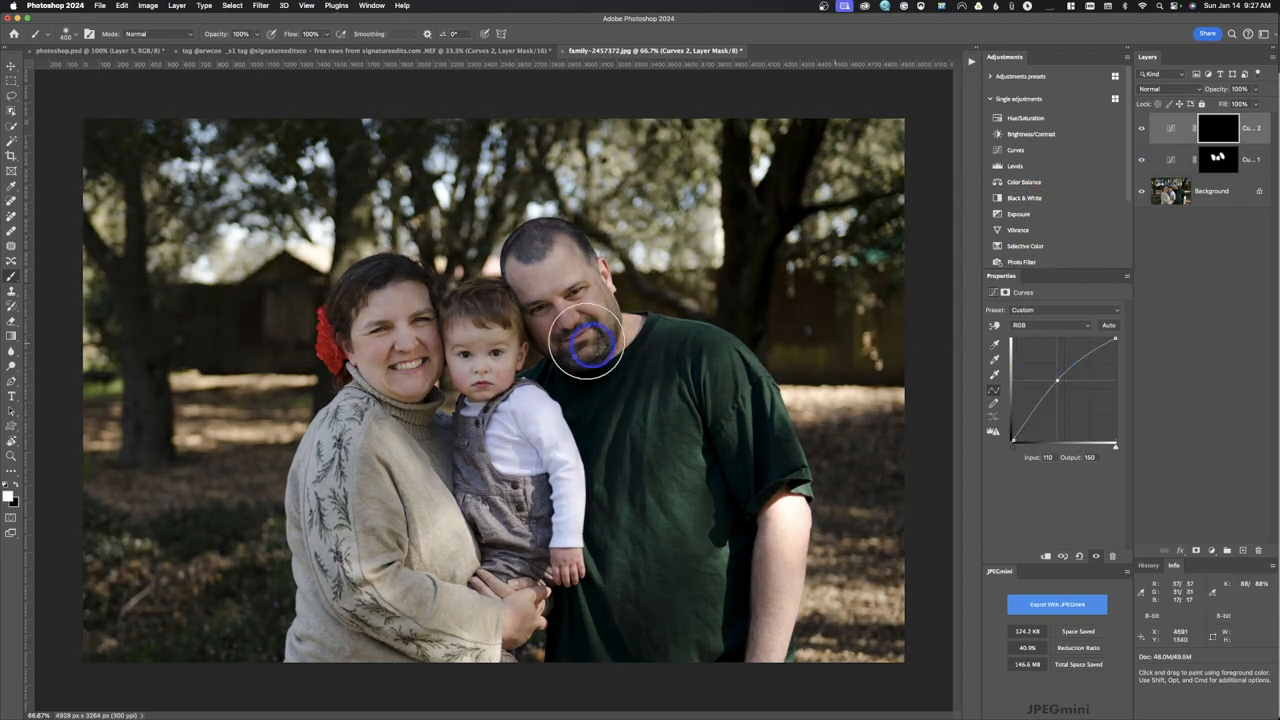
pyautogui.moveTo(588, 345); pyautogui.dragTo(668, 350)
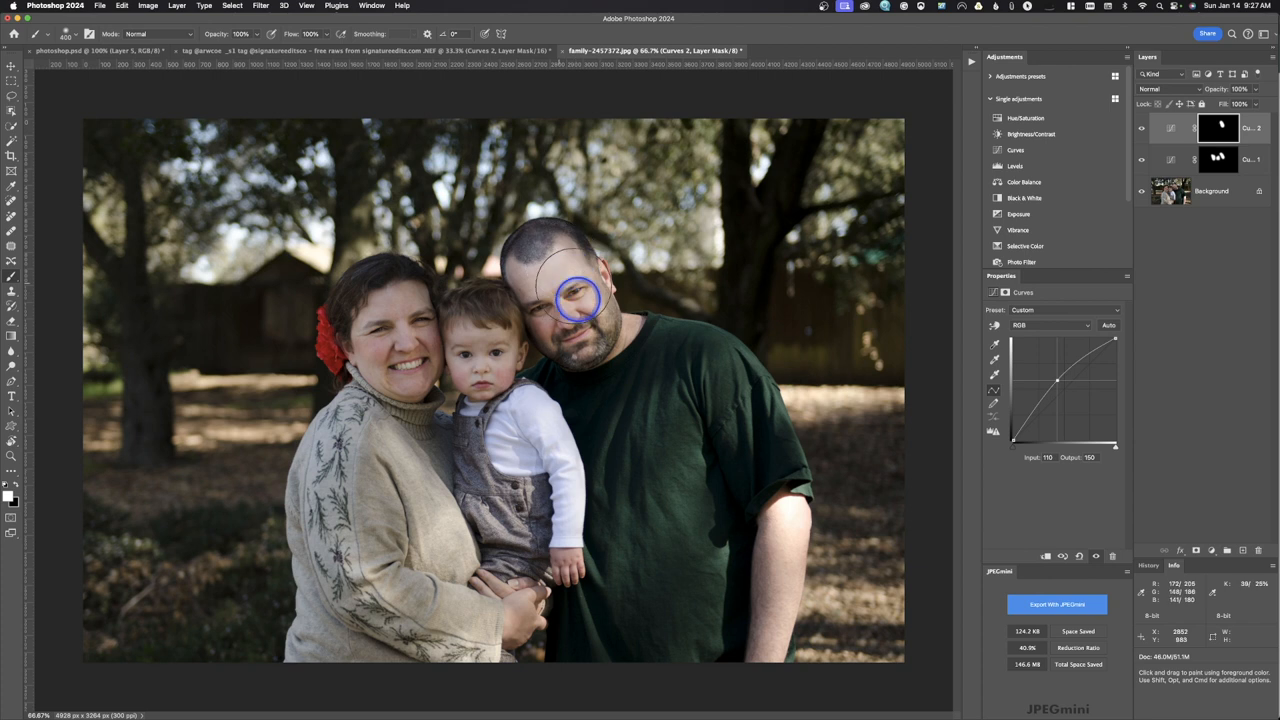
pyautogui.moveTo(575, 275)
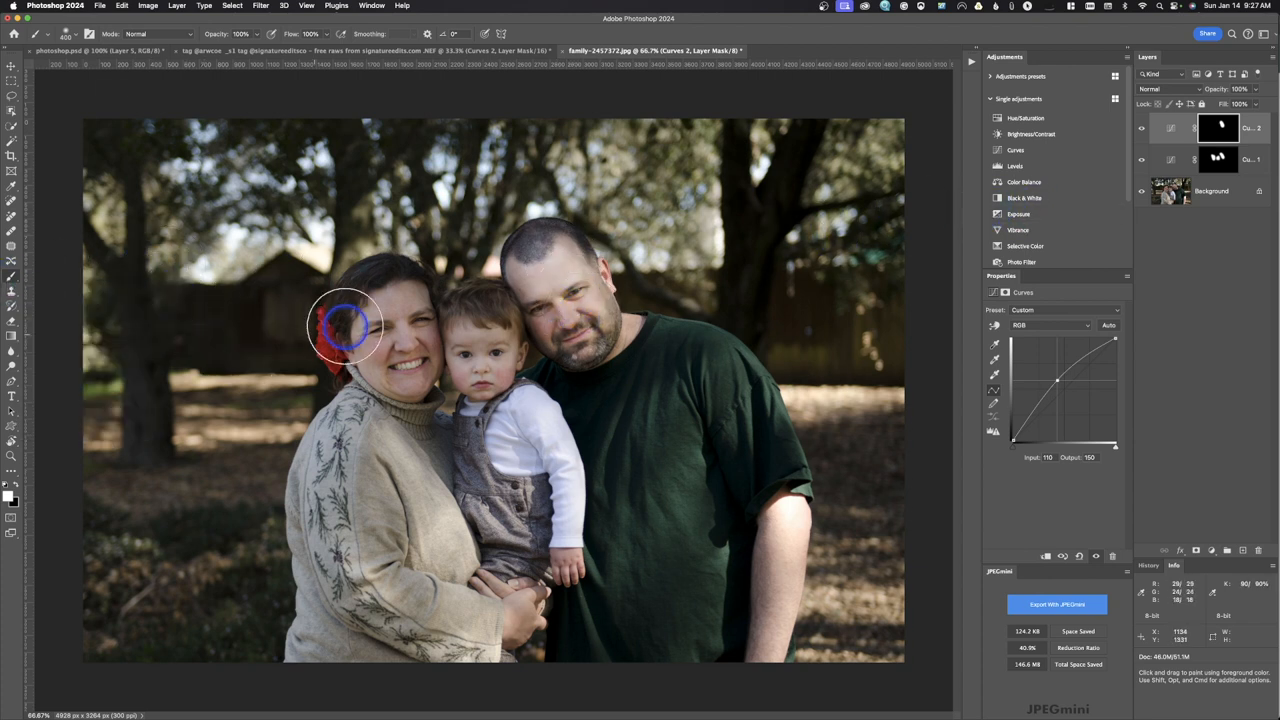
pyautogui.moveTo(258, 330)
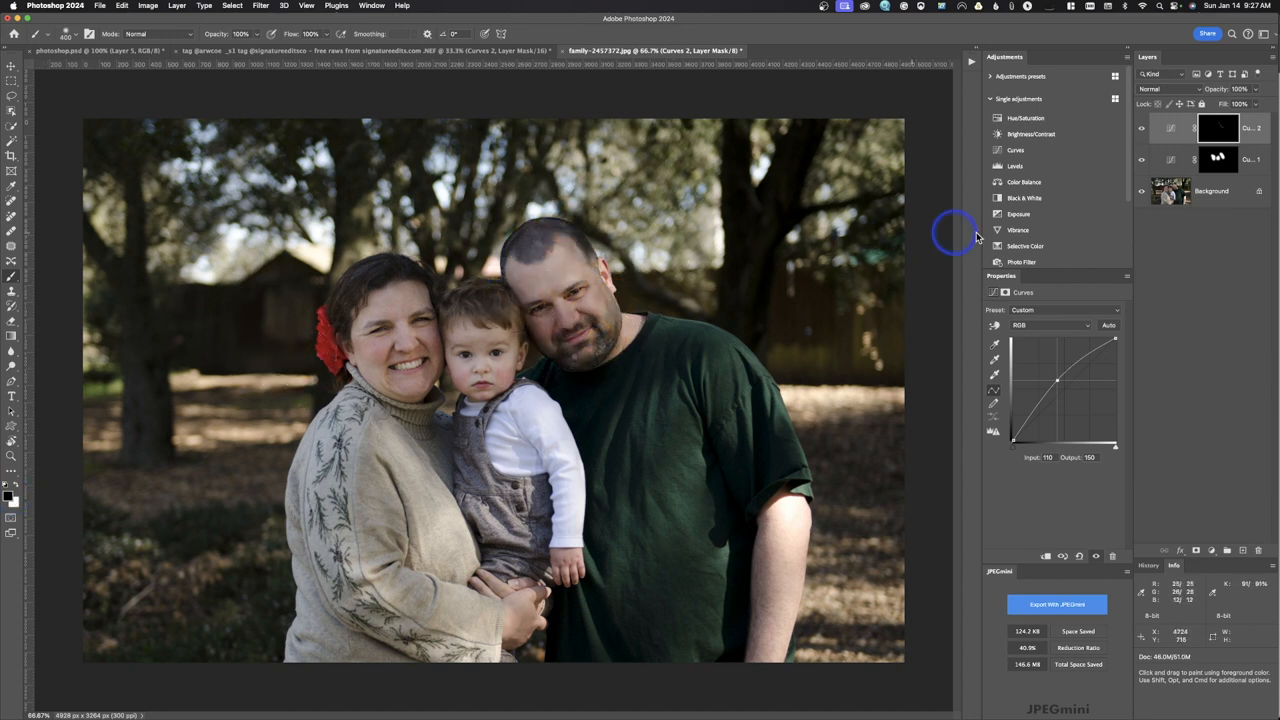
pyautogui.click(1141, 160)
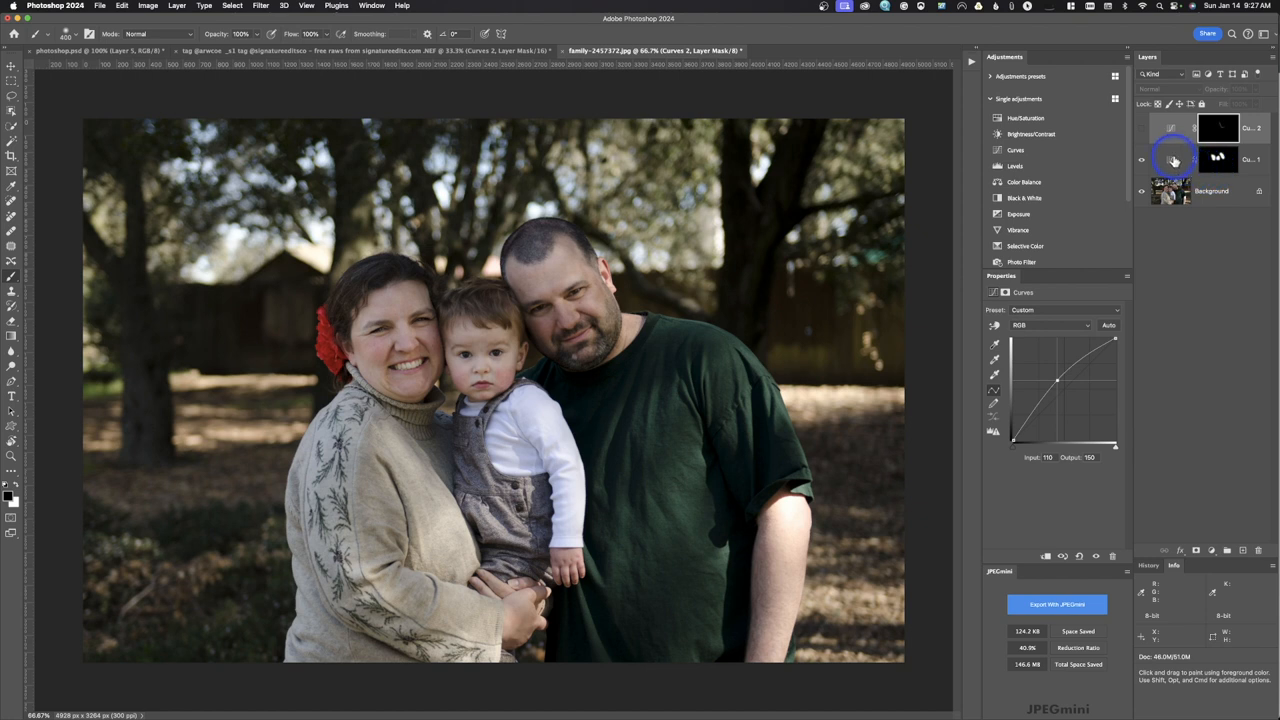
# - Target the Curves 1 mask to paint brightening onto the child's head
pyautogui.click(1219, 159)
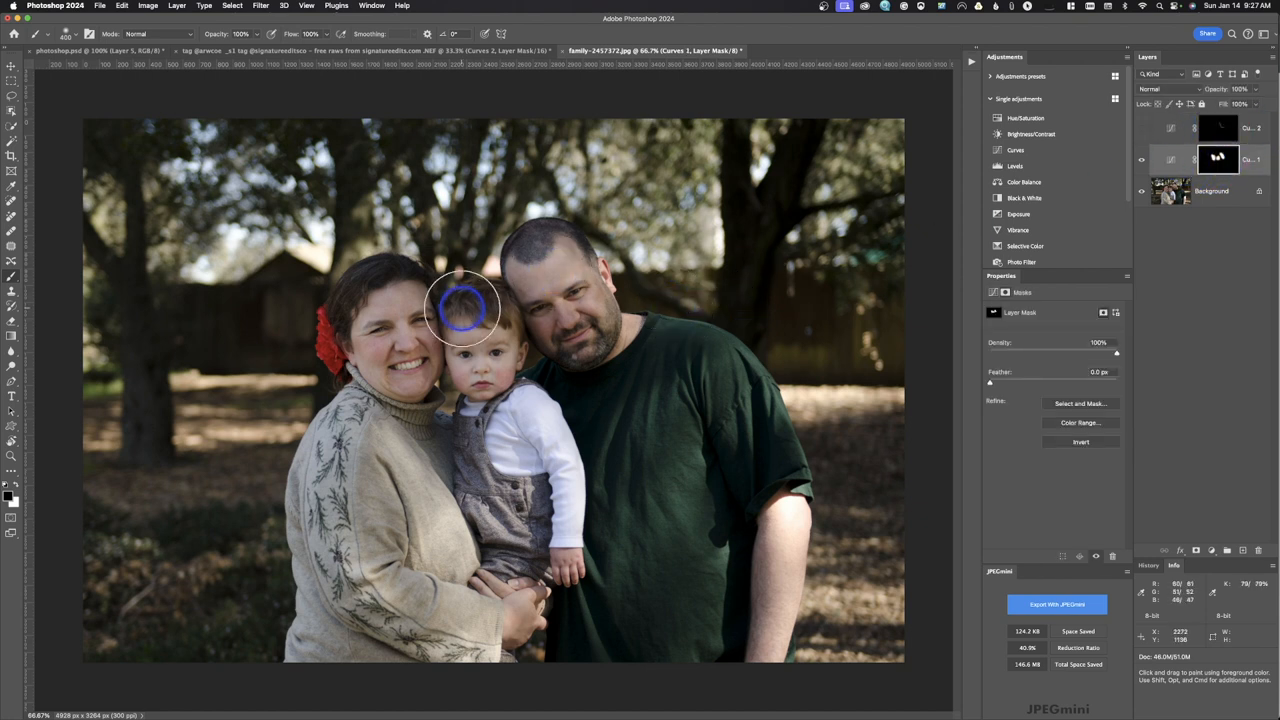
pyautogui.moveTo(475, 320)
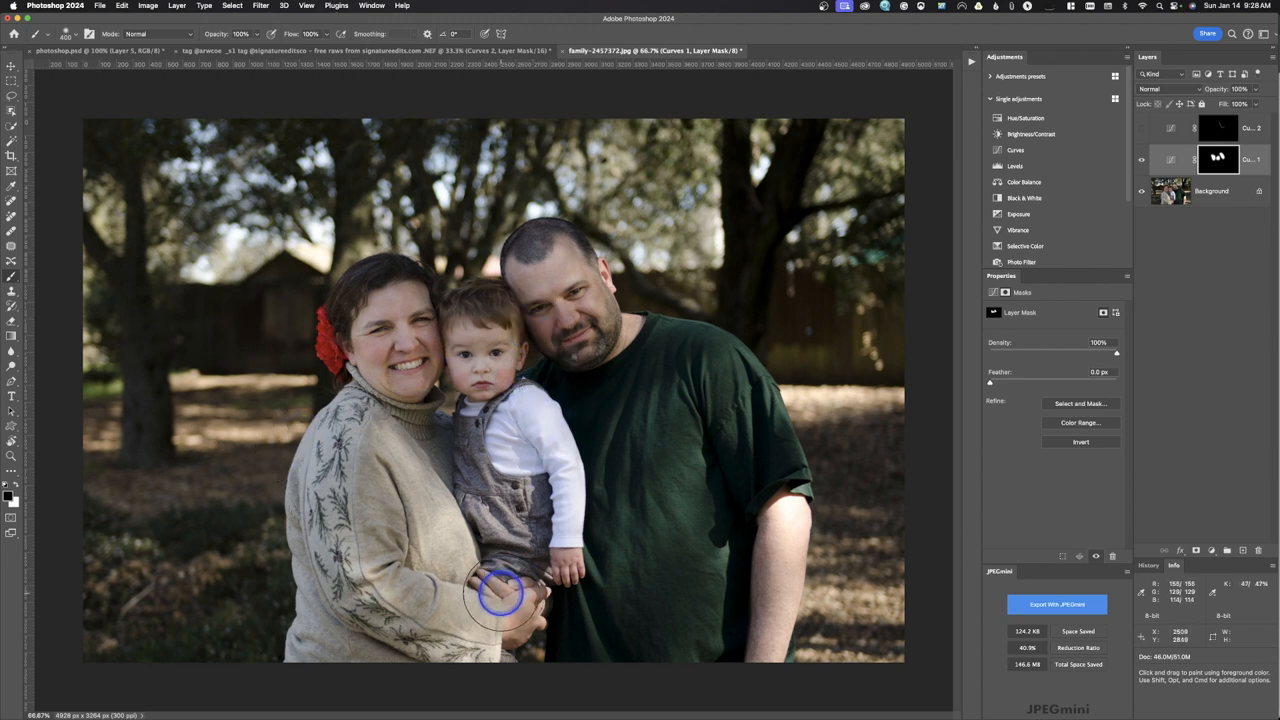
pyautogui.moveTo(475, 405)
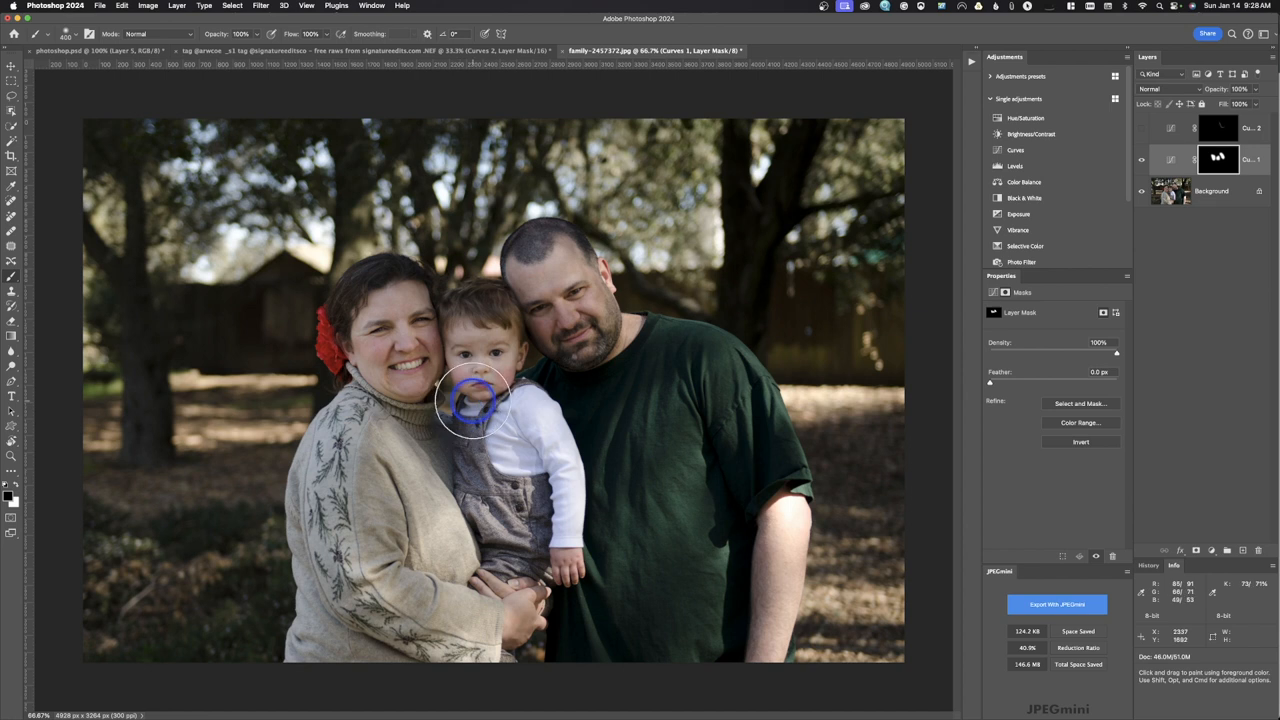
pyautogui.moveTo(490, 350)
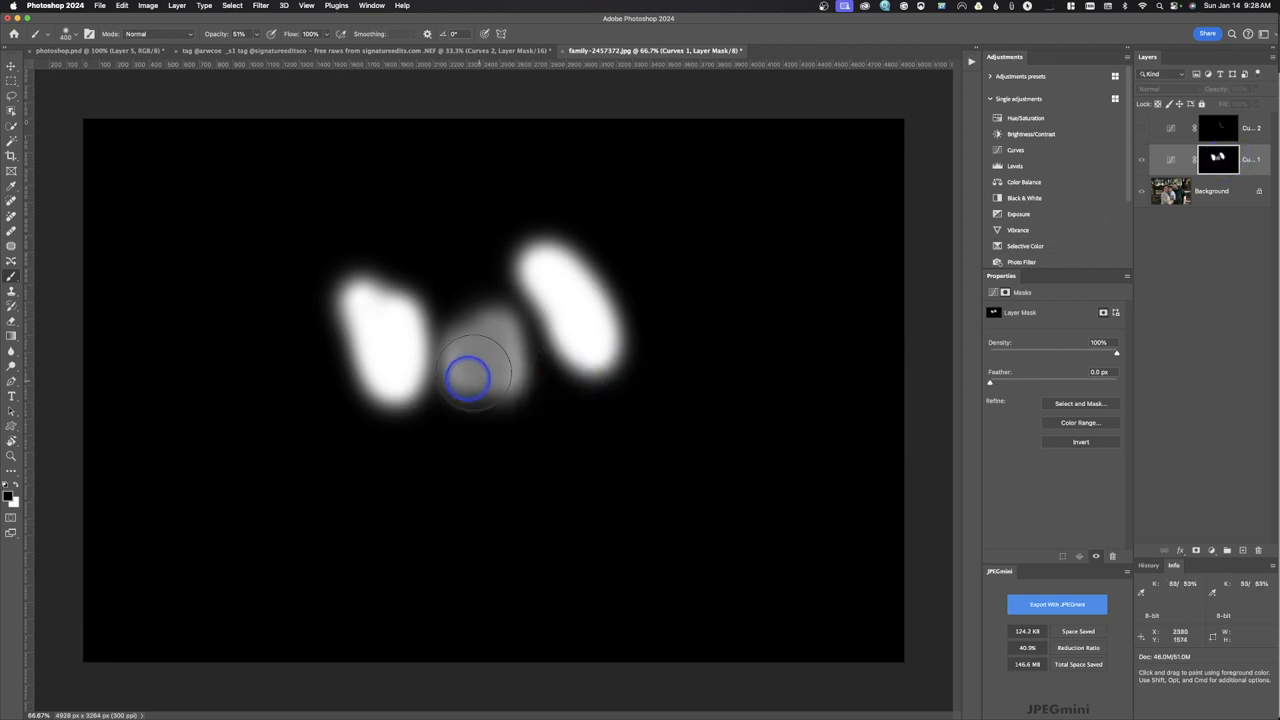
# - Leave mask view so the family photo shows again with the partially painted Curves 1 mask
pyautogui.moveTo(470, 378); pyautogui.dragTo(560, 335)
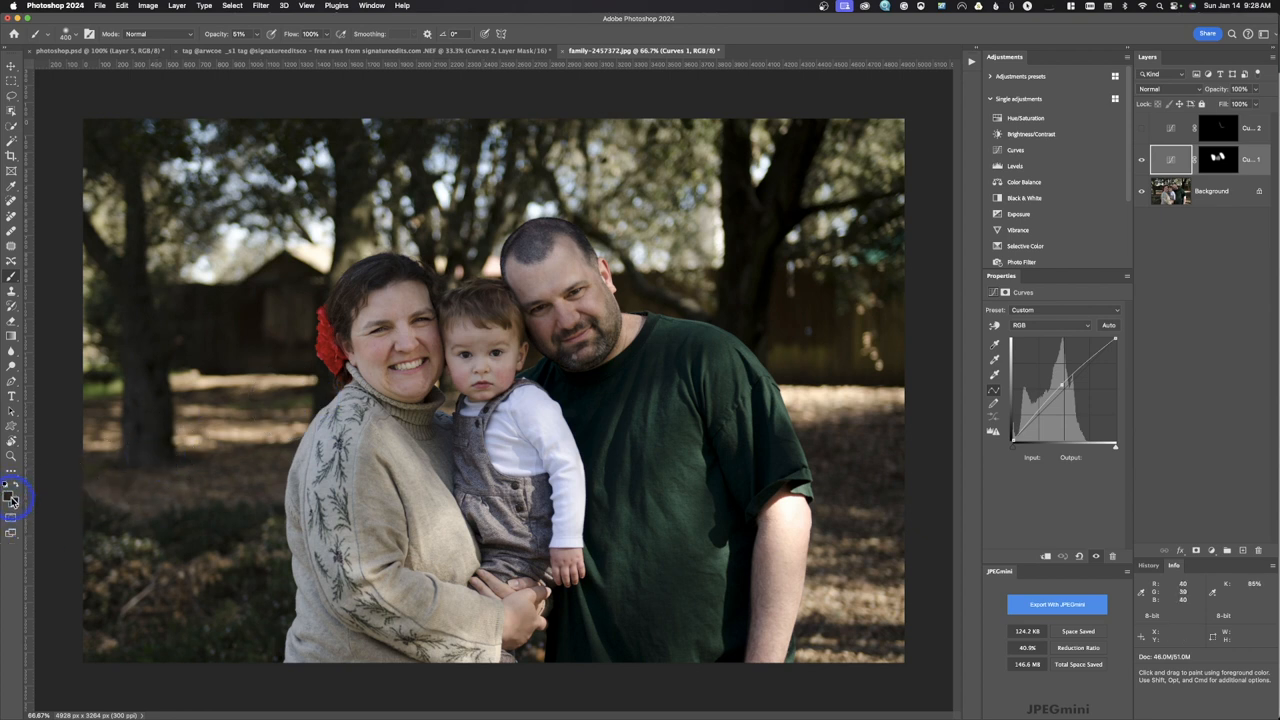
pyautogui.moveTo(13, 500)
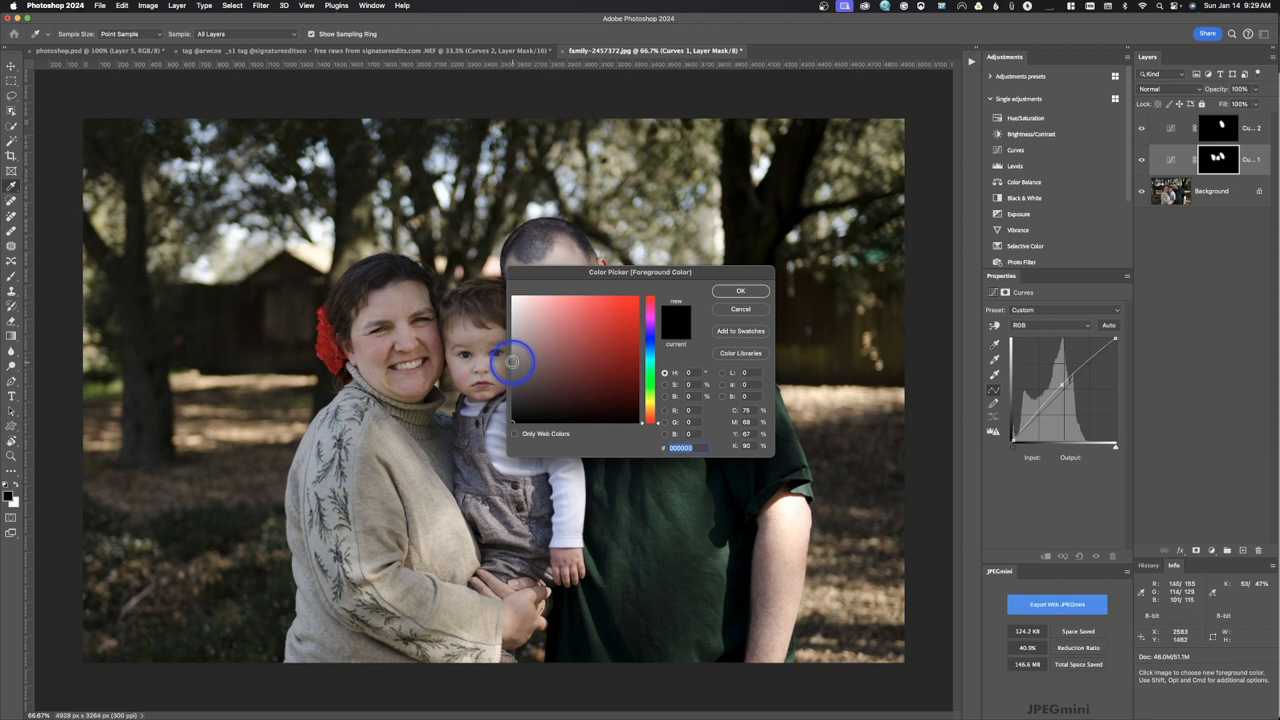
# - Pick and fine-tune a mid-grey foreground colour in the Color Picker, then confirm it
pyautogui.click(637, 402)
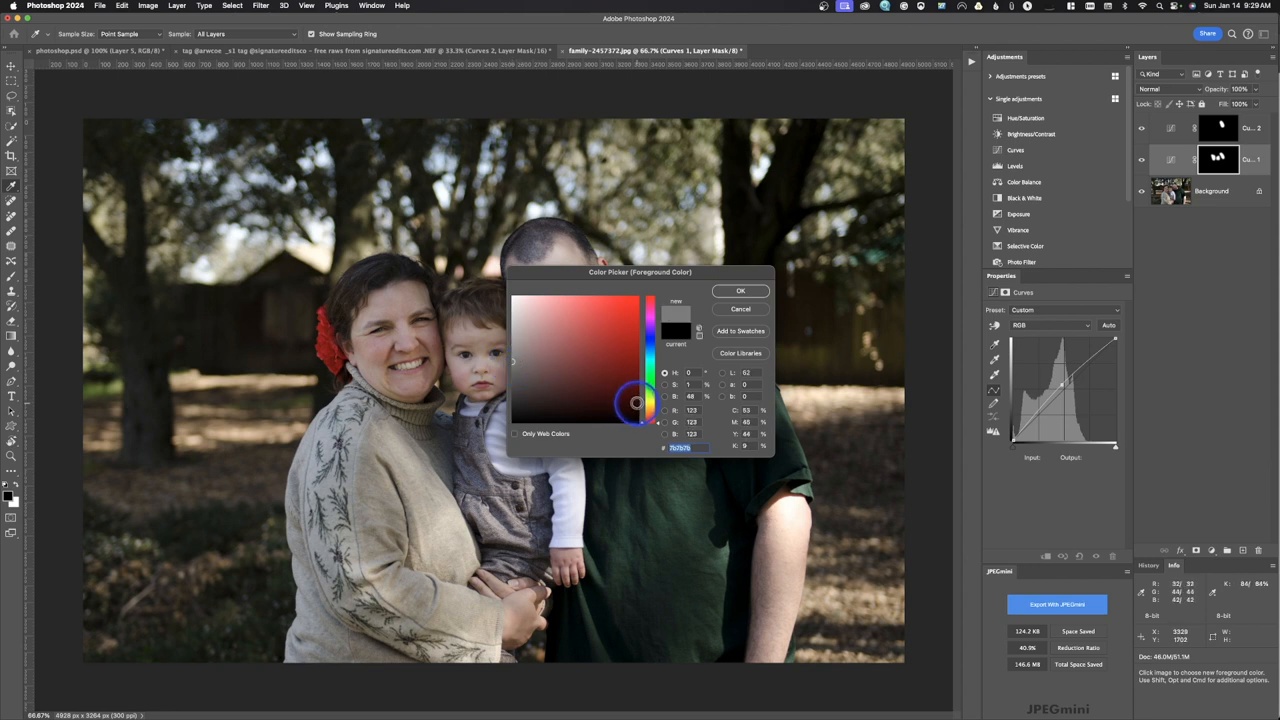
pyautogui.moveTo(636, 402); pyautogui.dragTo(660, 437)
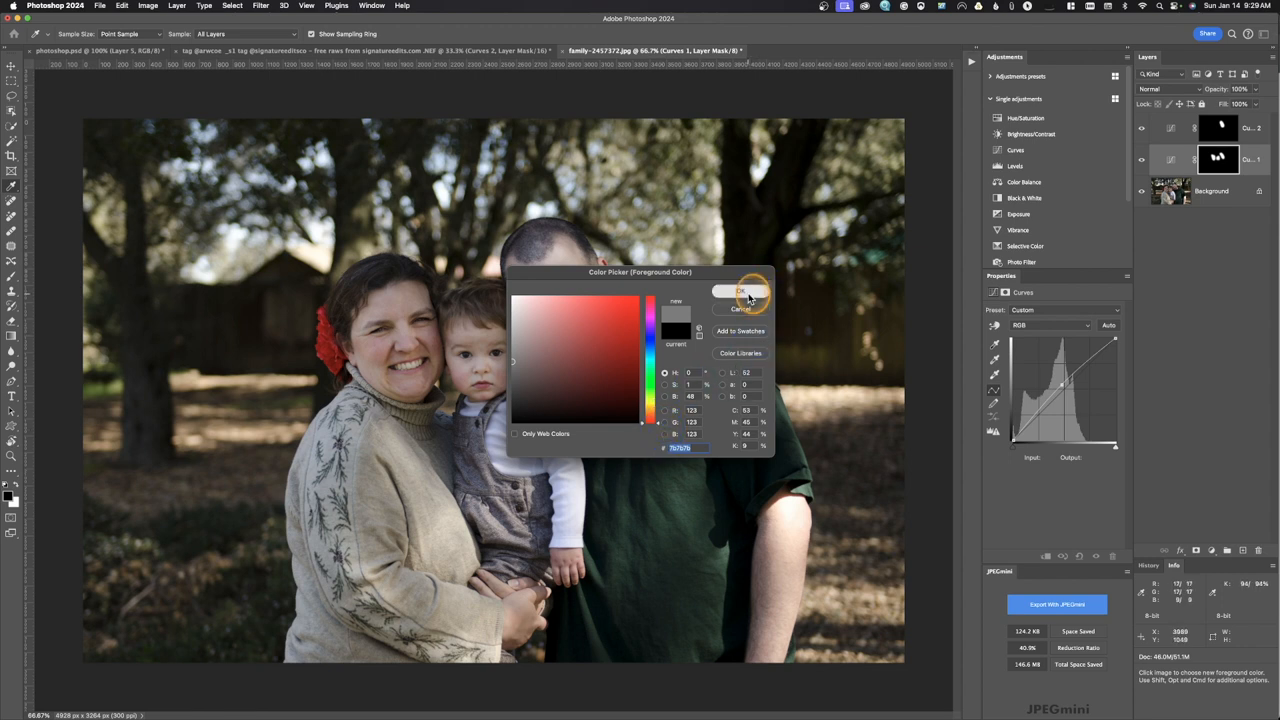
pyautogui.click(740, 291)
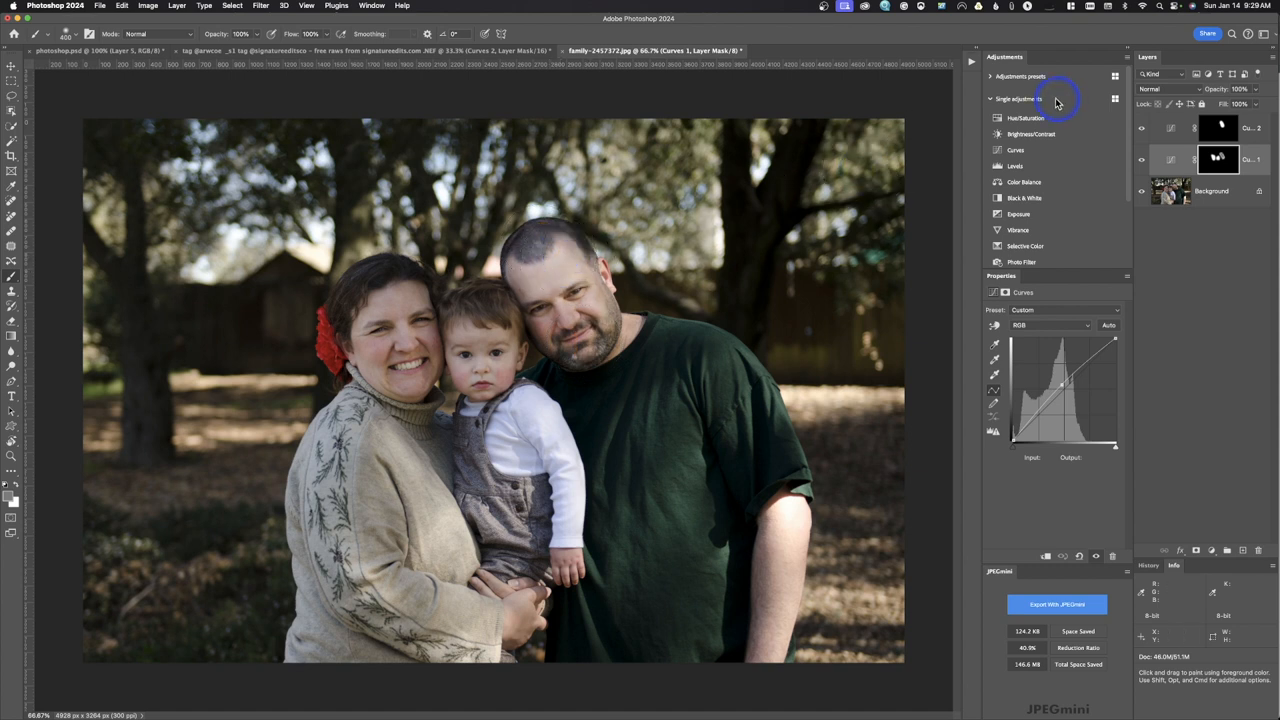
pyautogui.moveTo(730, 205)
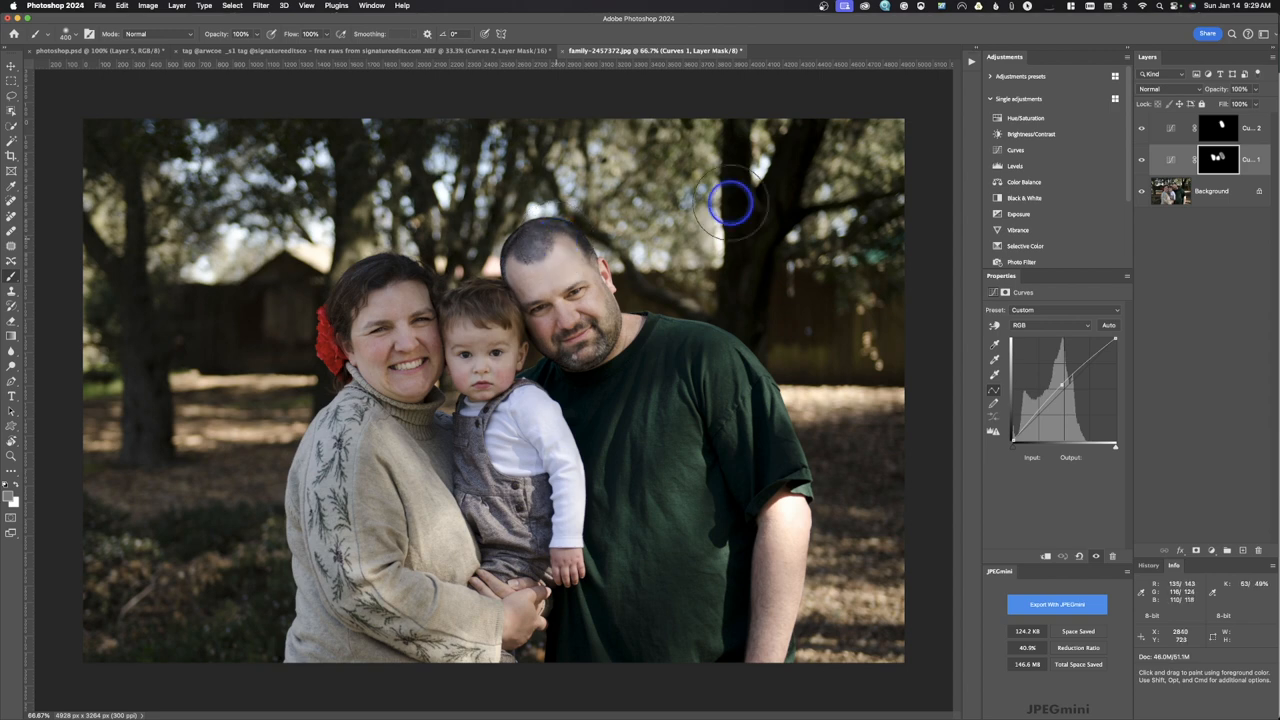
pyautogui.moveTo(485, 85)
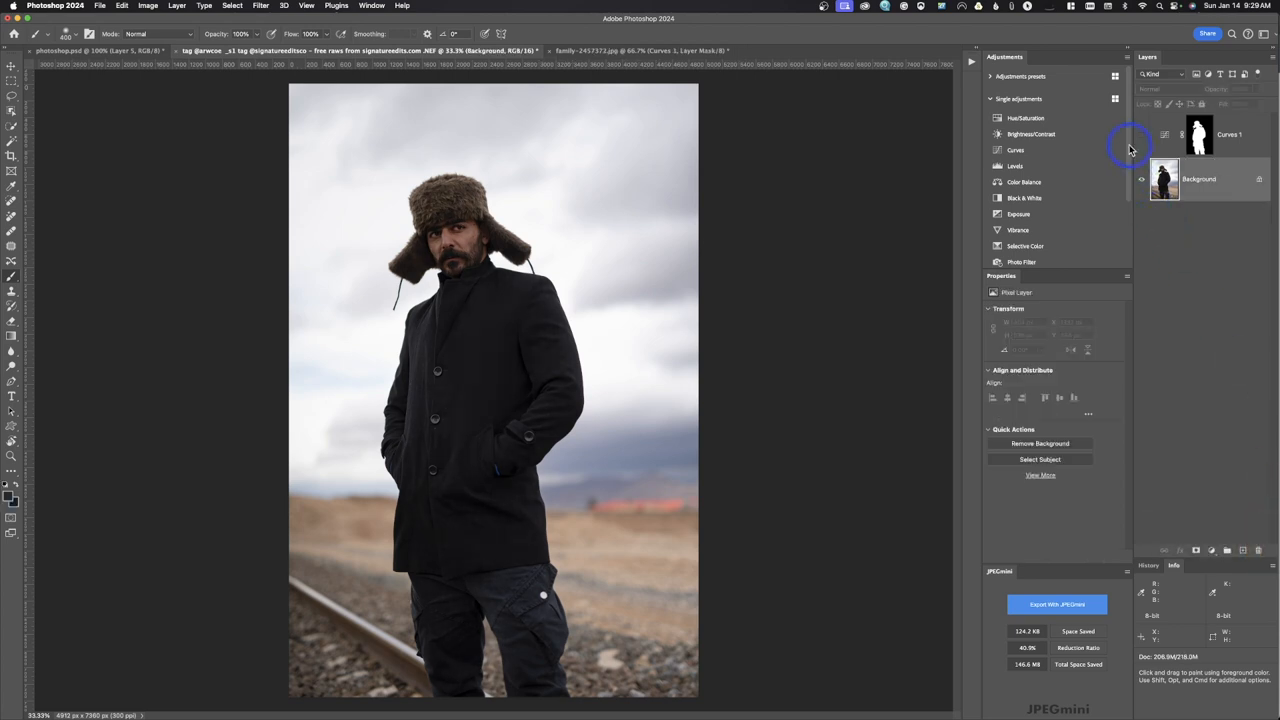
# - Show Curves 1 on the fur-hat portrait, target its mask, and reset colours to black and white
pyautogui.click(1198, 134)
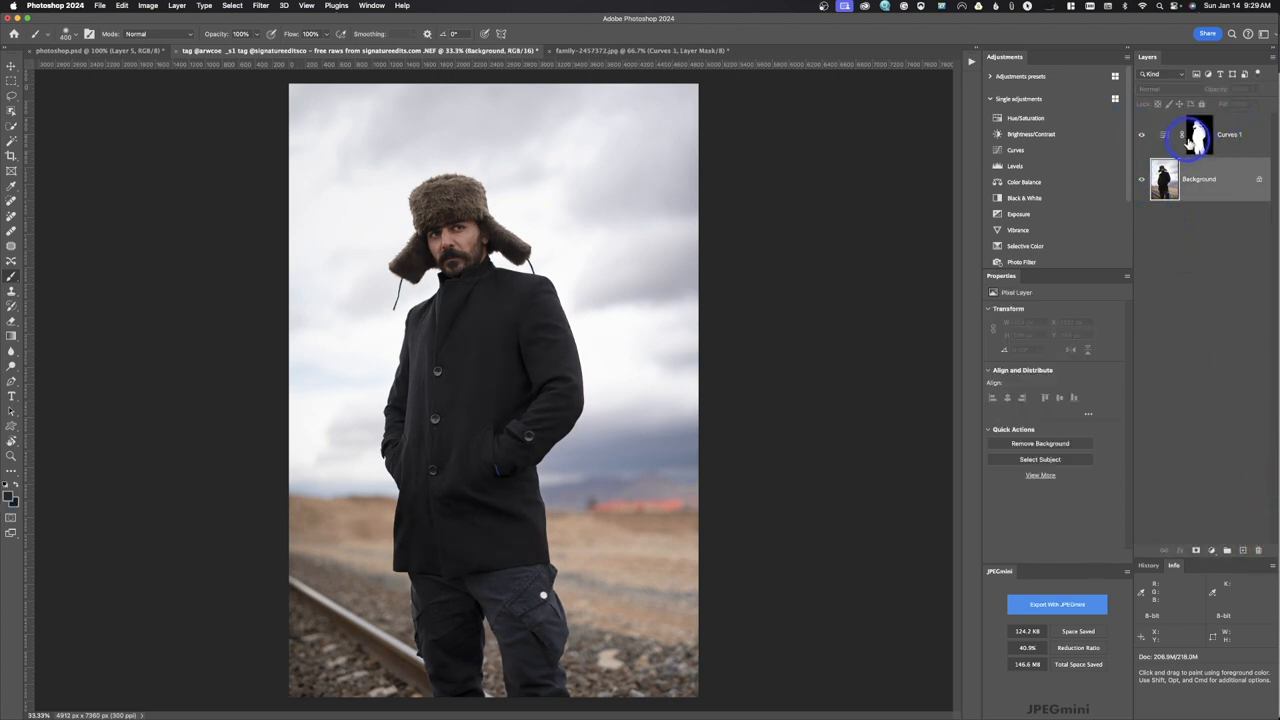
pyautogui.click(1141, 134)
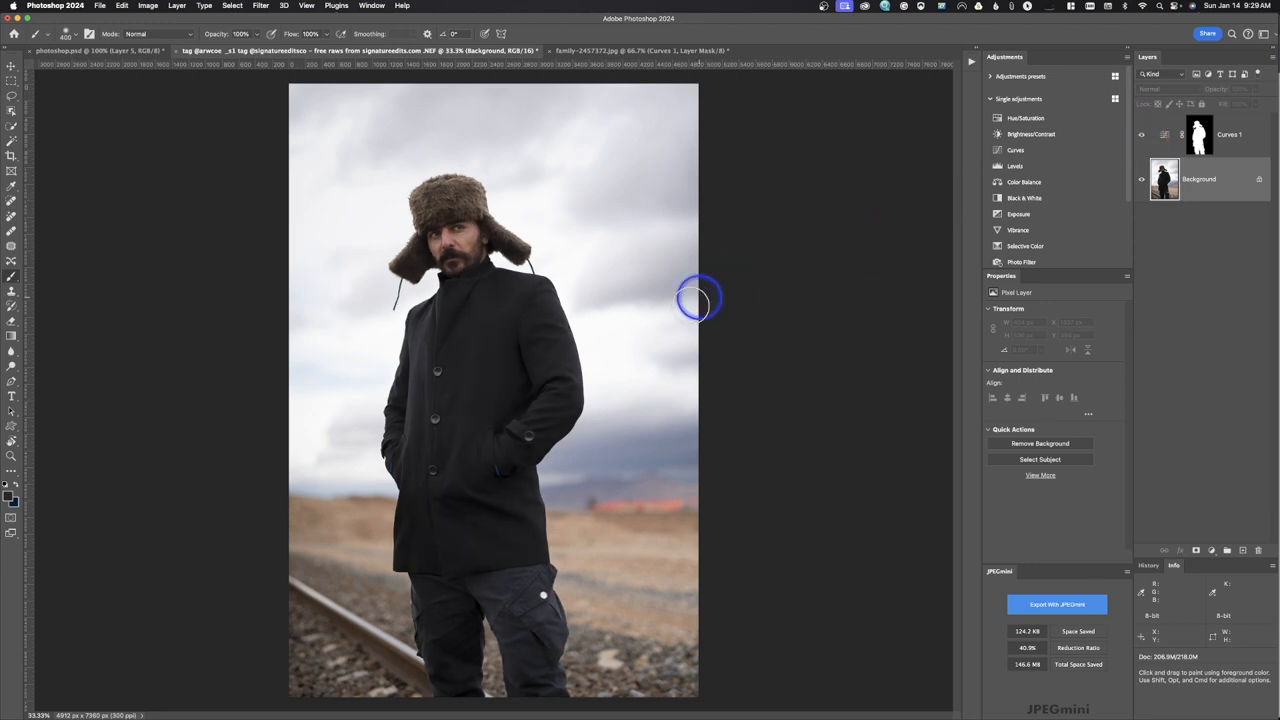
pyautogui.moveTo(530, 600)
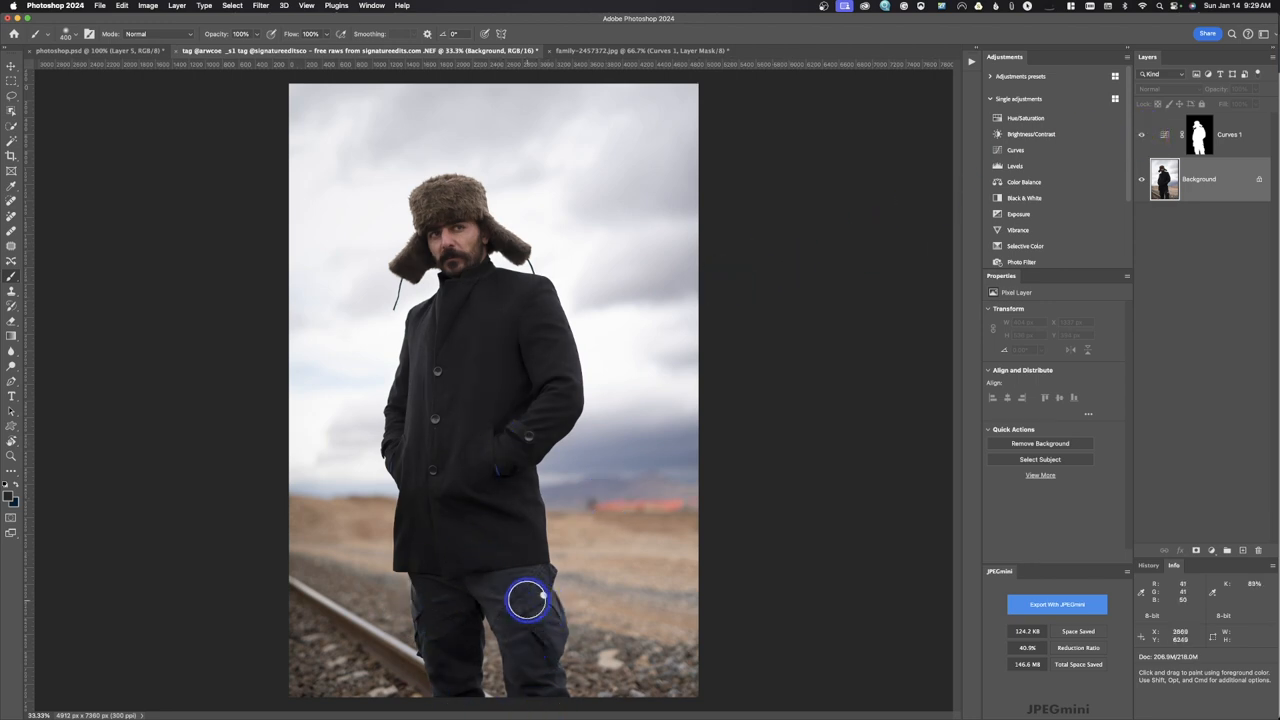
pyautogui.click(1199, 135)
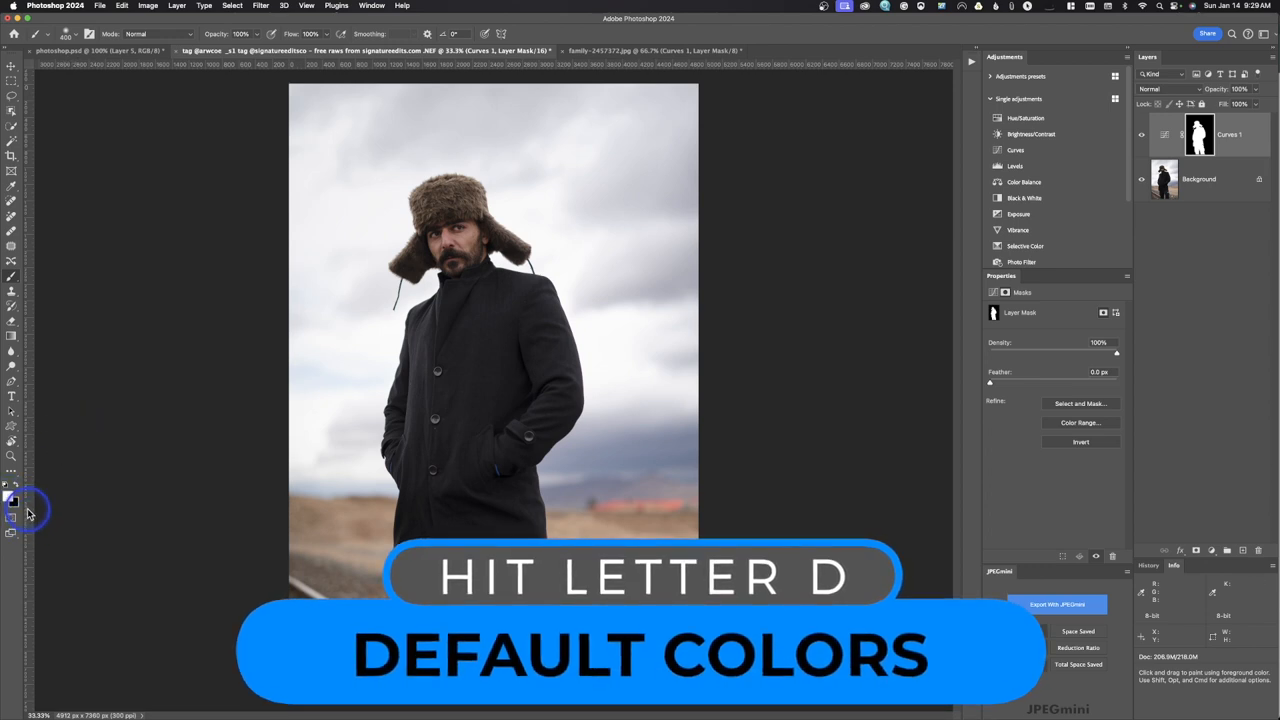
pyautogui.press('d')
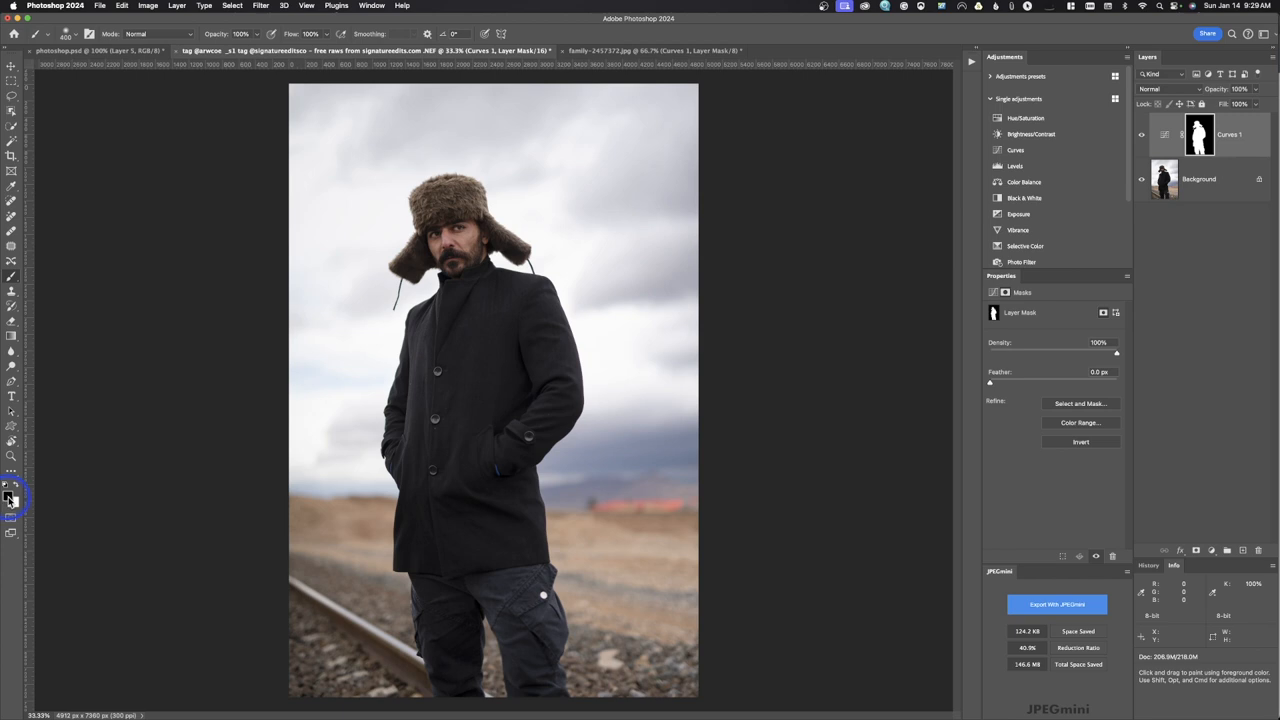
pyautogui.moveTo(50, 505)
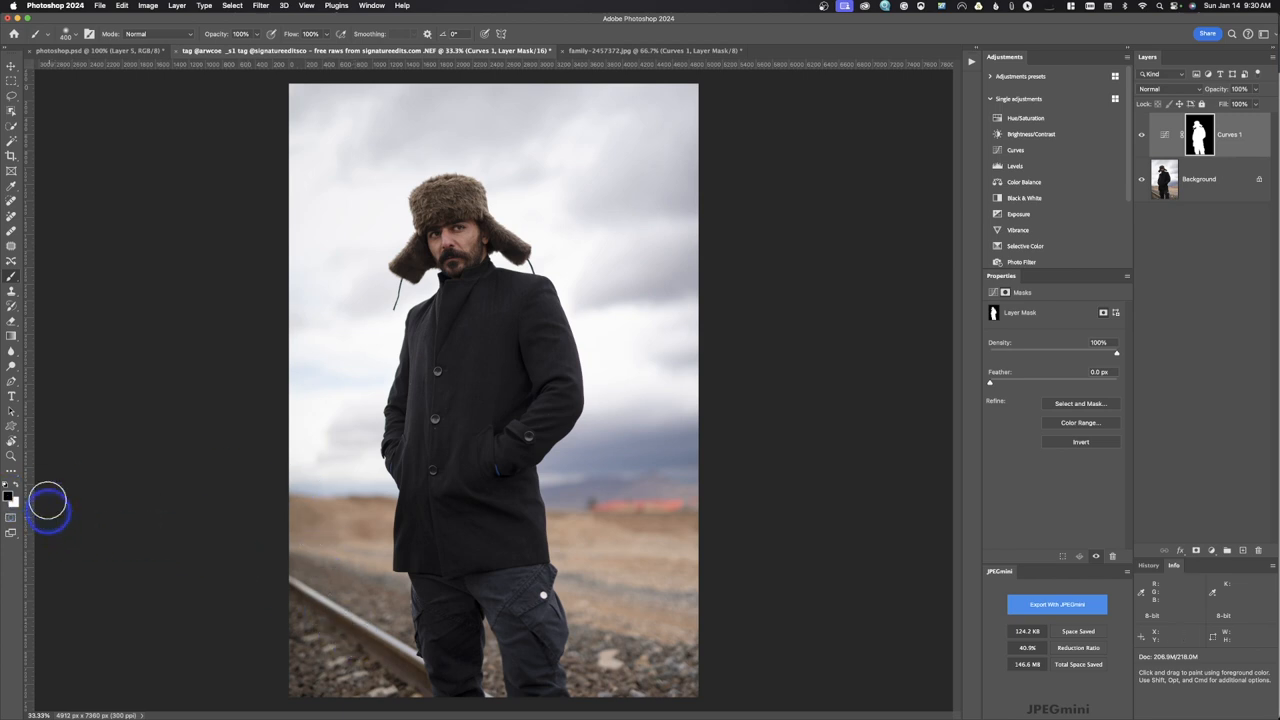
pyautogui.moveTo(213, 123)
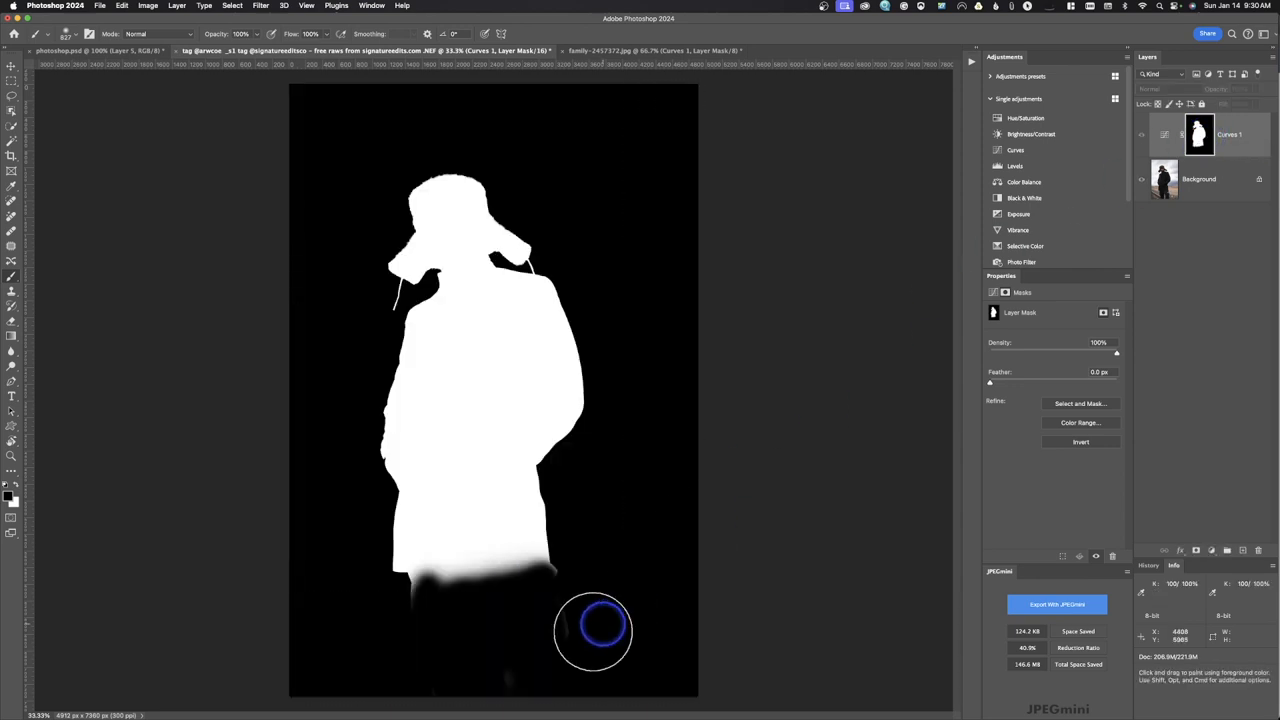
pyautogui.moveTo(530, 670)
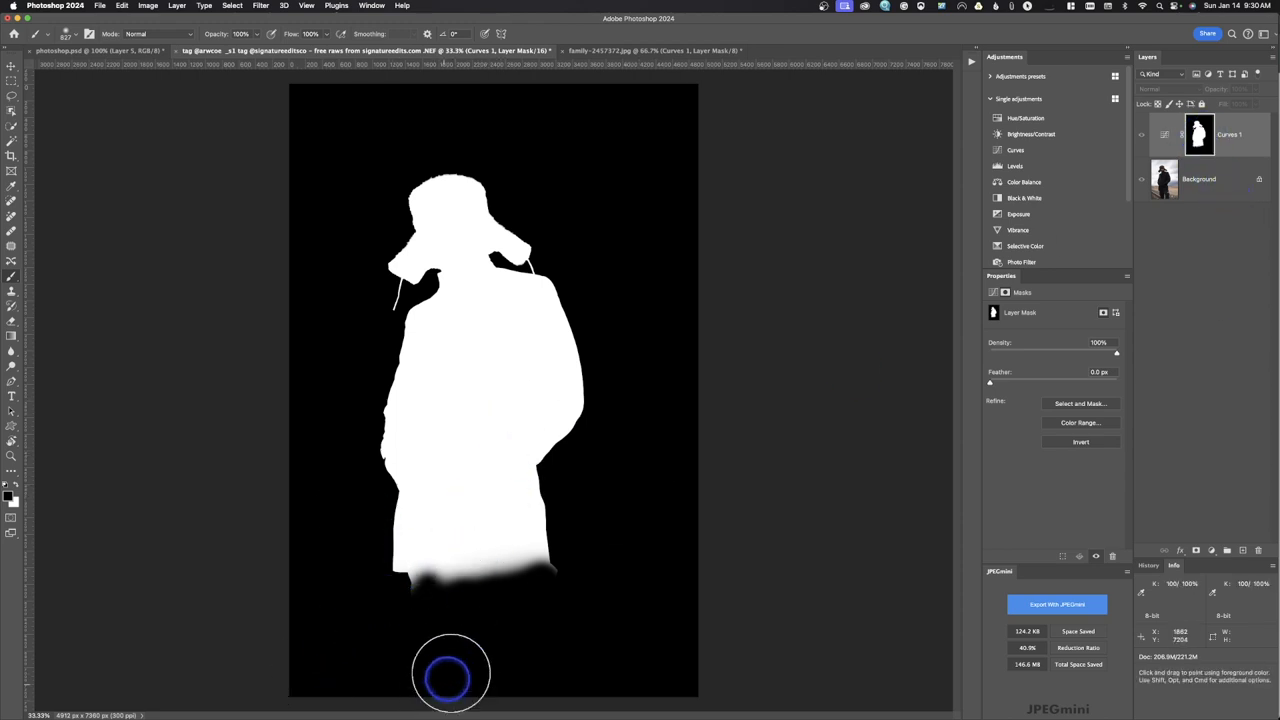
# - Paint the man's lower legs black on the Curves 1 mask
pyautogui.click(1199, 135)
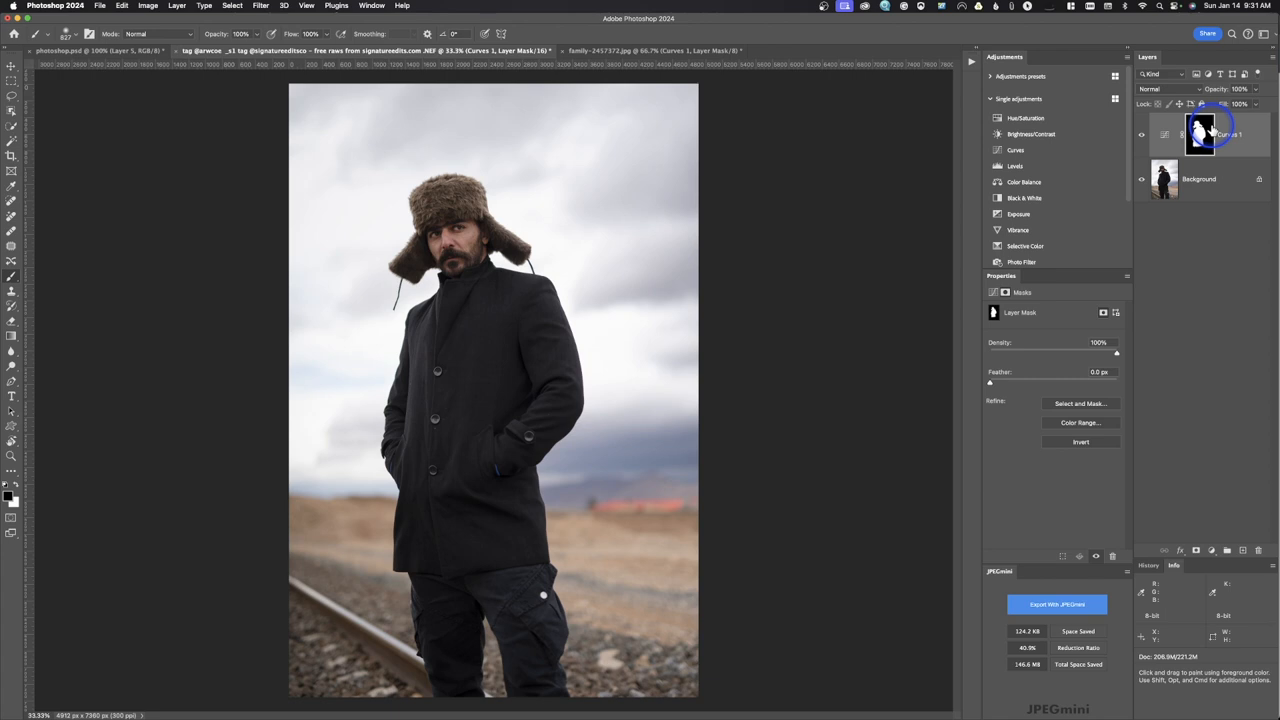
pyautogui.moveTo(1200, 135)
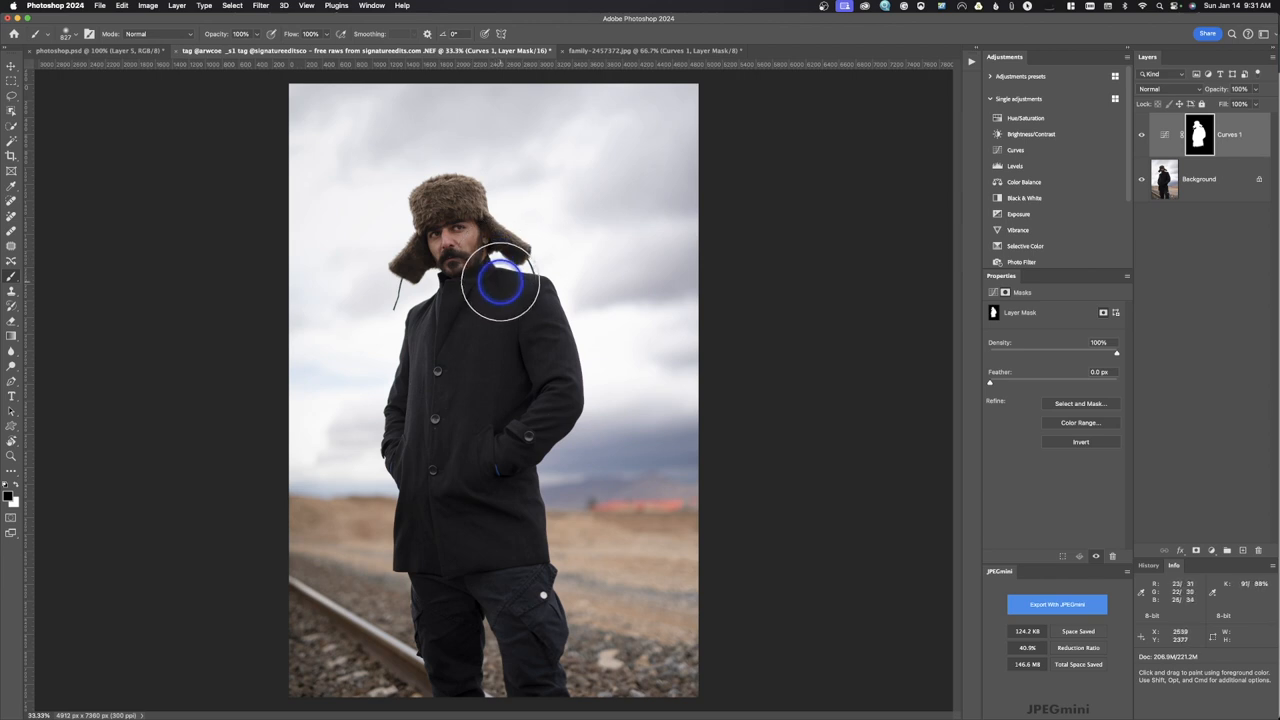
pyautogui.moveTo(530, 228)
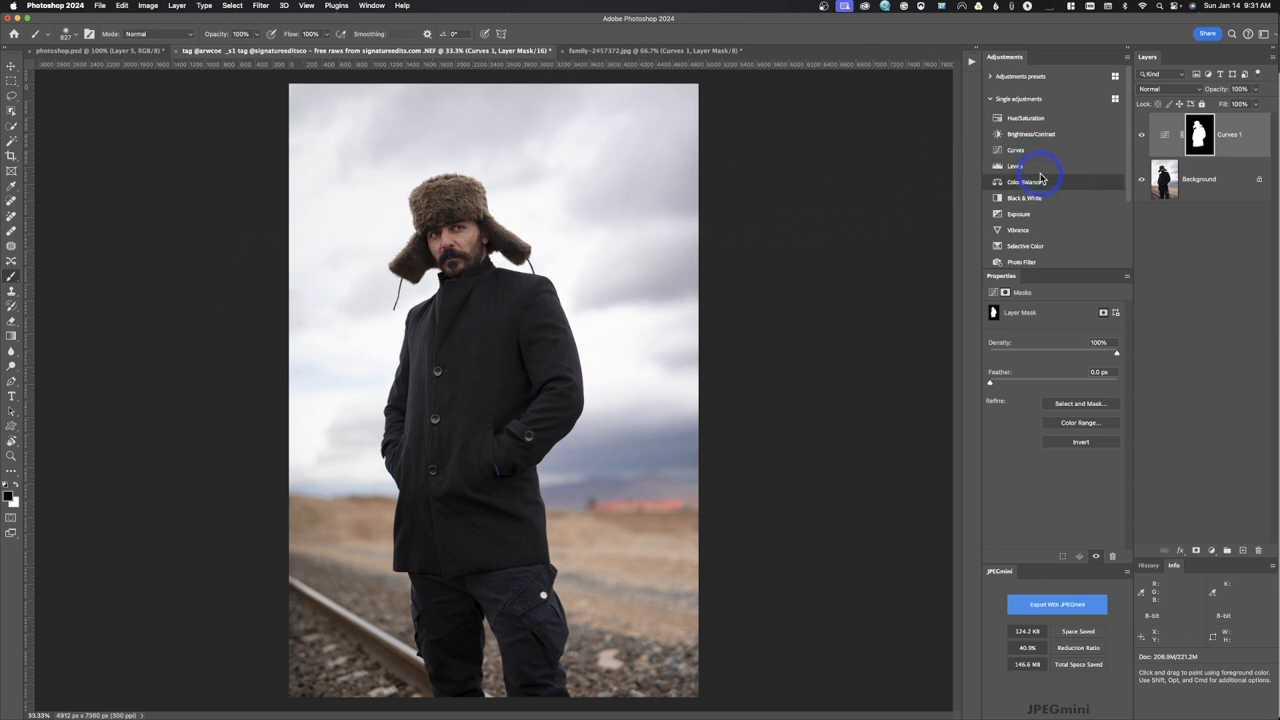
# - Add a Levels 1 layer with midtones at 0.35, its inverted mask painted over the sky
pyautogui.click(1015, 166)
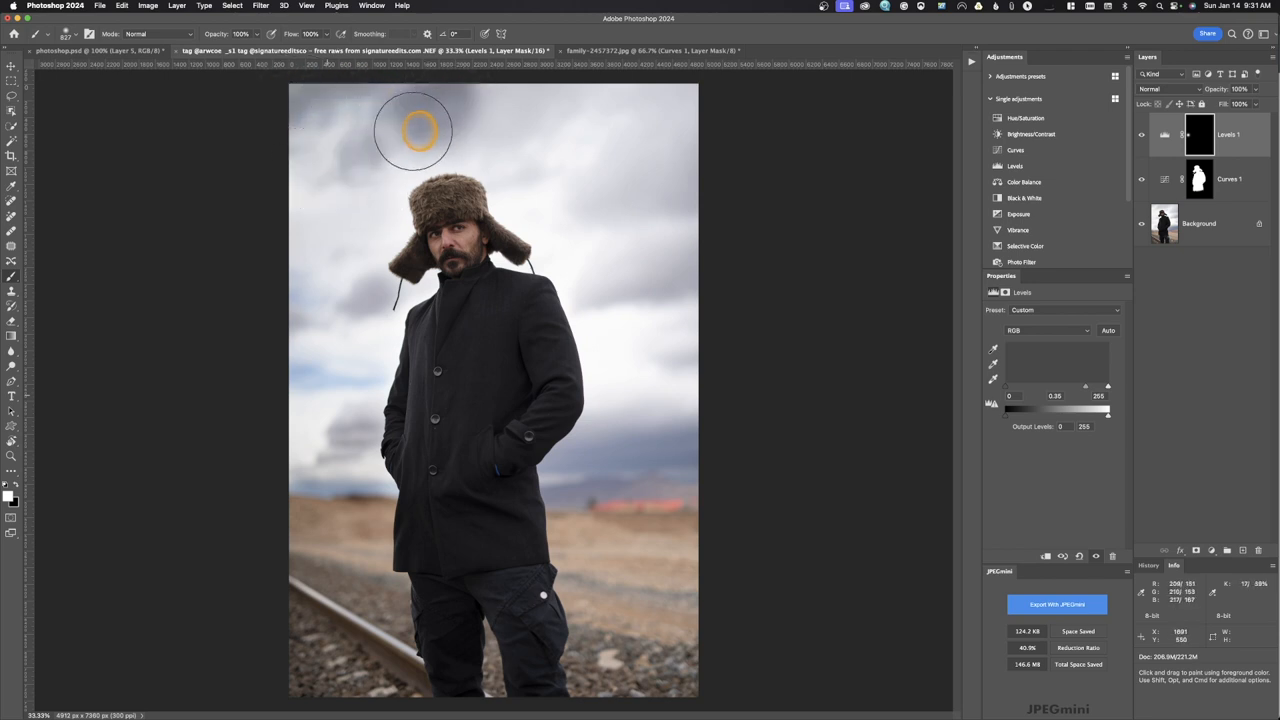
pyautogui.moveTo(293, 350)
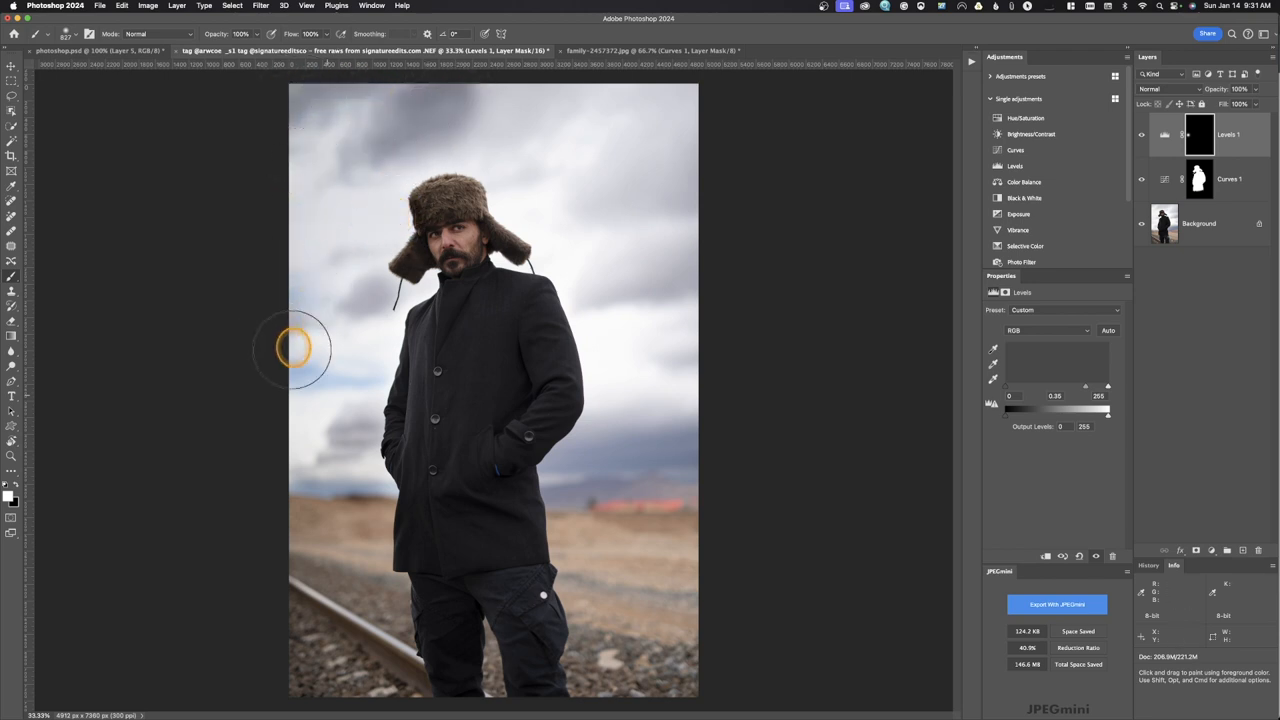
pyautogui.moveTo(210, 615)
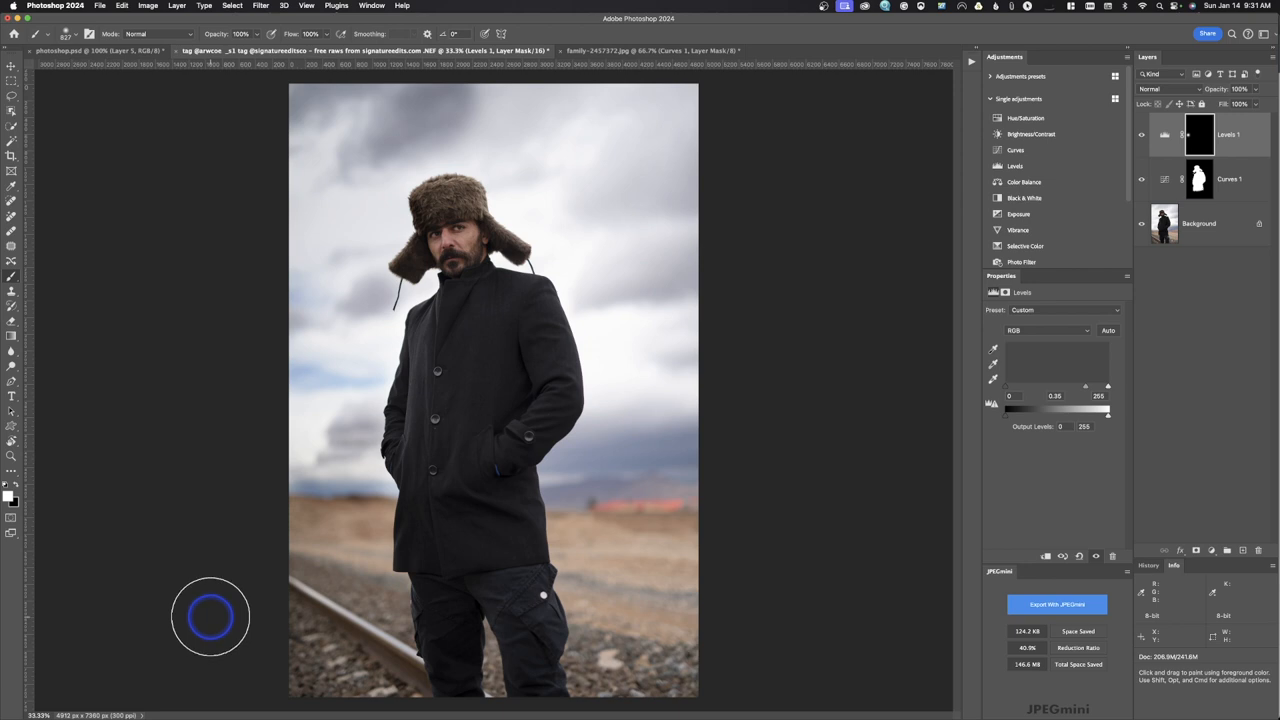
pyautogui.moveTo(40, 310)
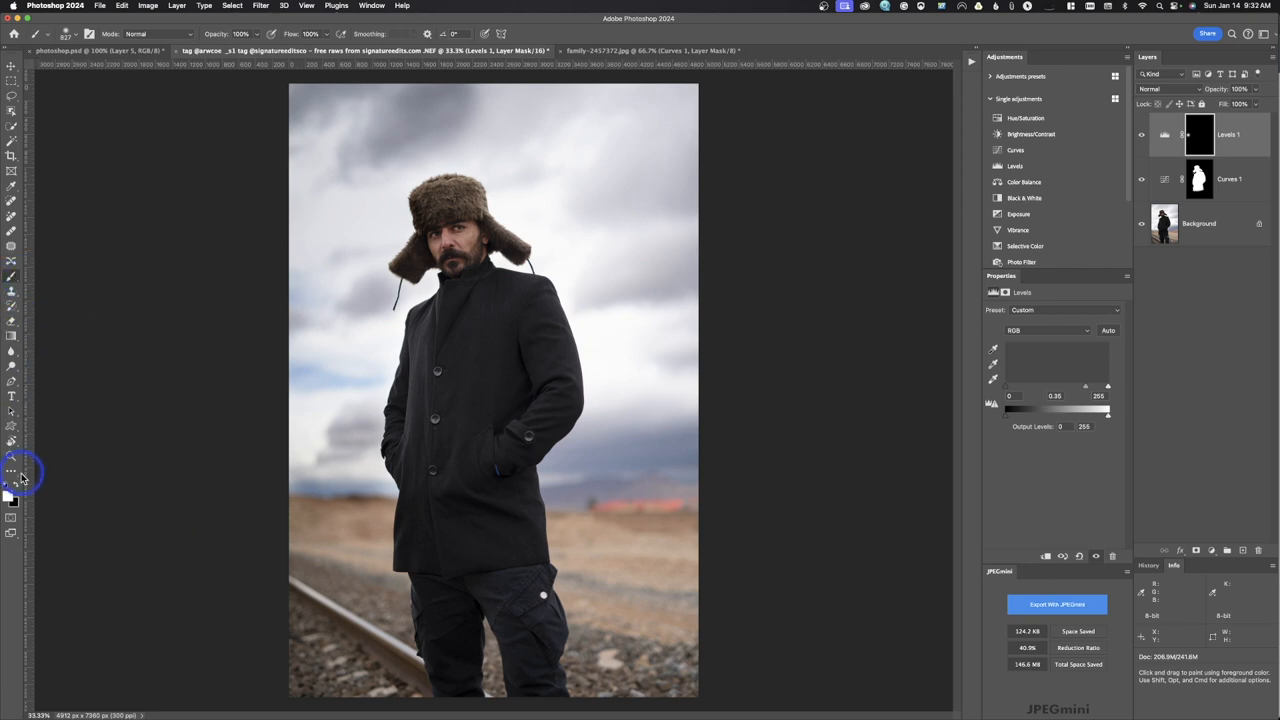
pyautogui.click(1198, 135)
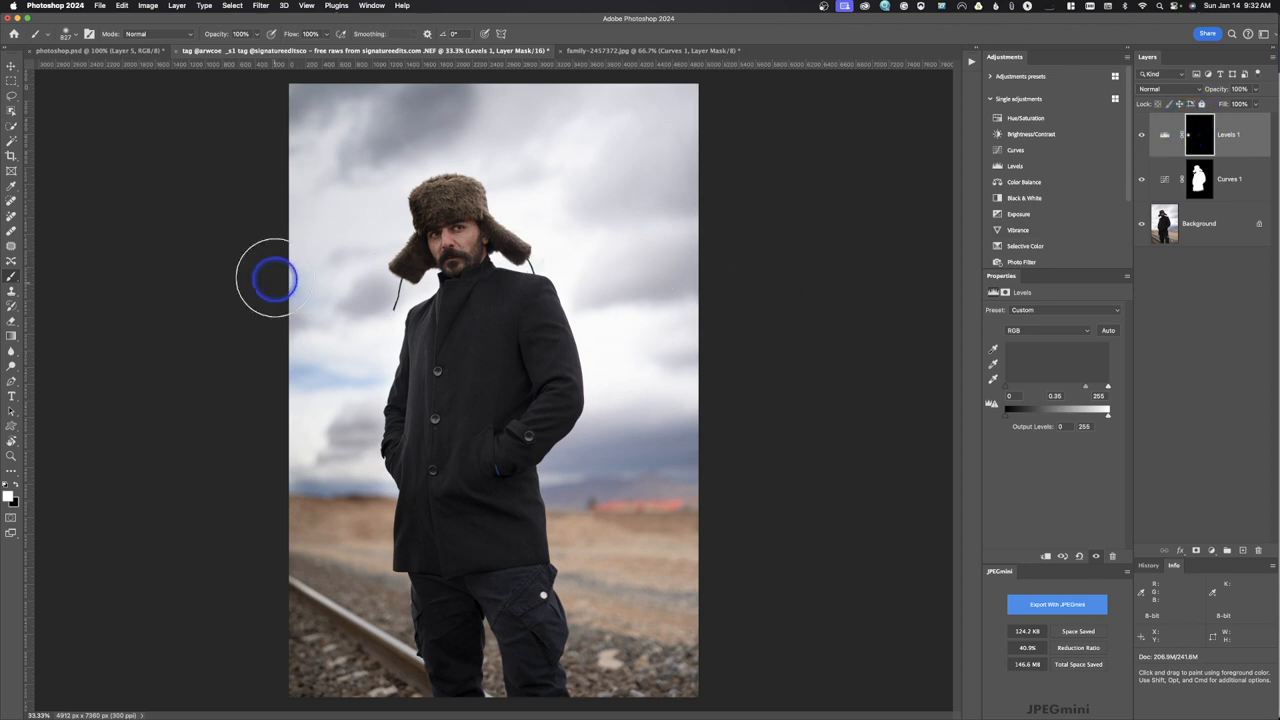
pyautogui.moveTo(355, 110)
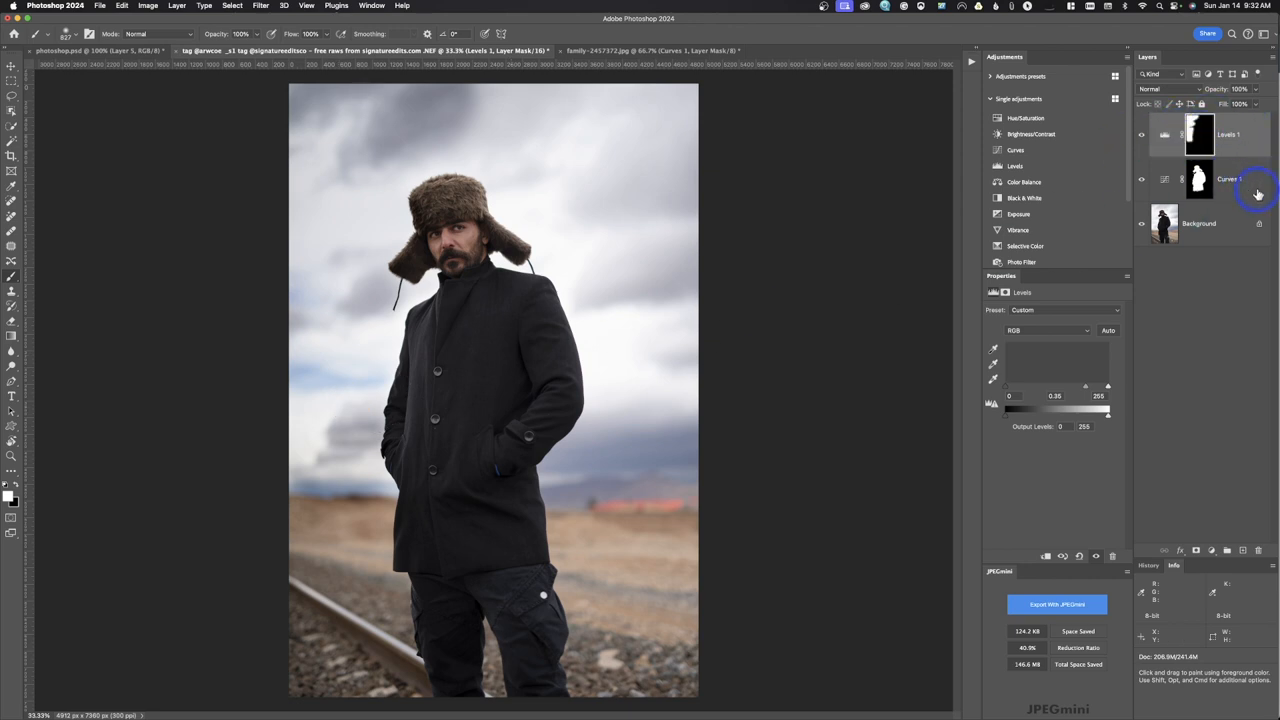
pyautogui.click(1227, 134)
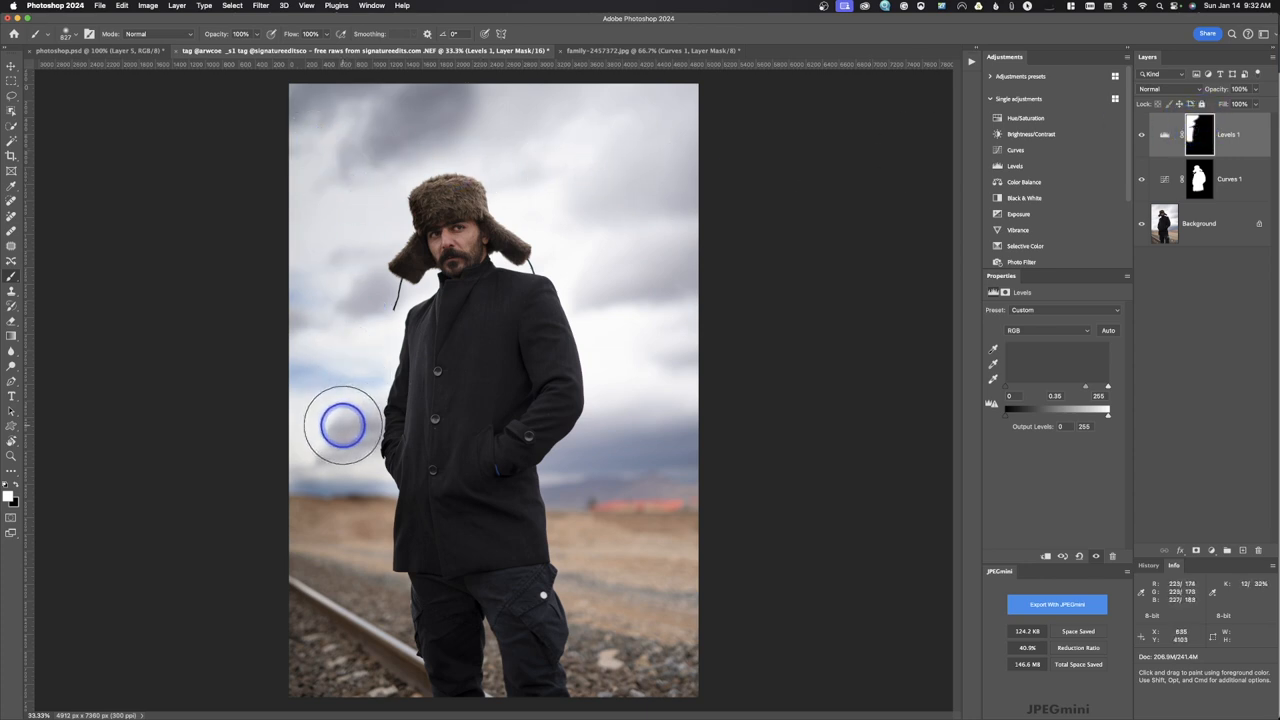
pyautogui.moveTo(748, 405)
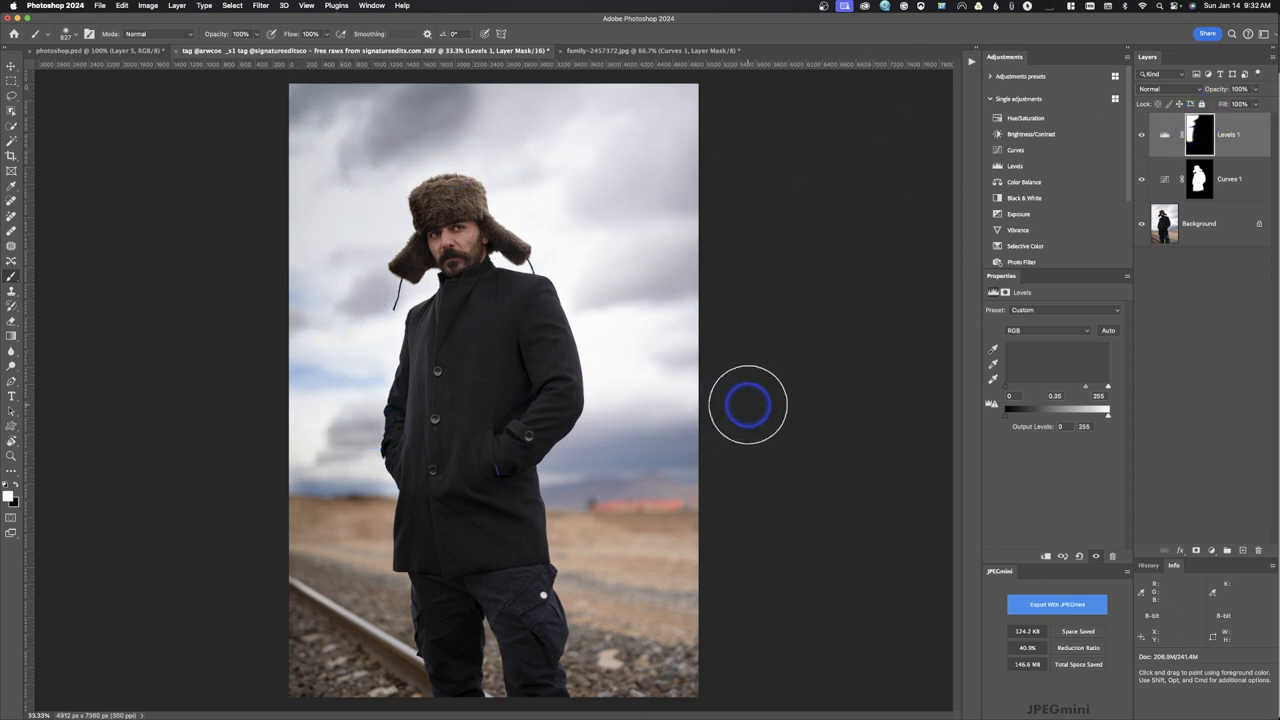